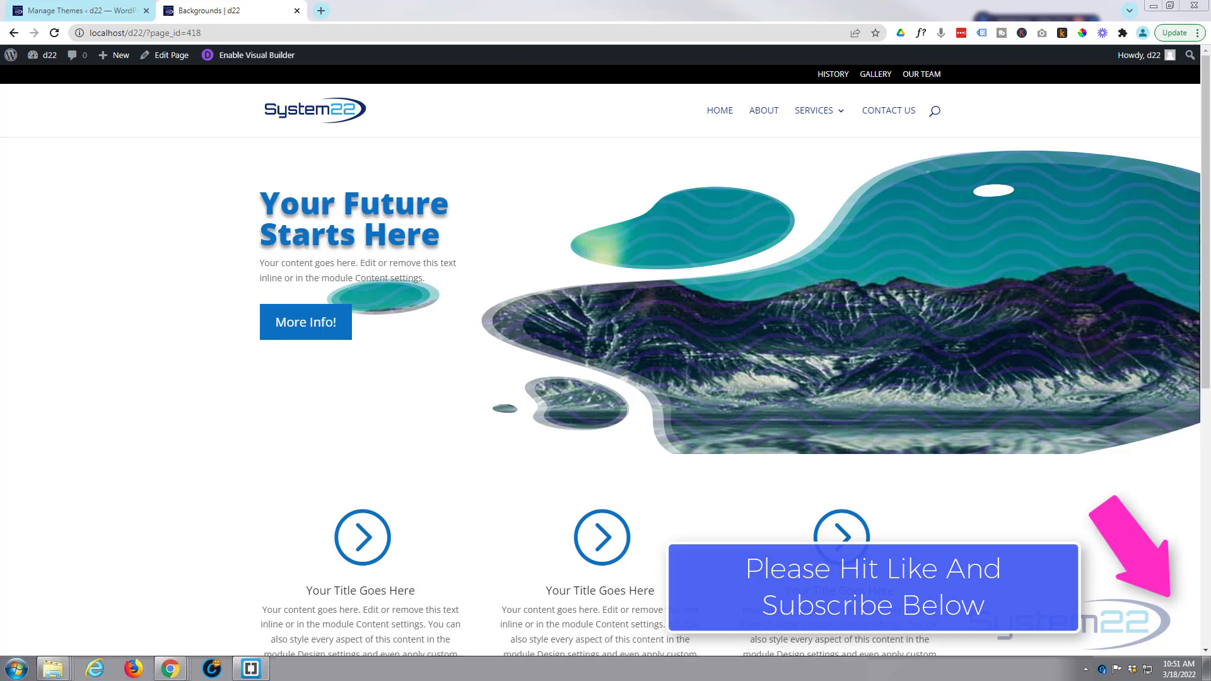
Return to the front-end page and enable the Divi Visual Builder.
left_click(173, 471)
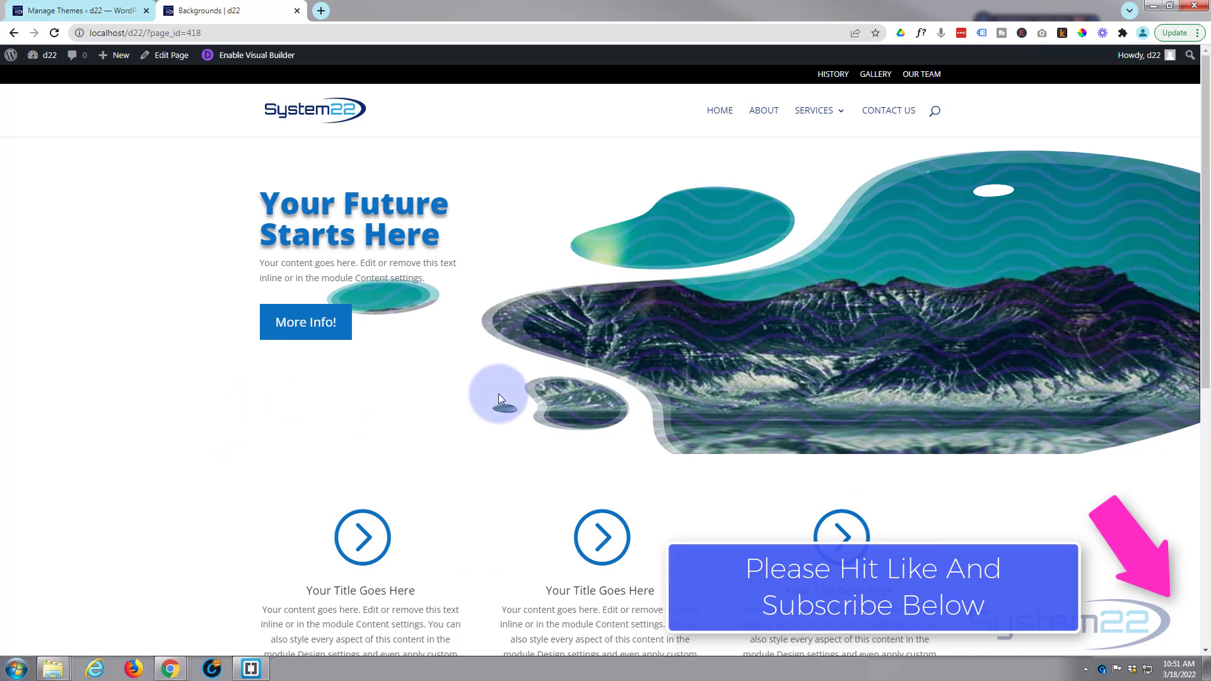
mouse_move(714, 499)
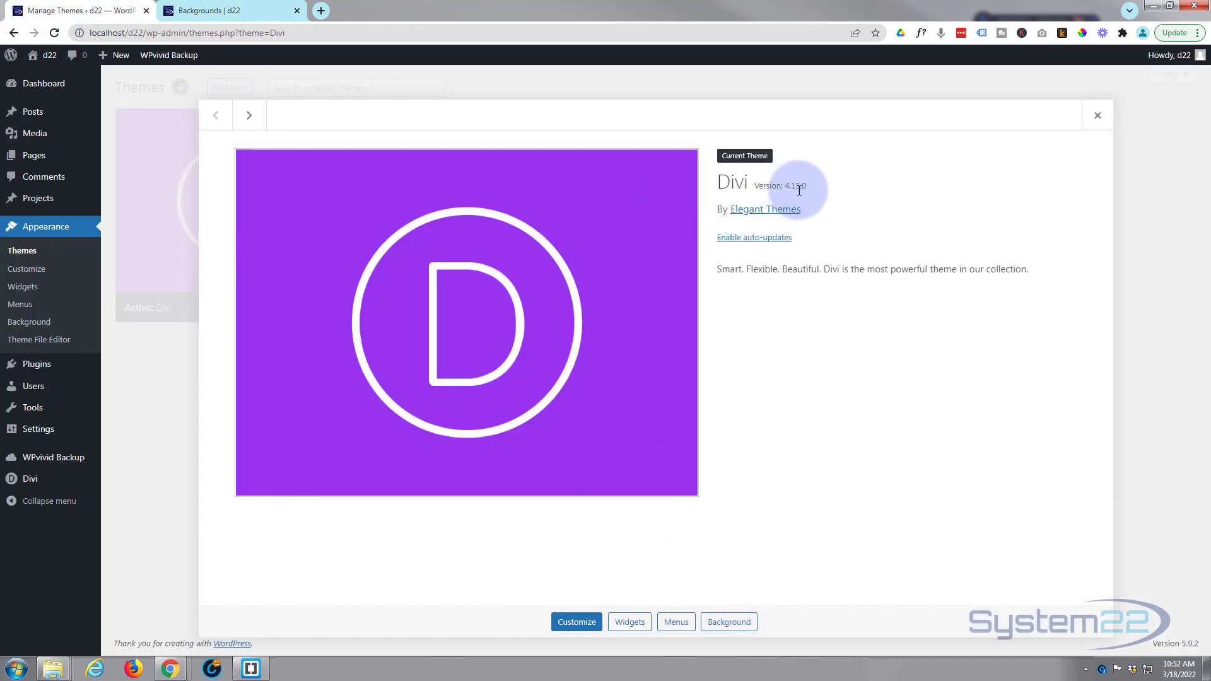
left_click(224, 10)
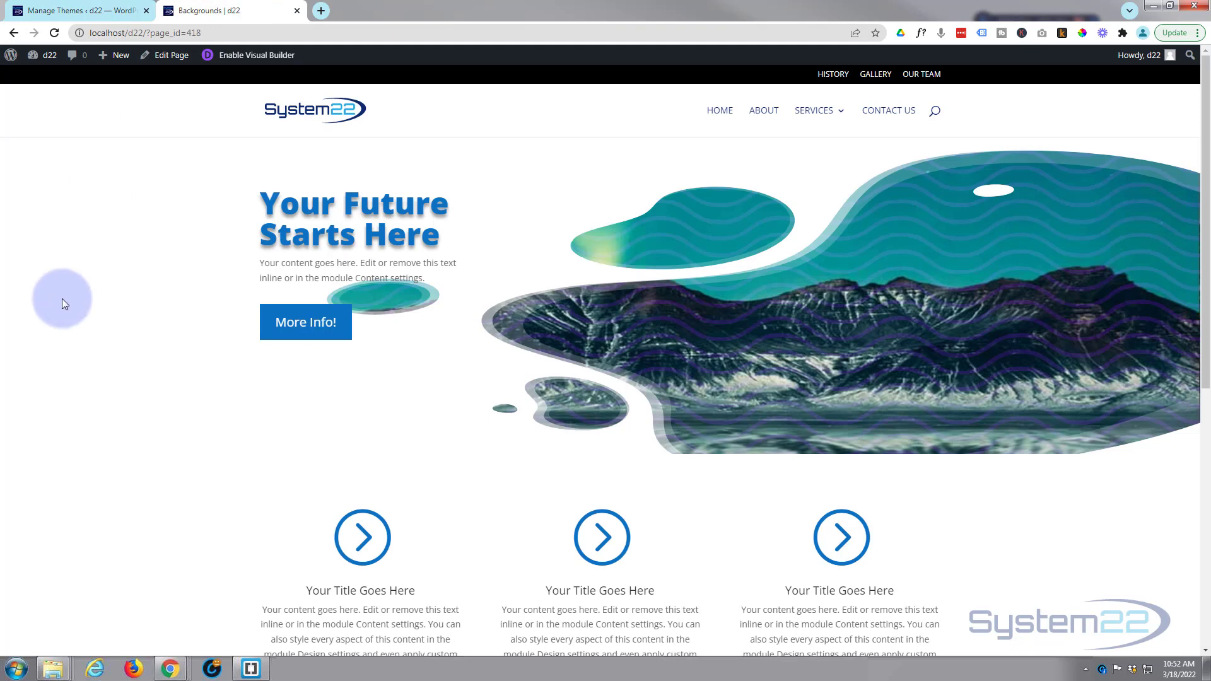
left_click(255, 55)
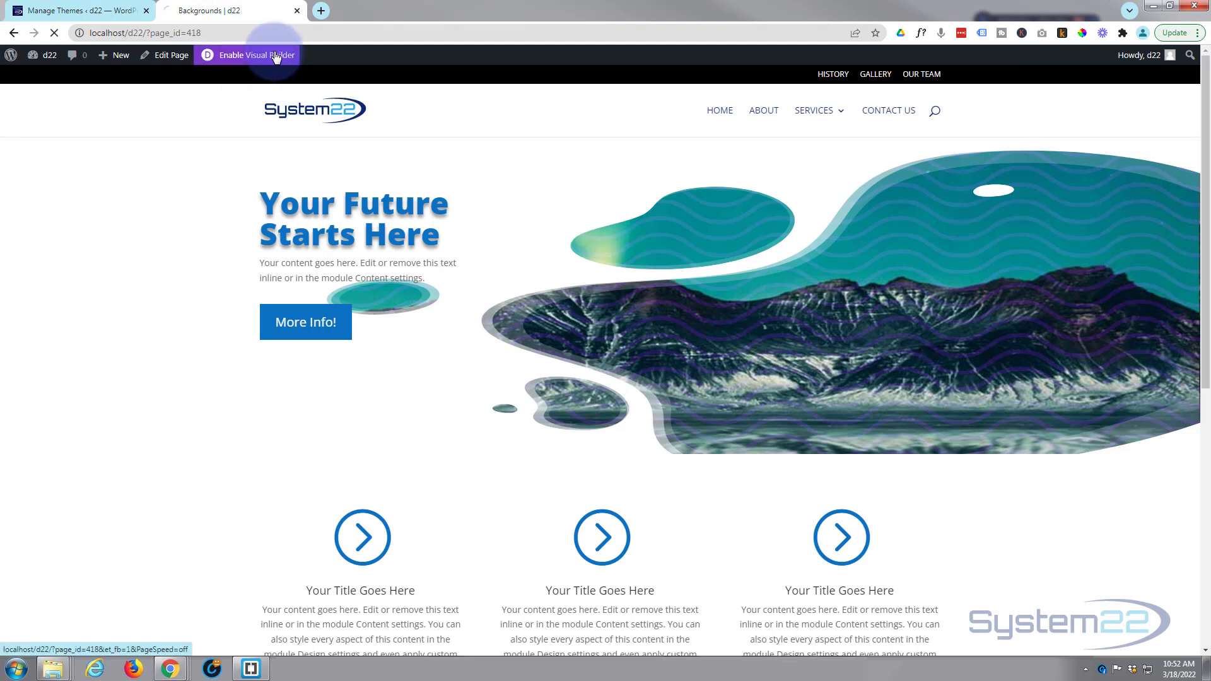
left_click(255, 55)
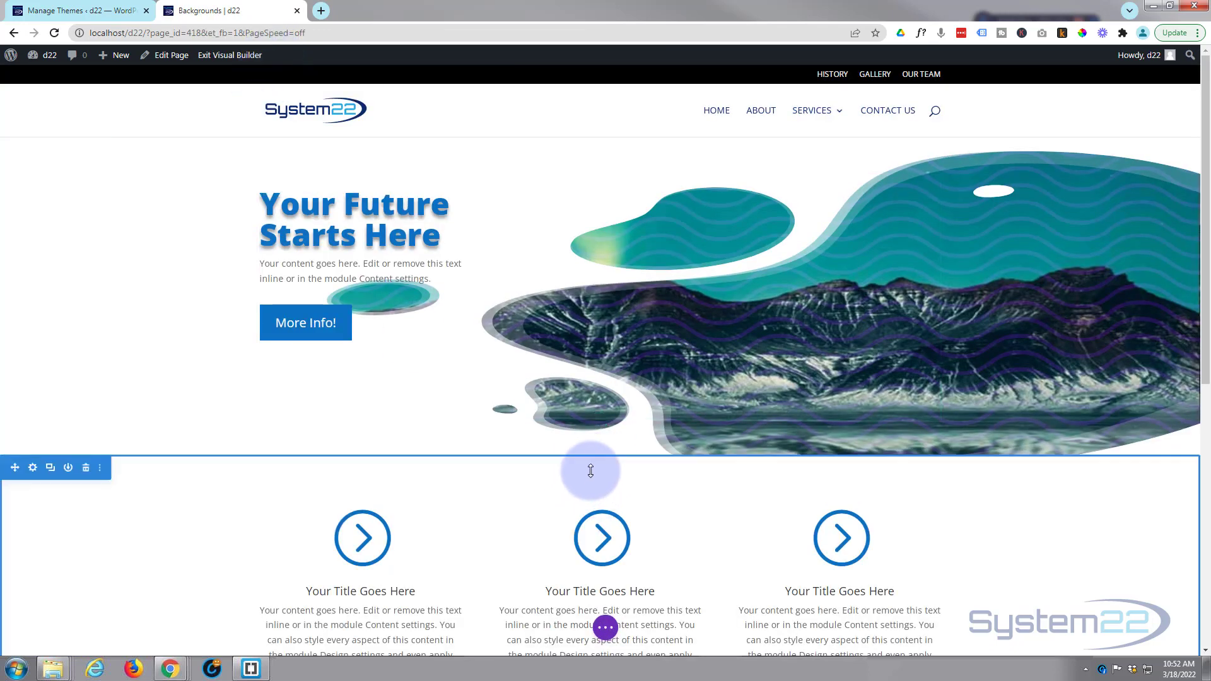
Insert a Regular section with the saved hero layout, then delete the original mountain hero.
left_click(599, 455)
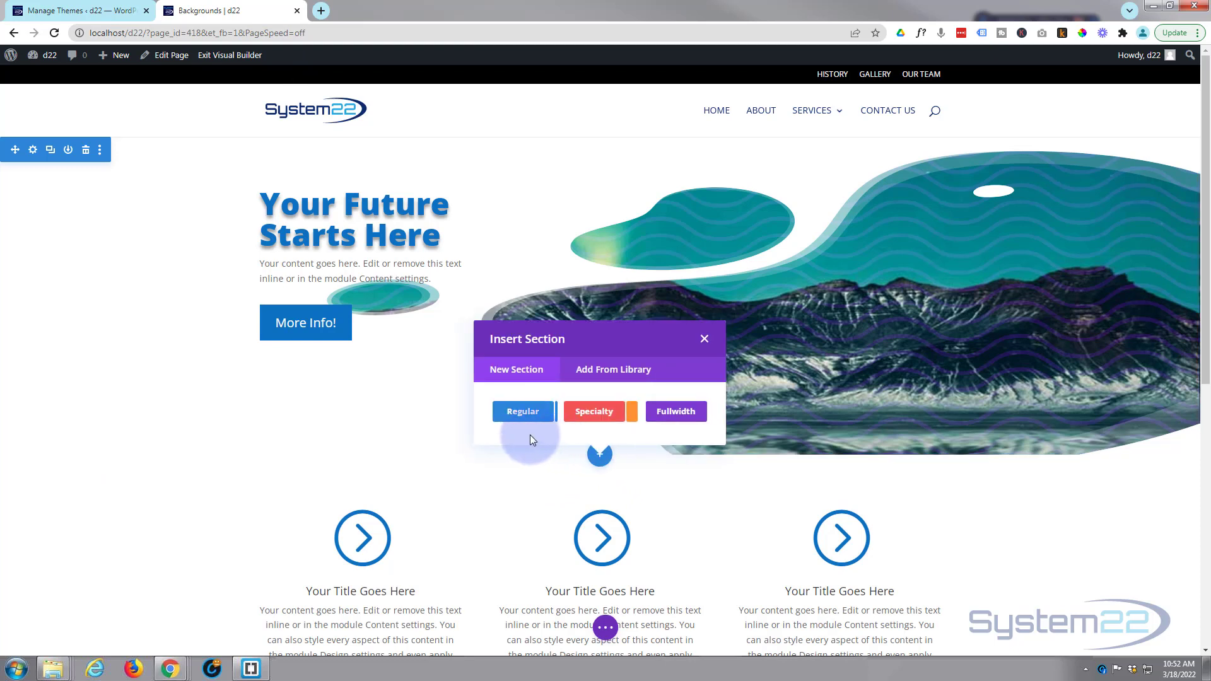
left_click(704, 338)
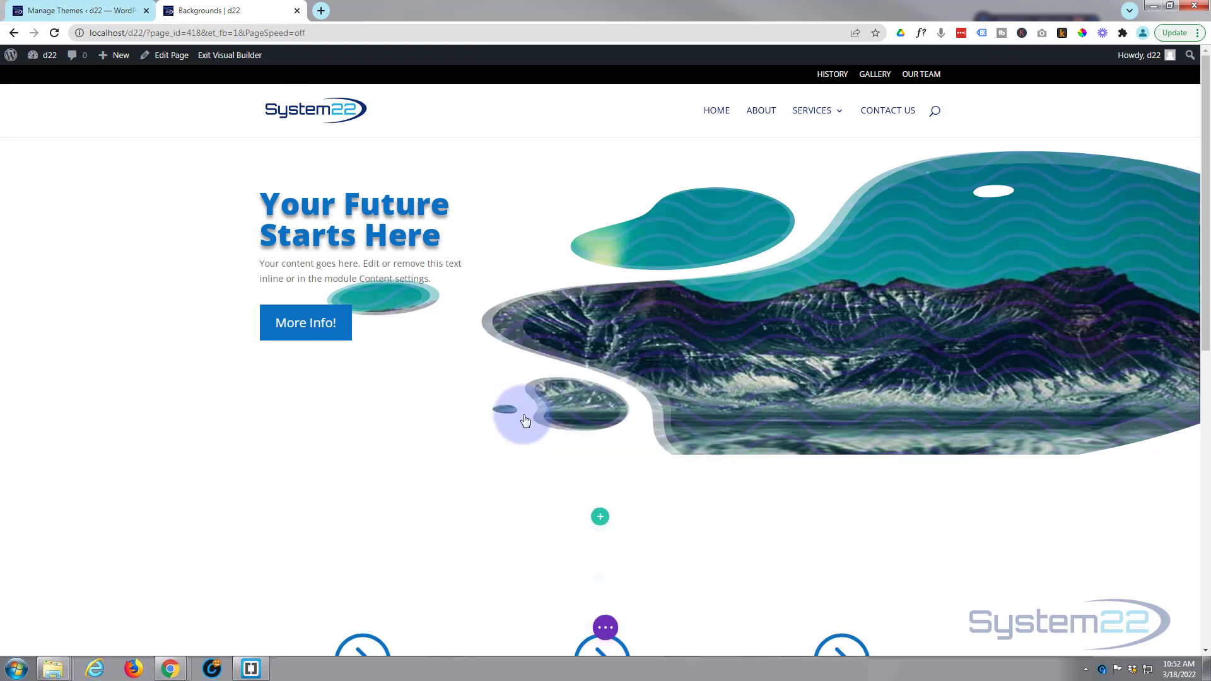
left_click(600, 516)
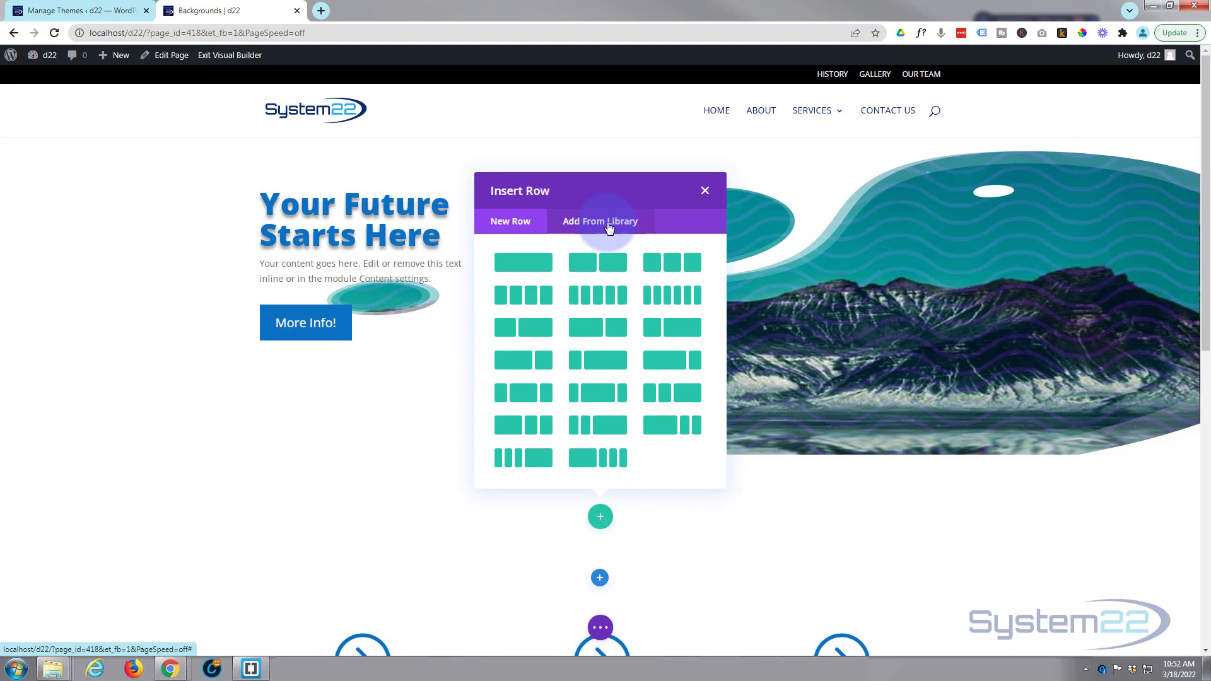
left_click(600, 221)
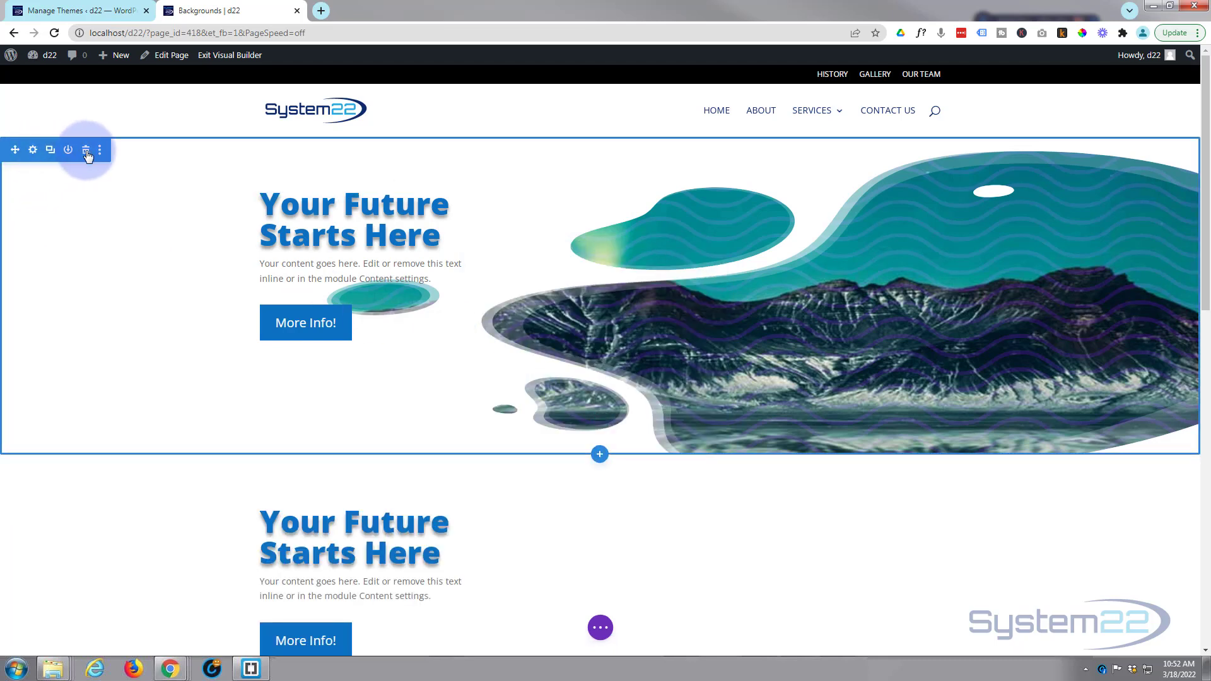
left_click(85, 150)
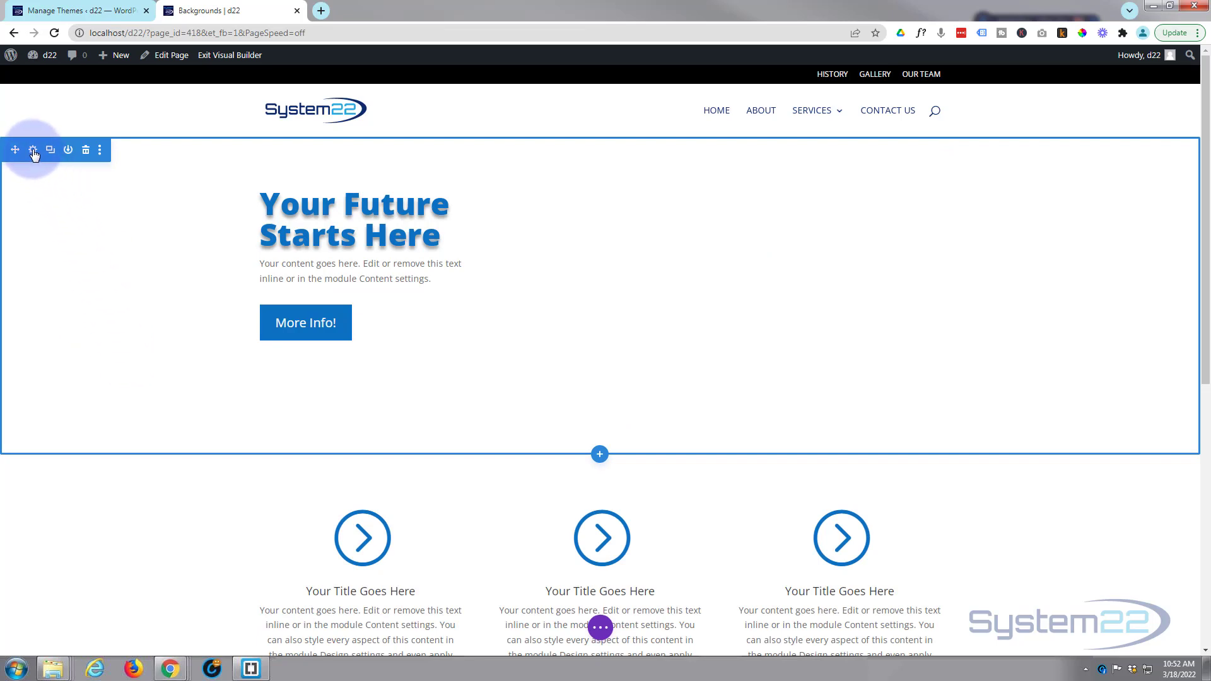
Show the new hero section's Background settings on the Background Pattern tab.
left_click(34, 150)
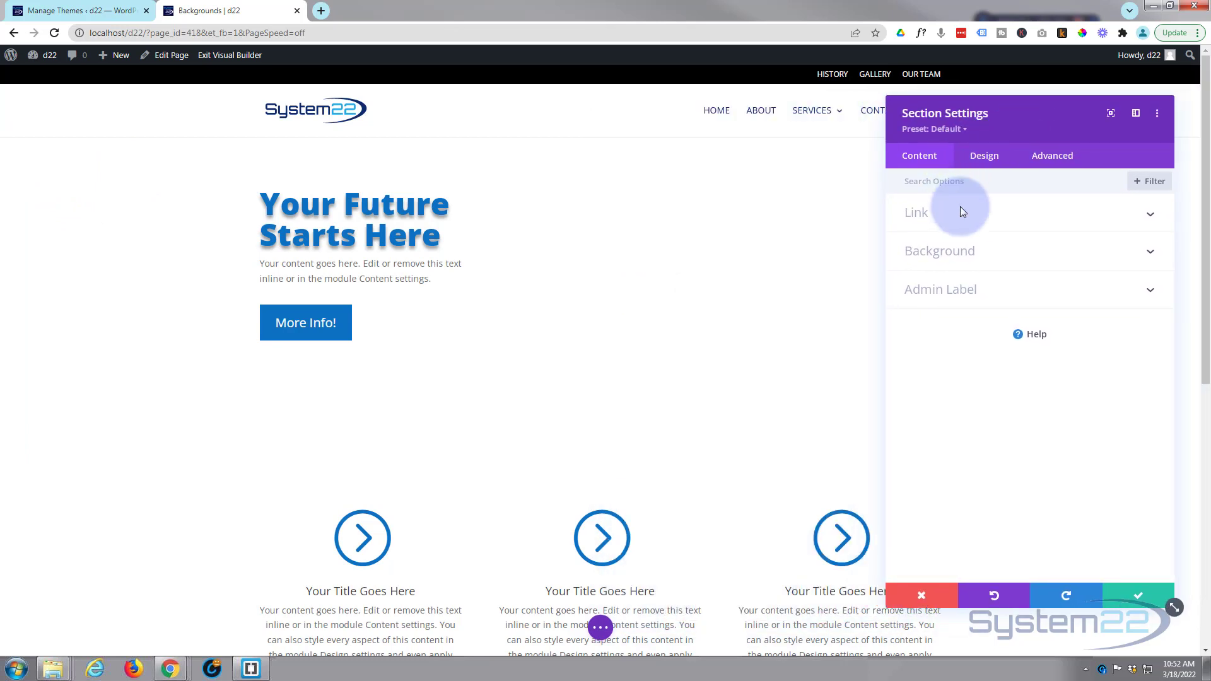
left_click(939, 250)
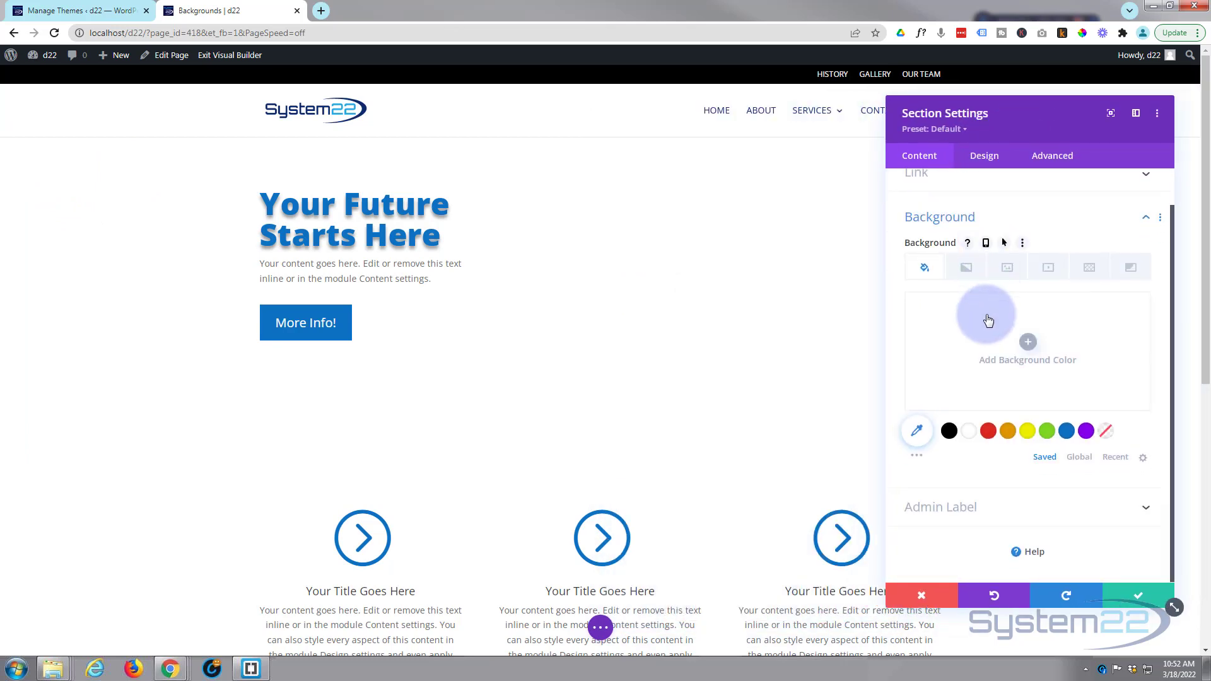
mouse_move(964, 267)
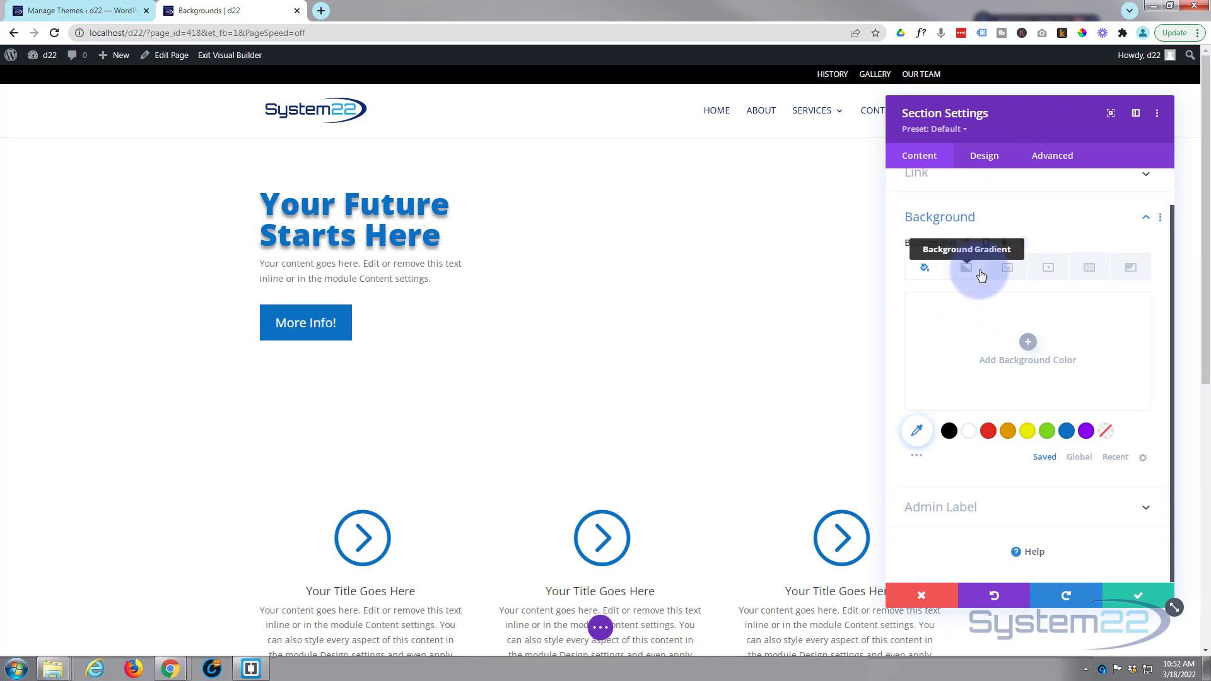
mouse_move(1048, 266)
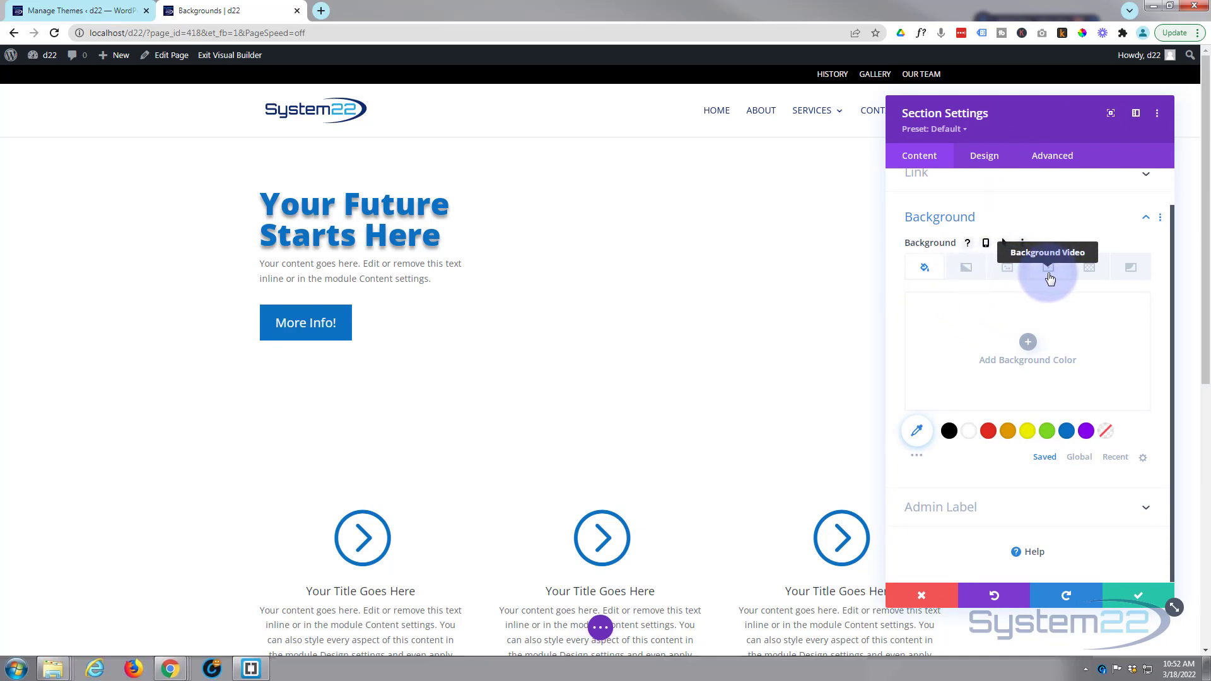
mouse_move(976, 278)
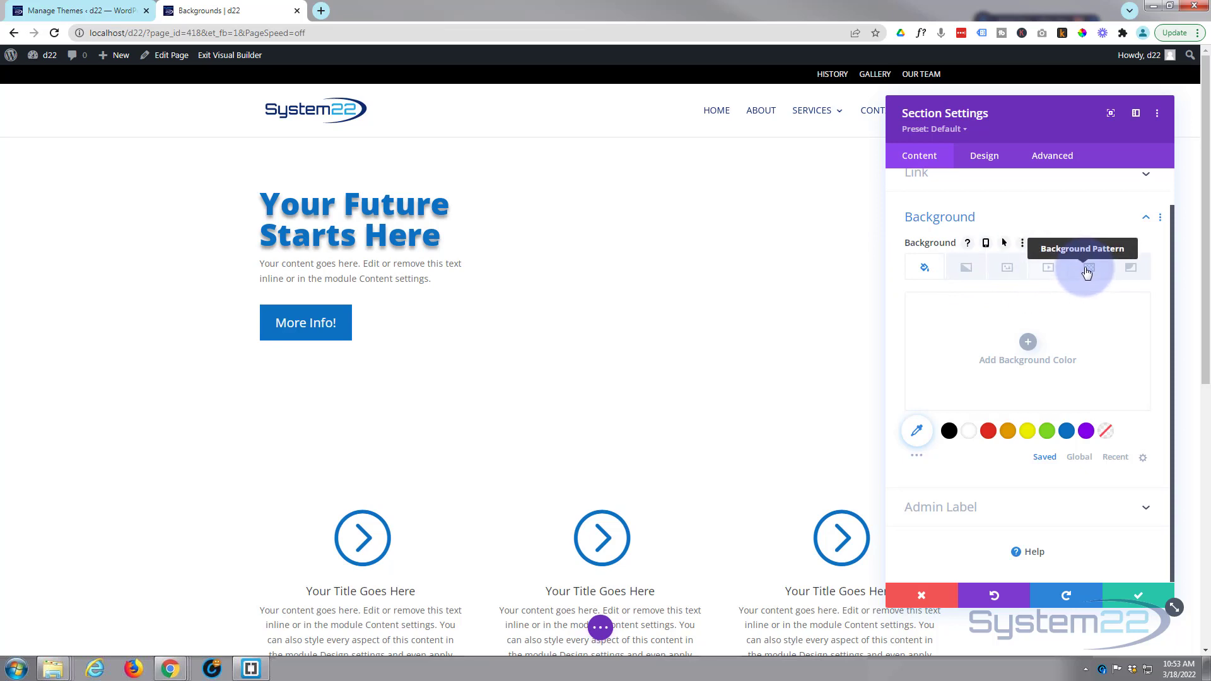
mouse_move(1131, 268)
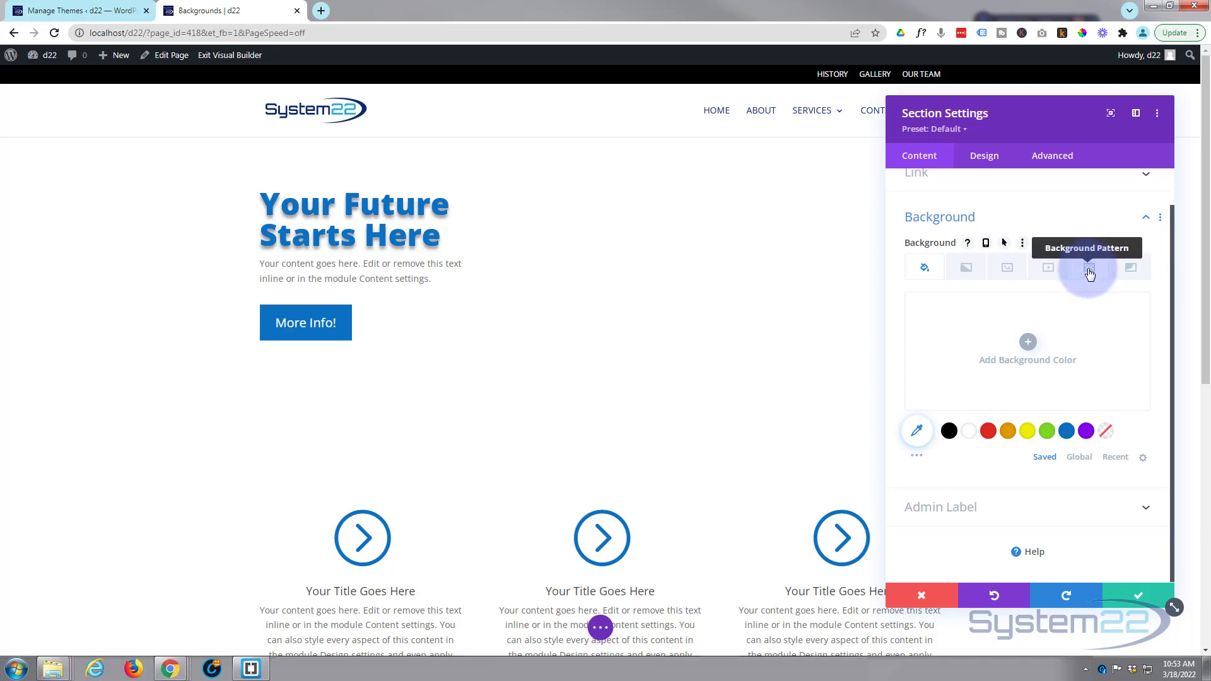
left_click(1089, 268)
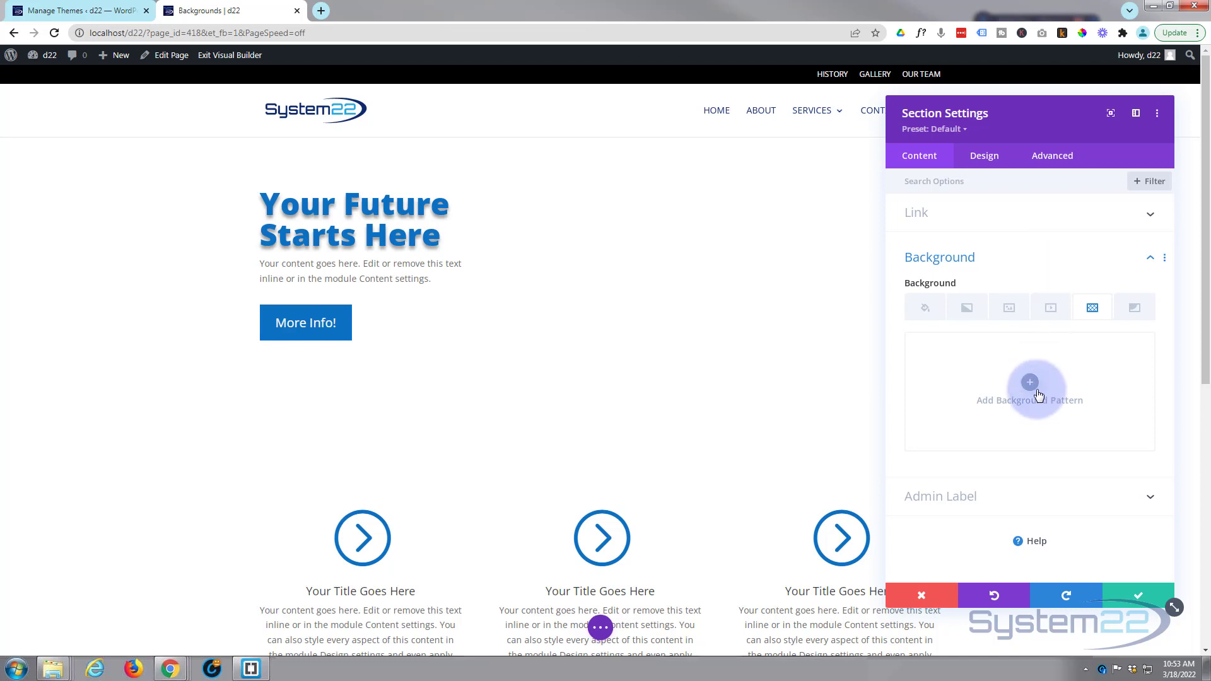
Add a polka-dot background pattern in purple and adjust the pattern colour's transparency.
left_click(1030, 382)
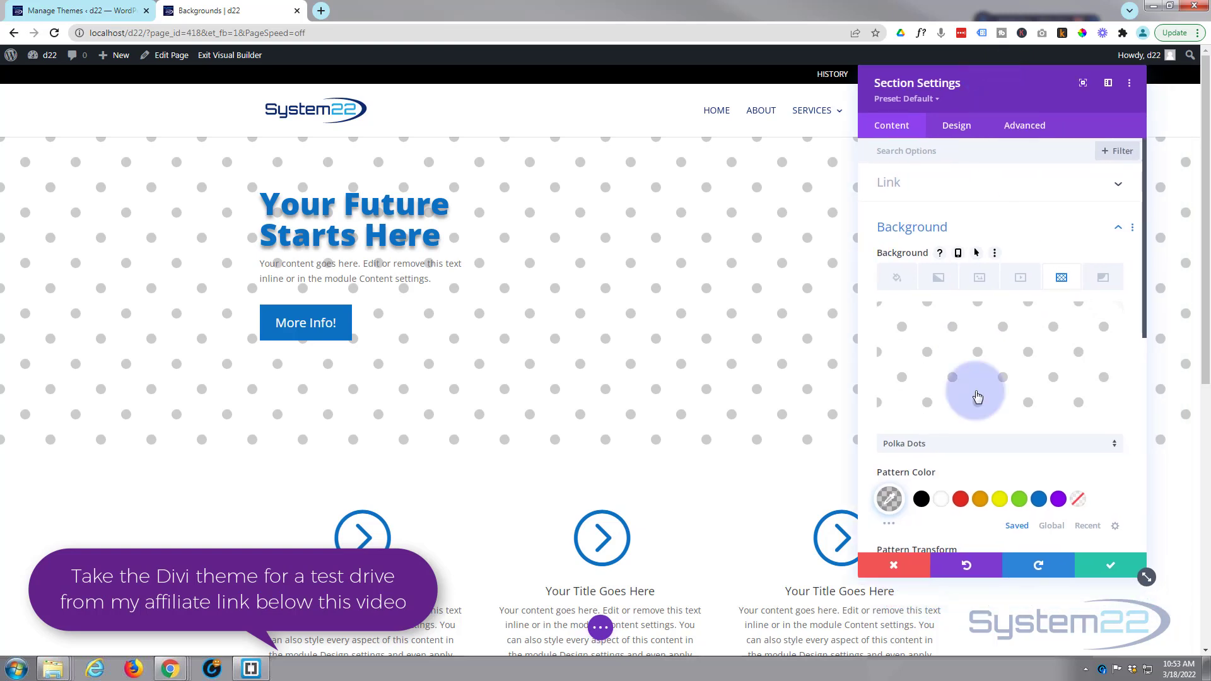
left_click(1057, 499)
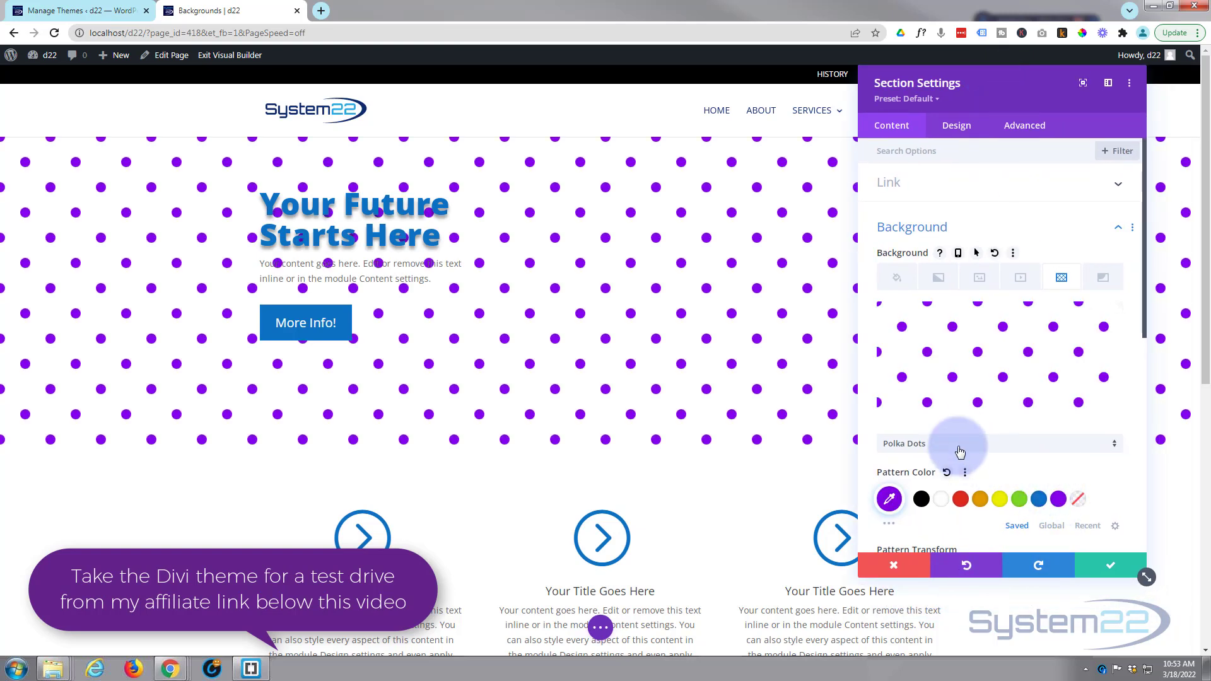
left_click(888, 498)
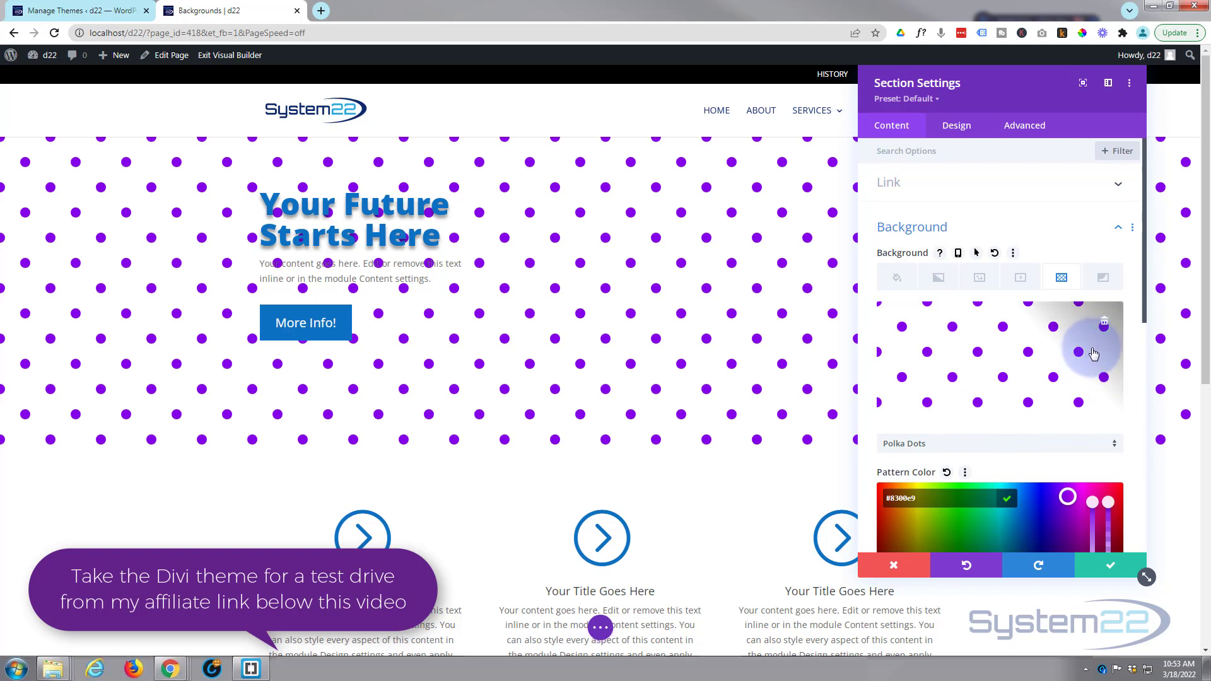
scroll("down", 3)
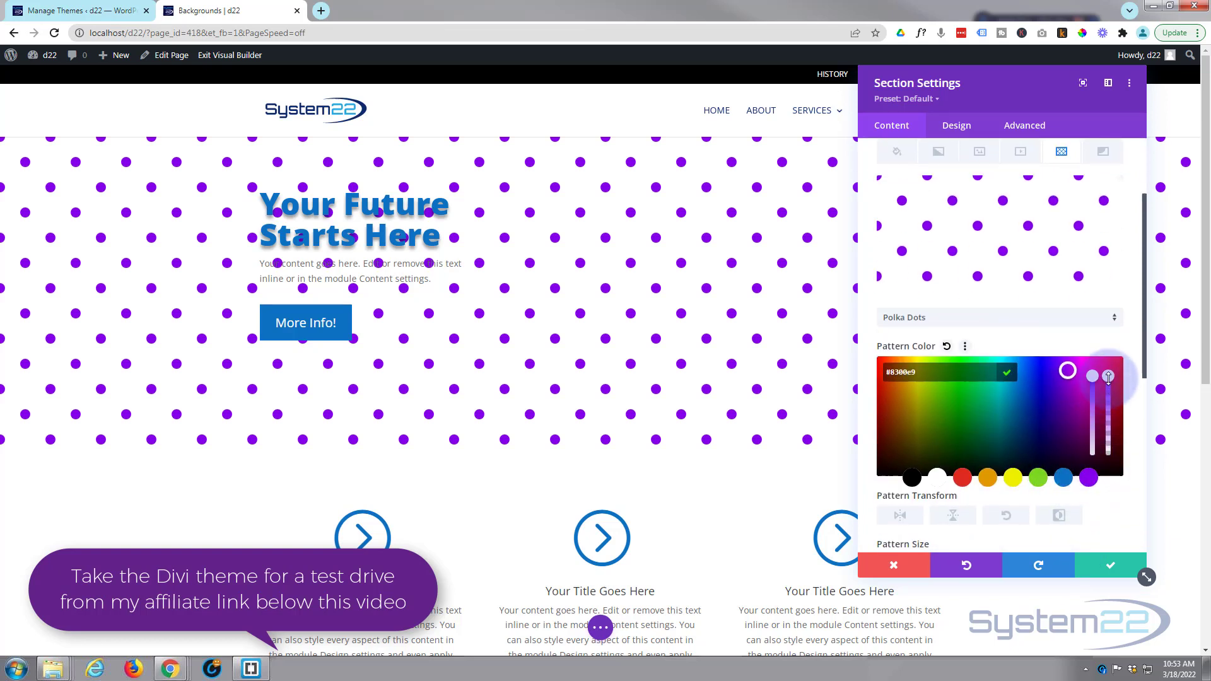
left_click_drag(1107, 378, 1108, 417)
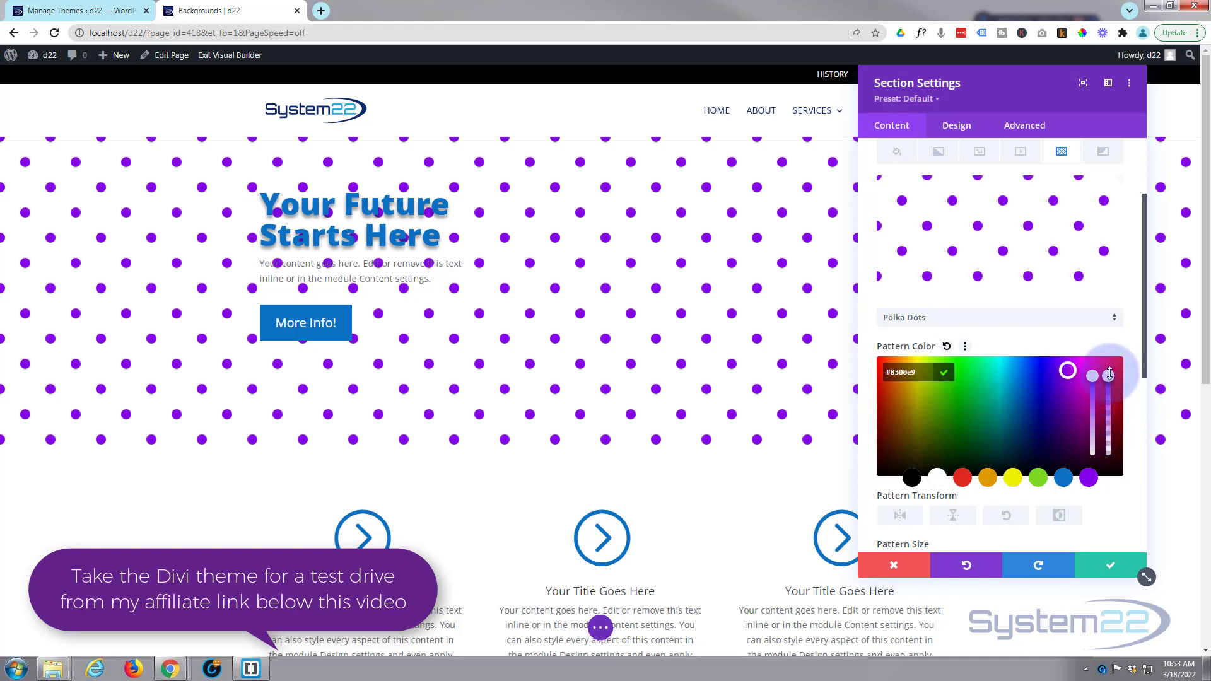
left_click(998, 317)
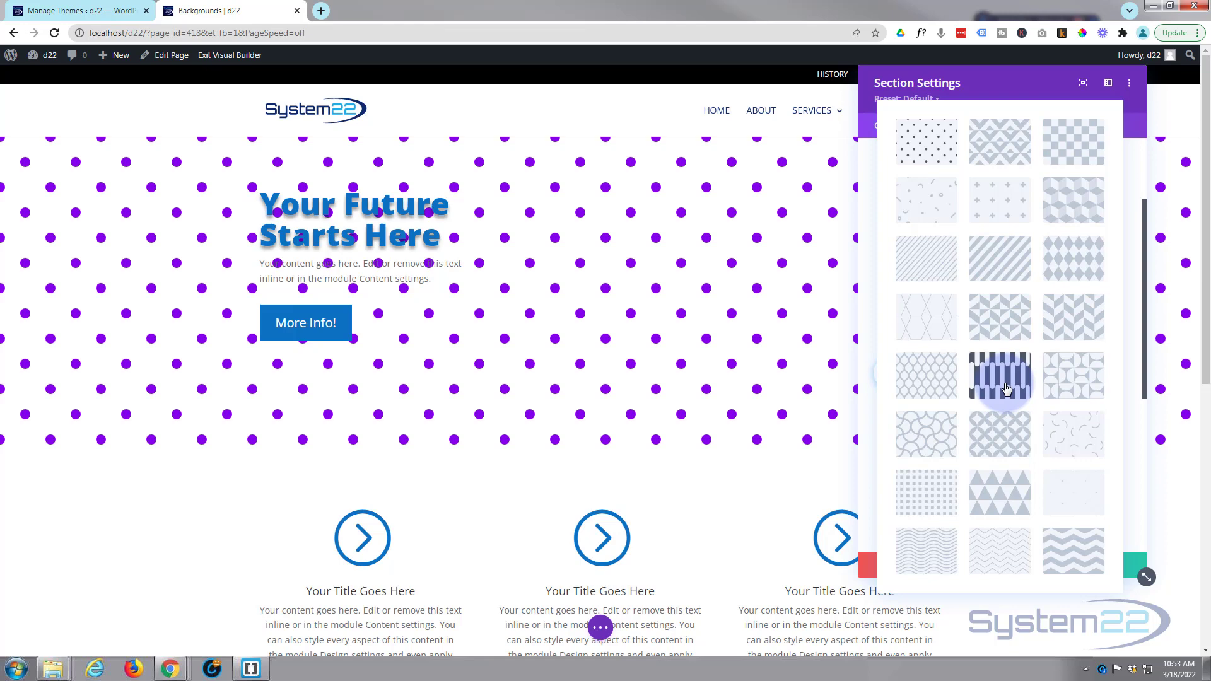
mouse_move(926, 550)
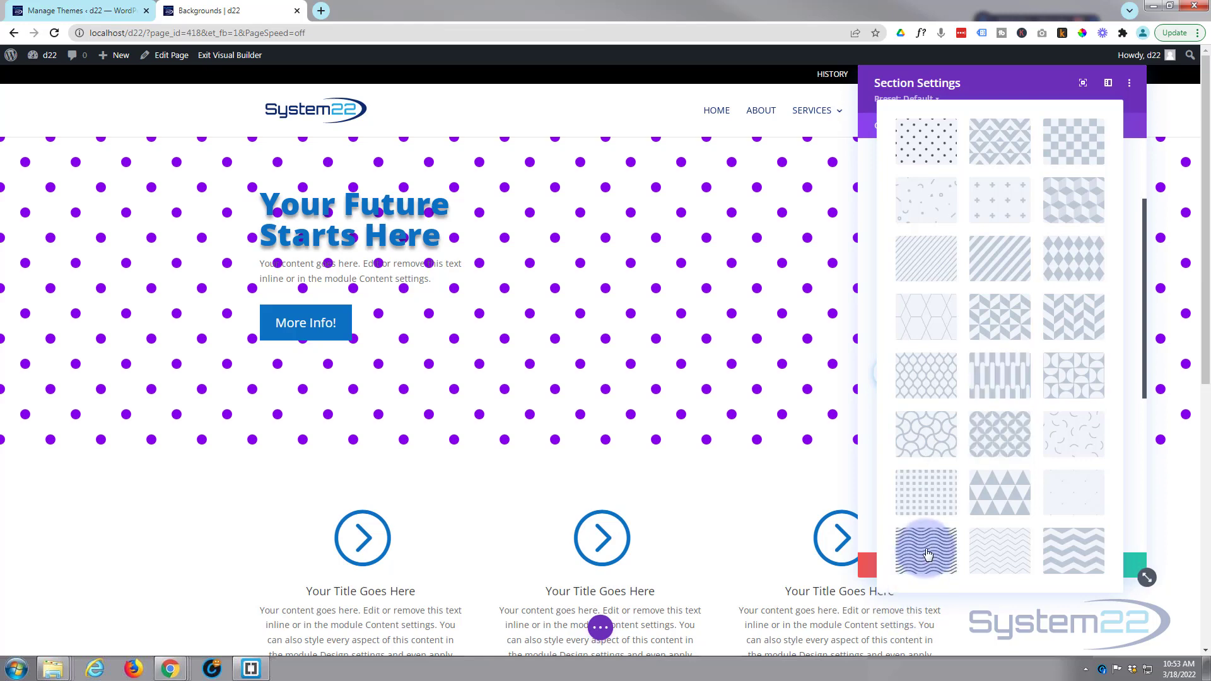
Switch the pattern to Waves and lower its colour opacity to about rgba(131,0,233,0.27).
left_click(925, 549)
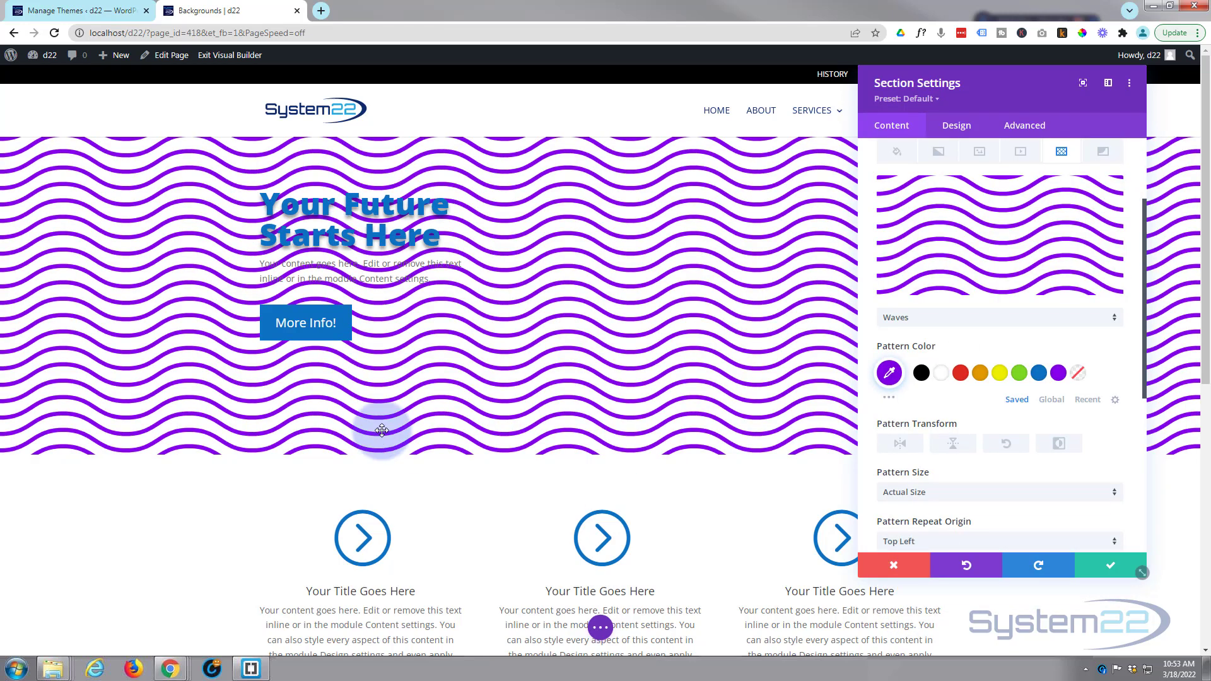
mouse_move(667, 506)
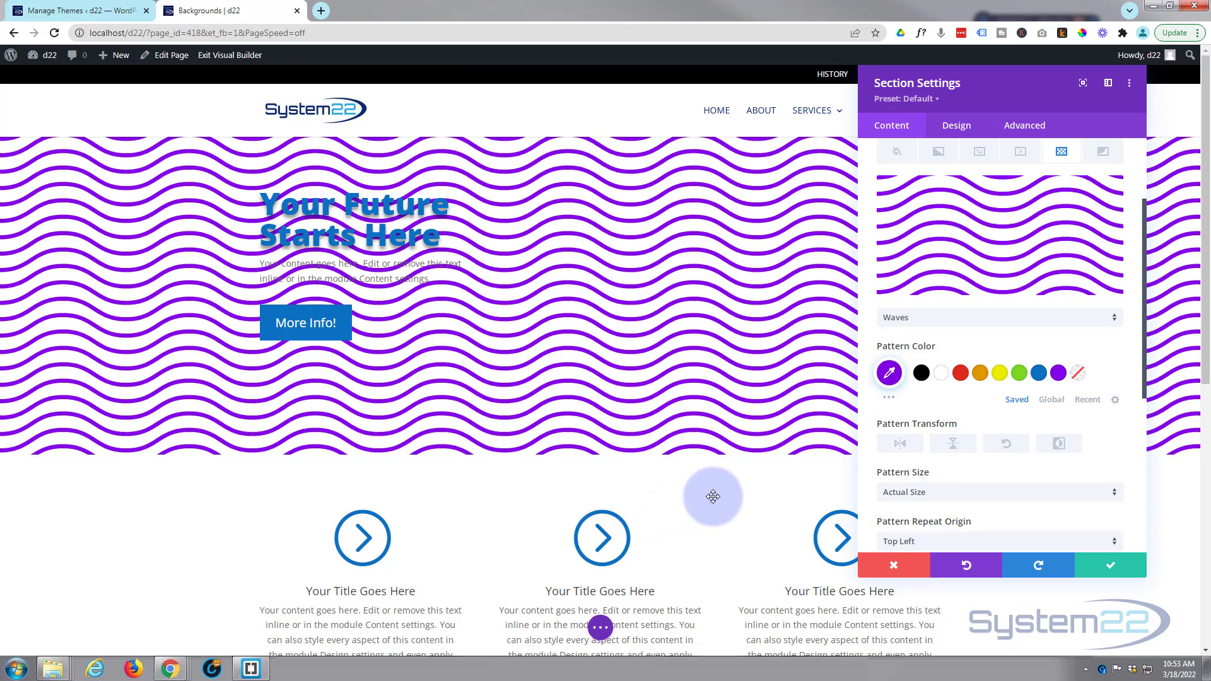
left_click(887, 372)
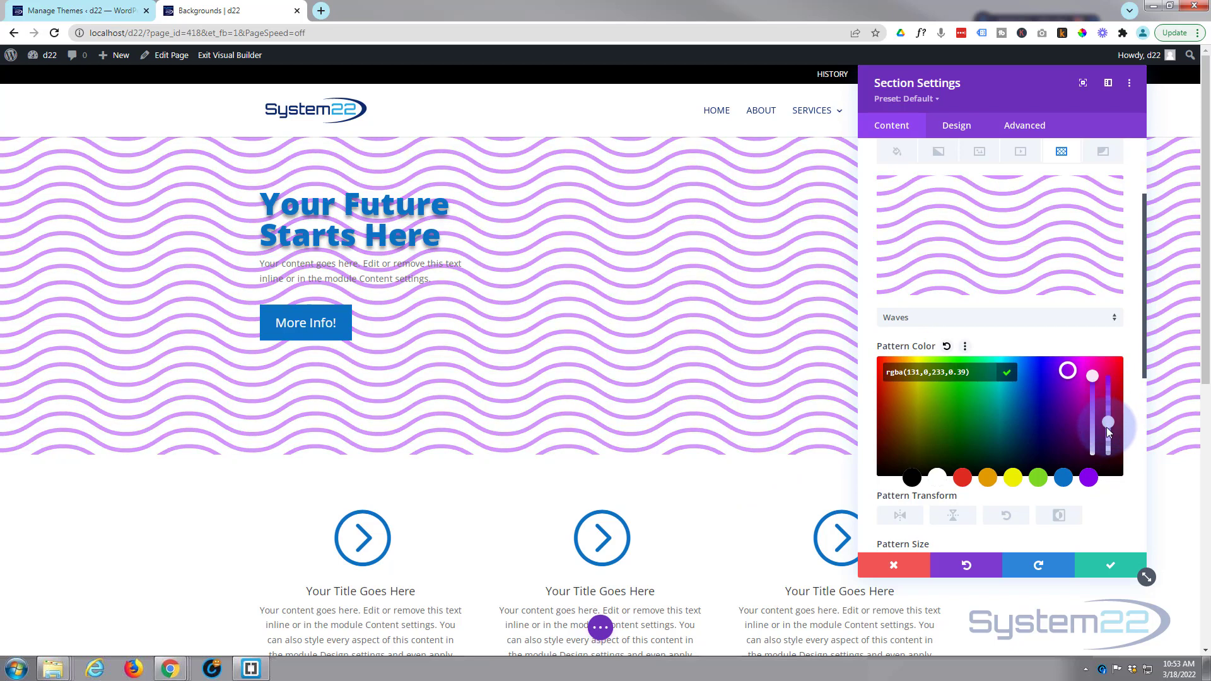
left_click_drag(1108, 423, 1107, 431)
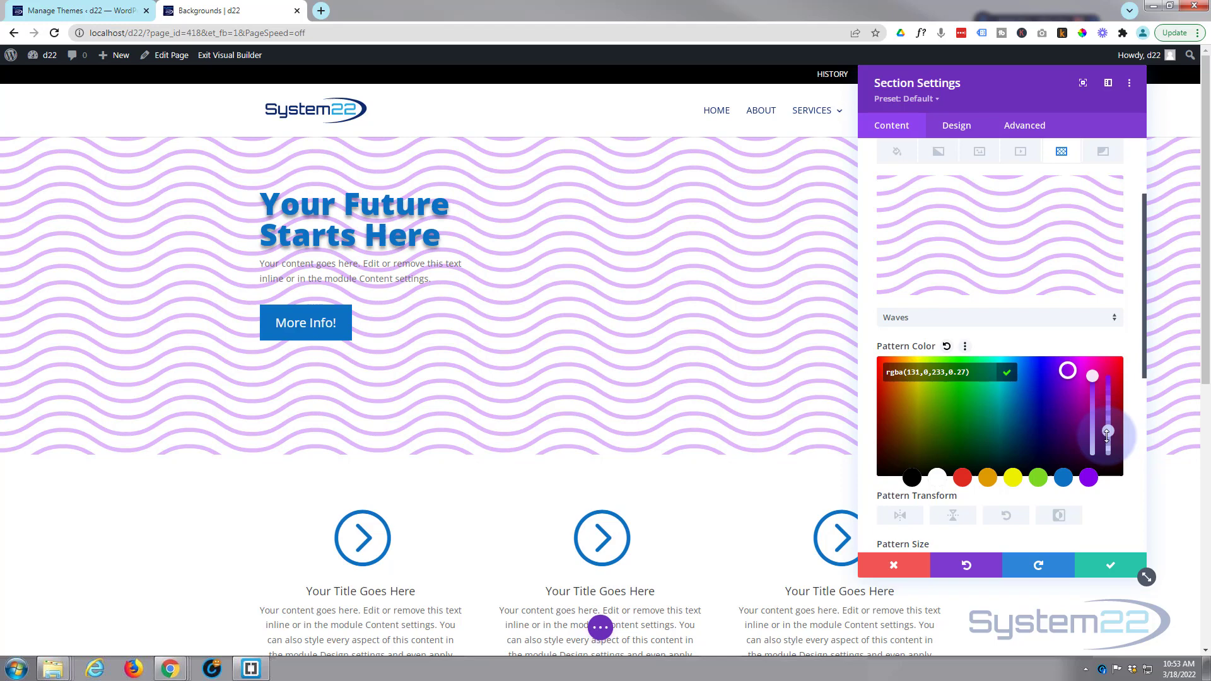
scroll("down", 3)
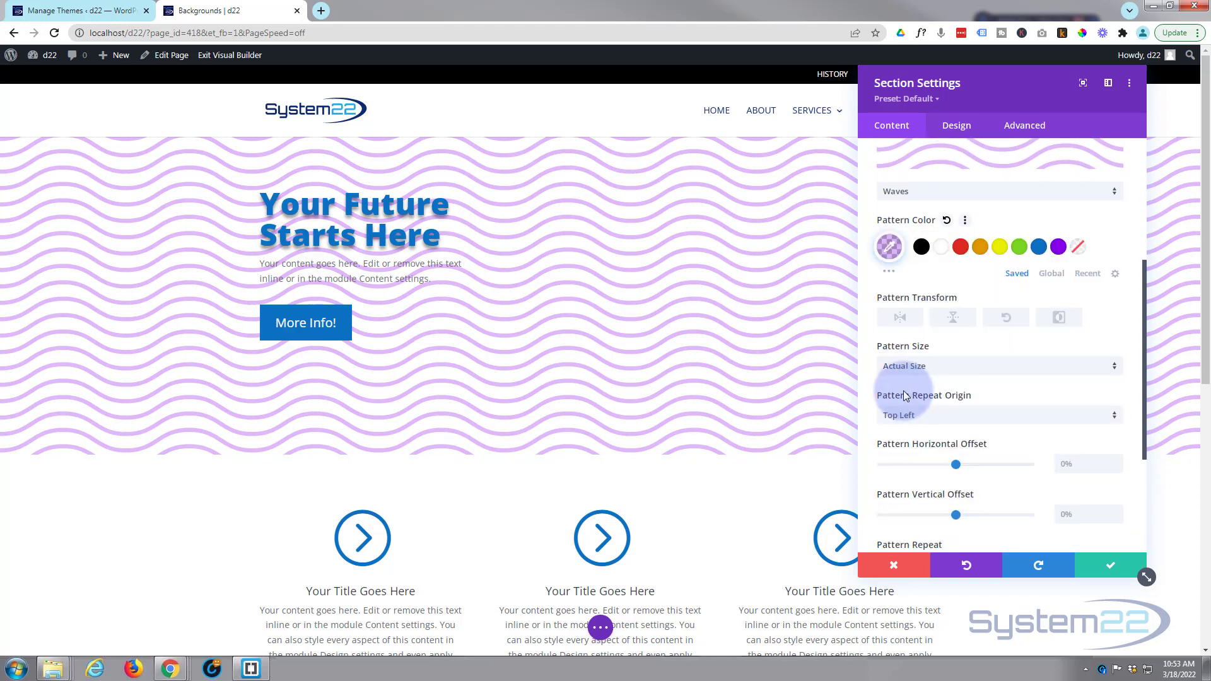
Apply Flip Horizontal, Flip Vertical, Rotate 90° and Invert to the wave pattern.
left_click(899, 317)
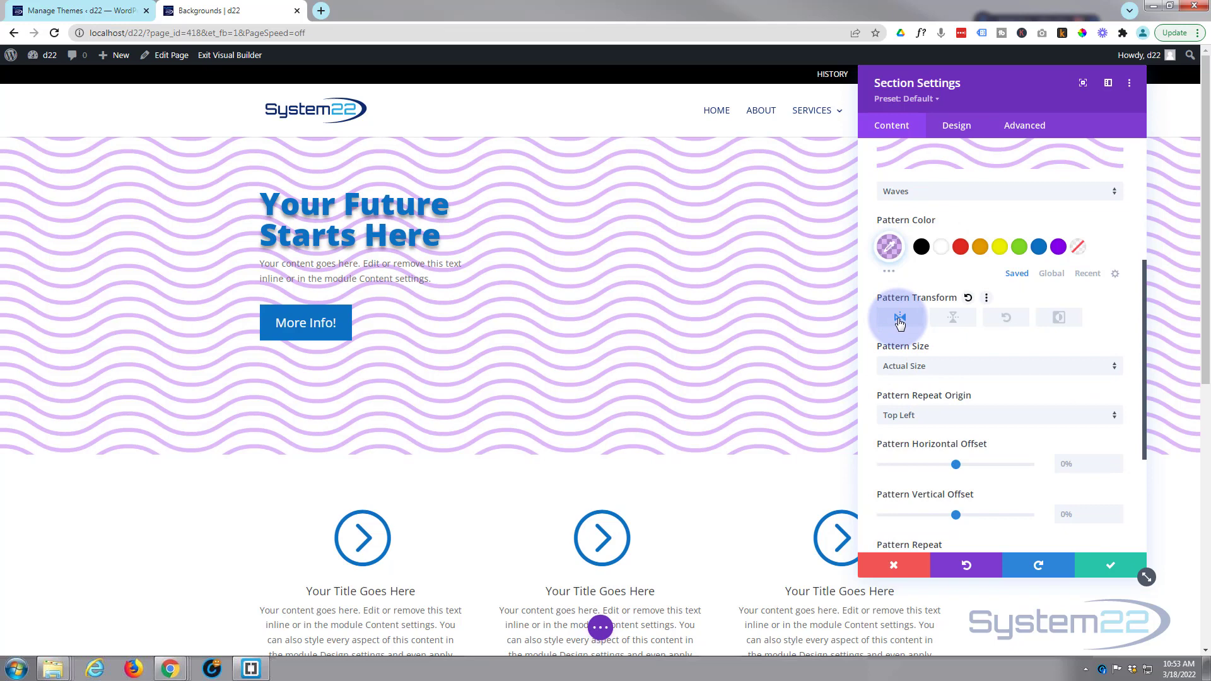
left_click(953, 317)
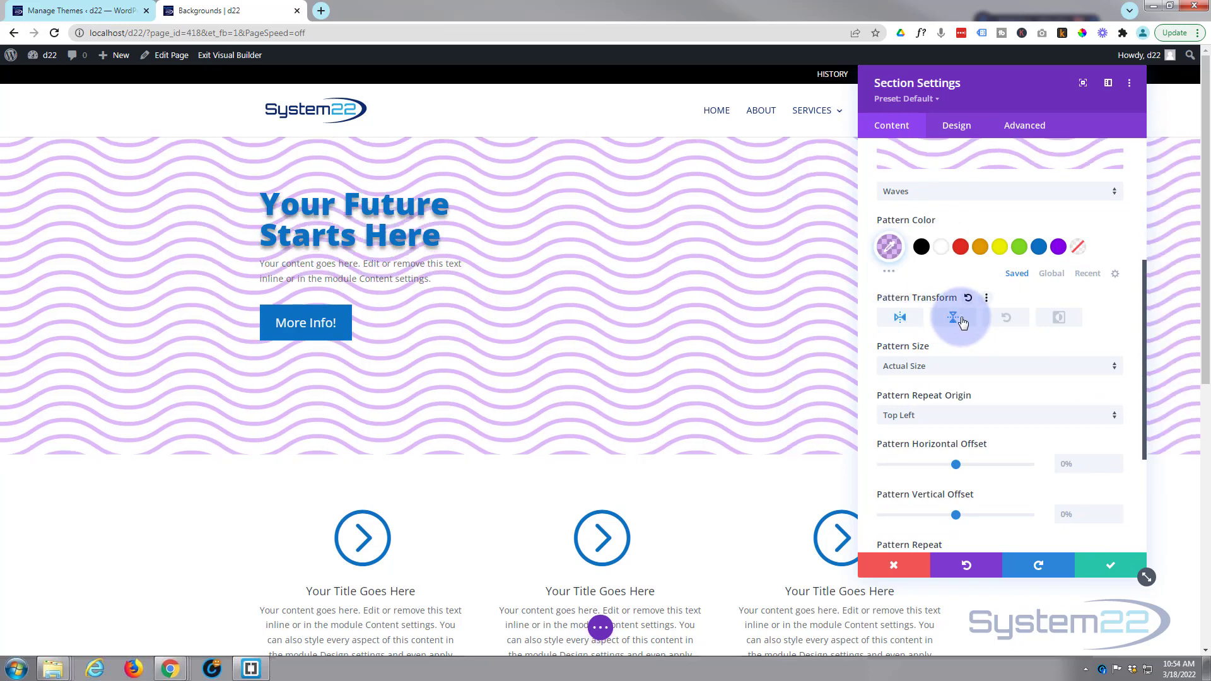
left_click(1007, 317)
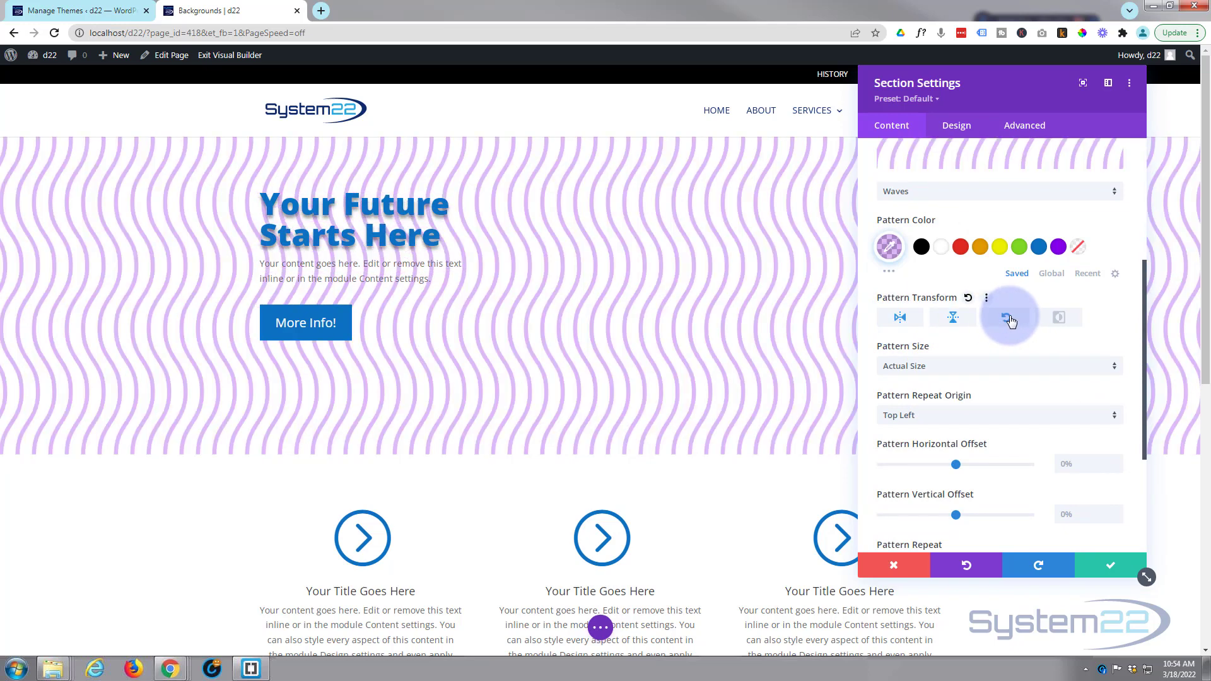
left_click(1009, 318)
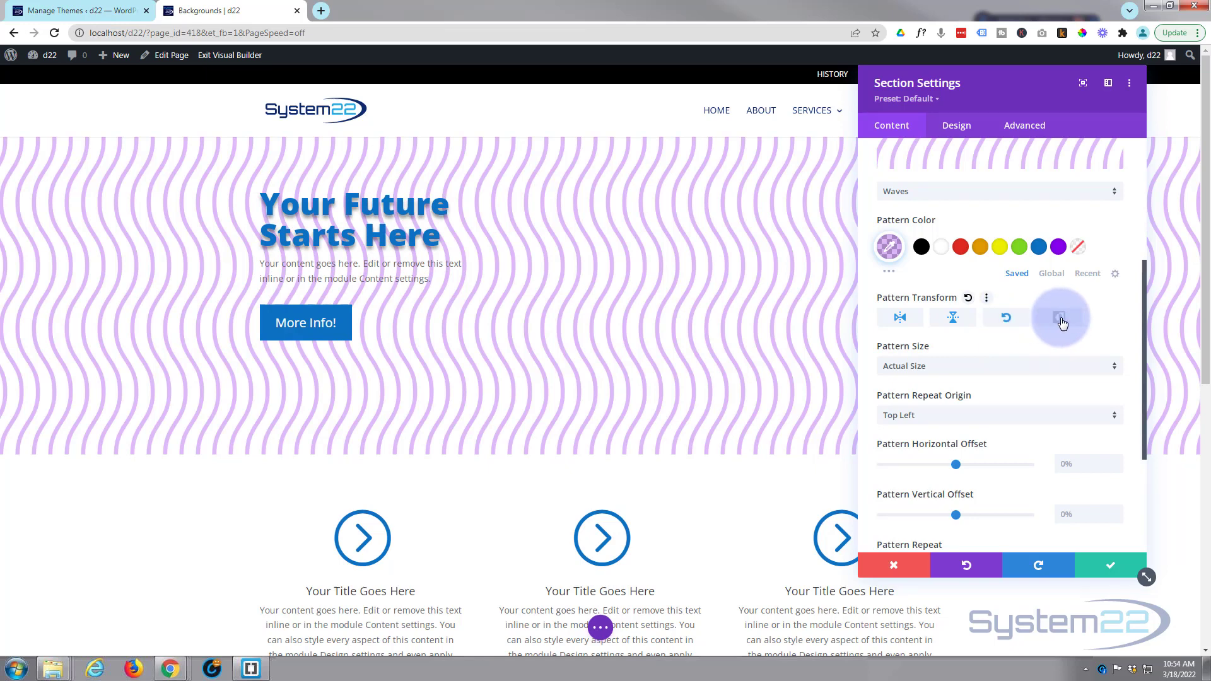
left_click(1060, 316)
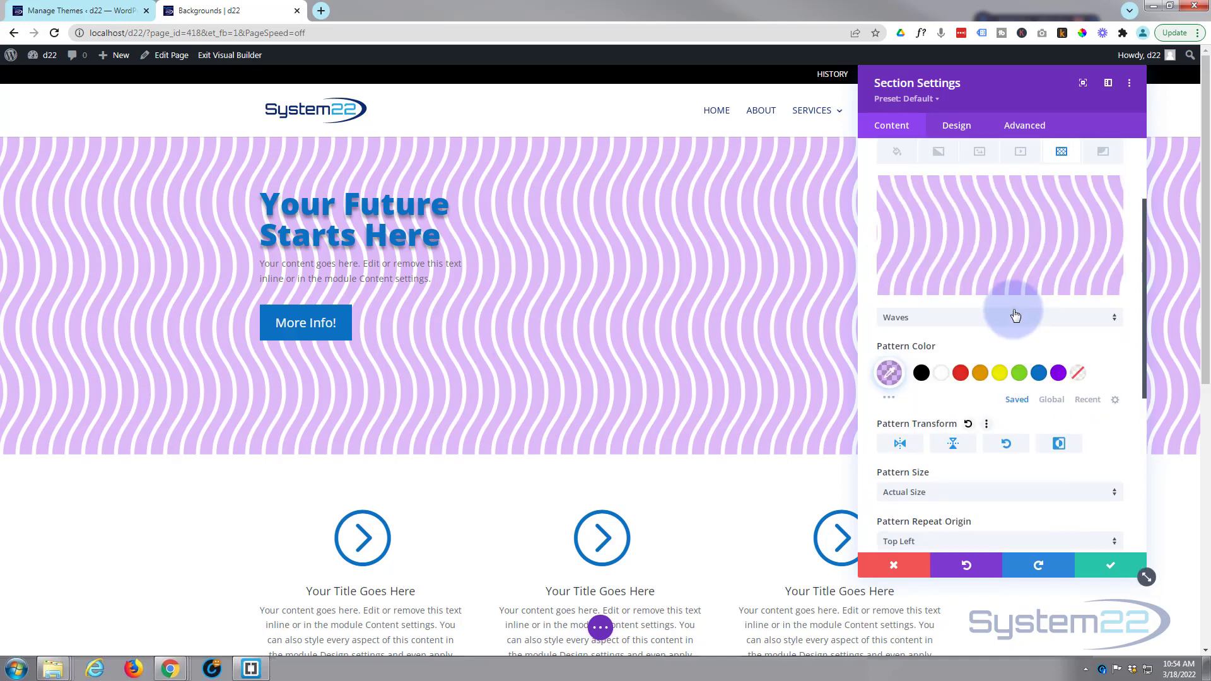
Change the pattern style to Polka Dots and toggle Invert off and back on.
left_click(998, 317)
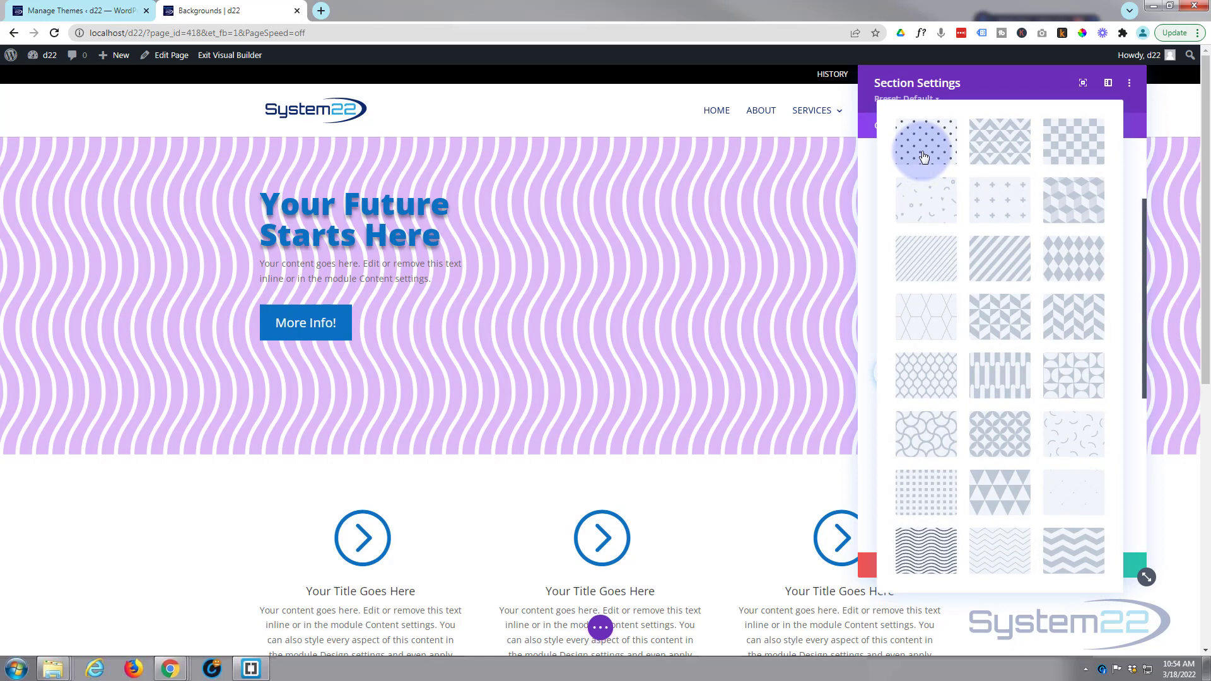
left_click(925, 141)
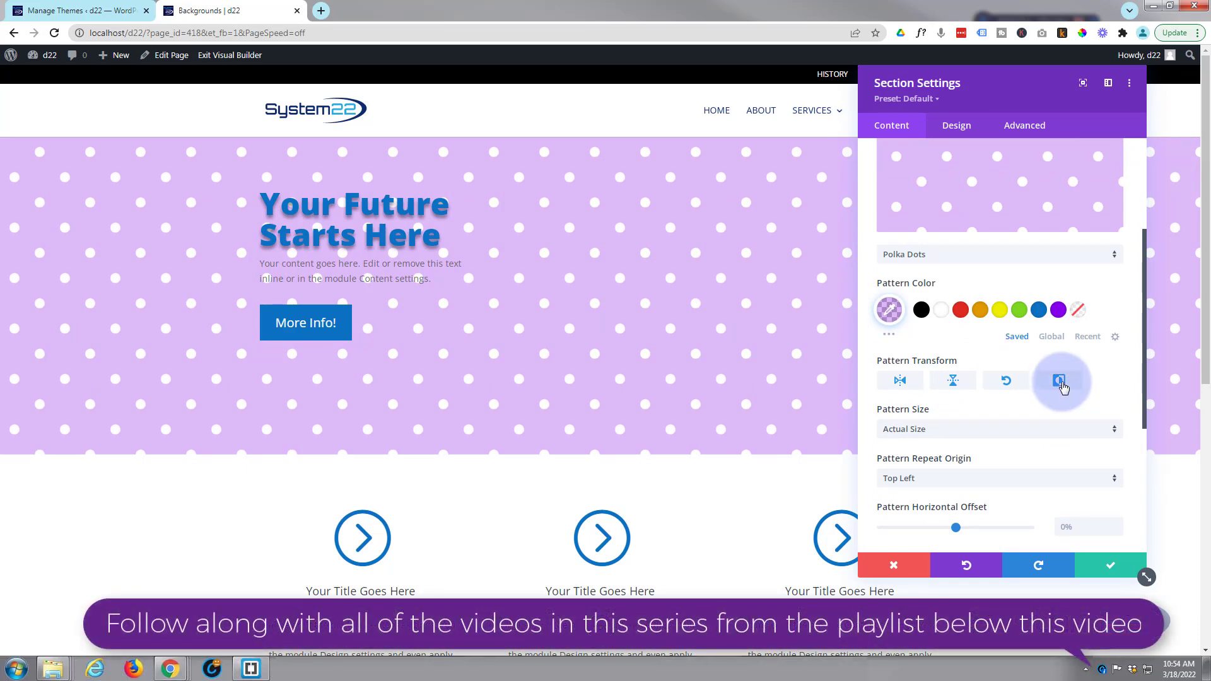
left_click(1061, 380)
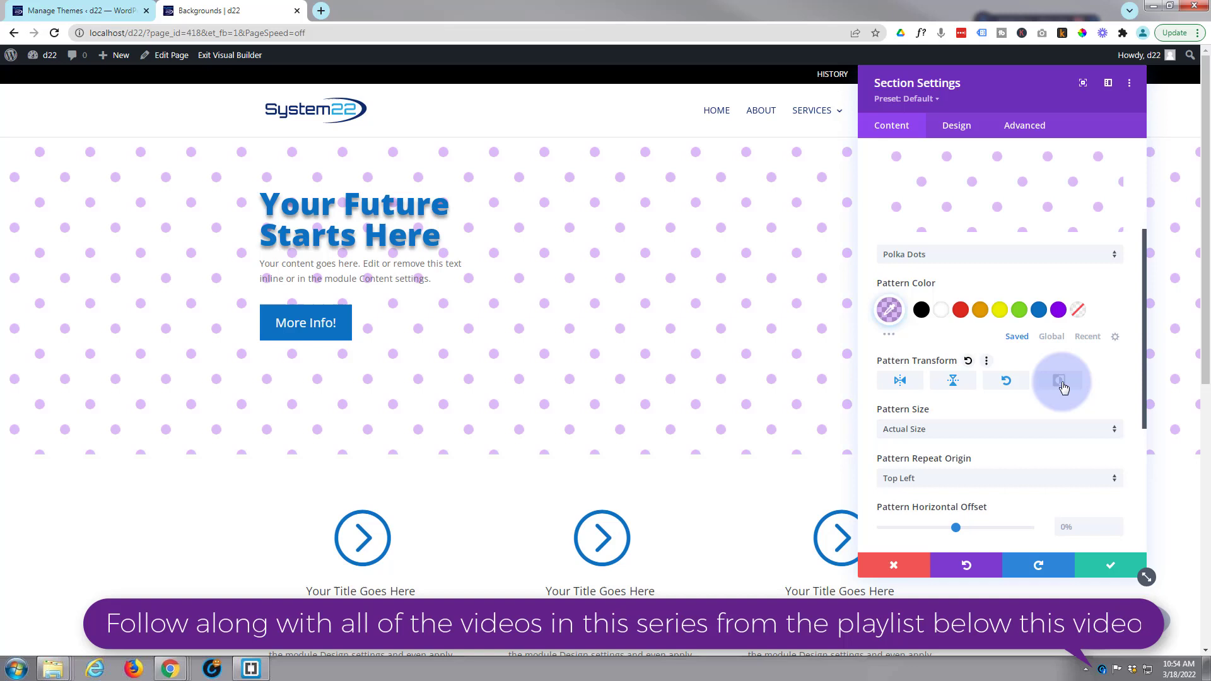
left_click(1061, 380)
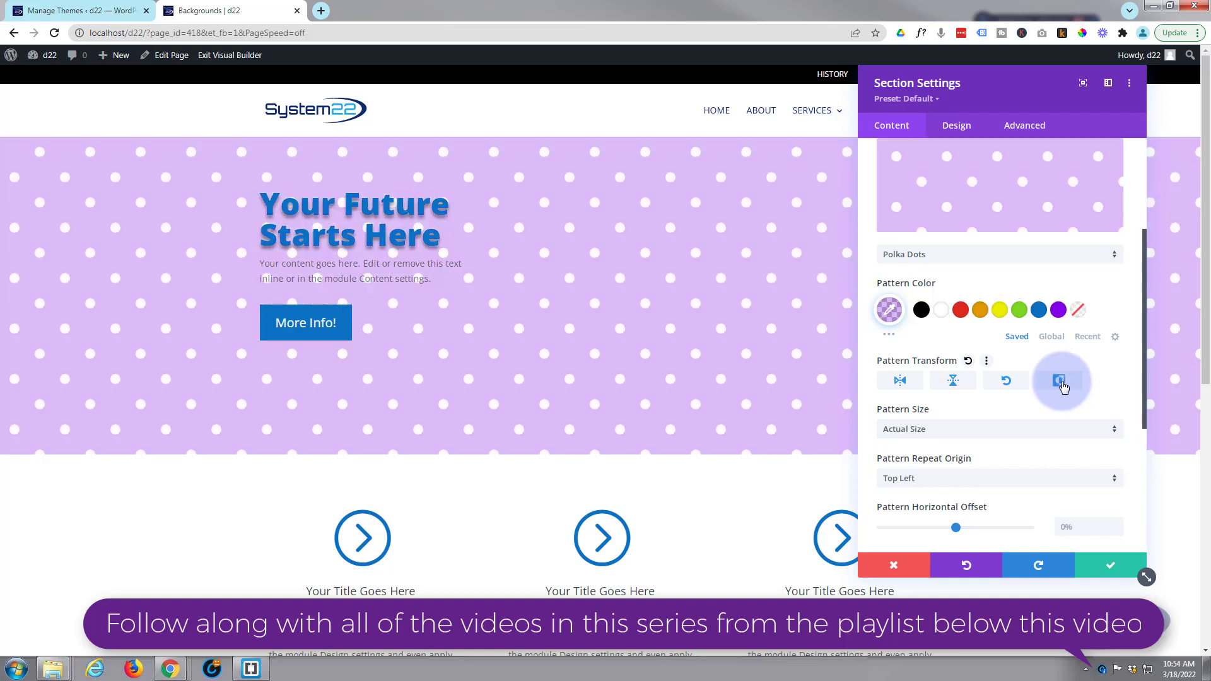
left_click(1059, 380)
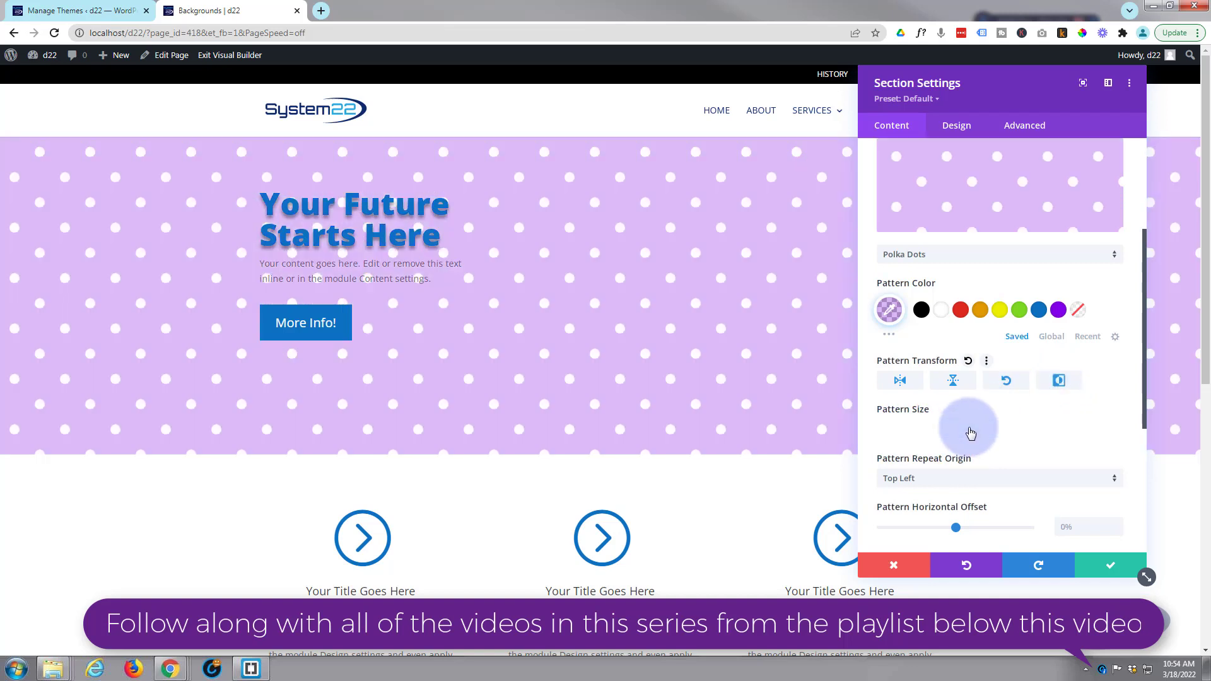
Try Cover, Stretch and Custom pattern sizes, adjusting the custom dot width.
left_click(997, 429)
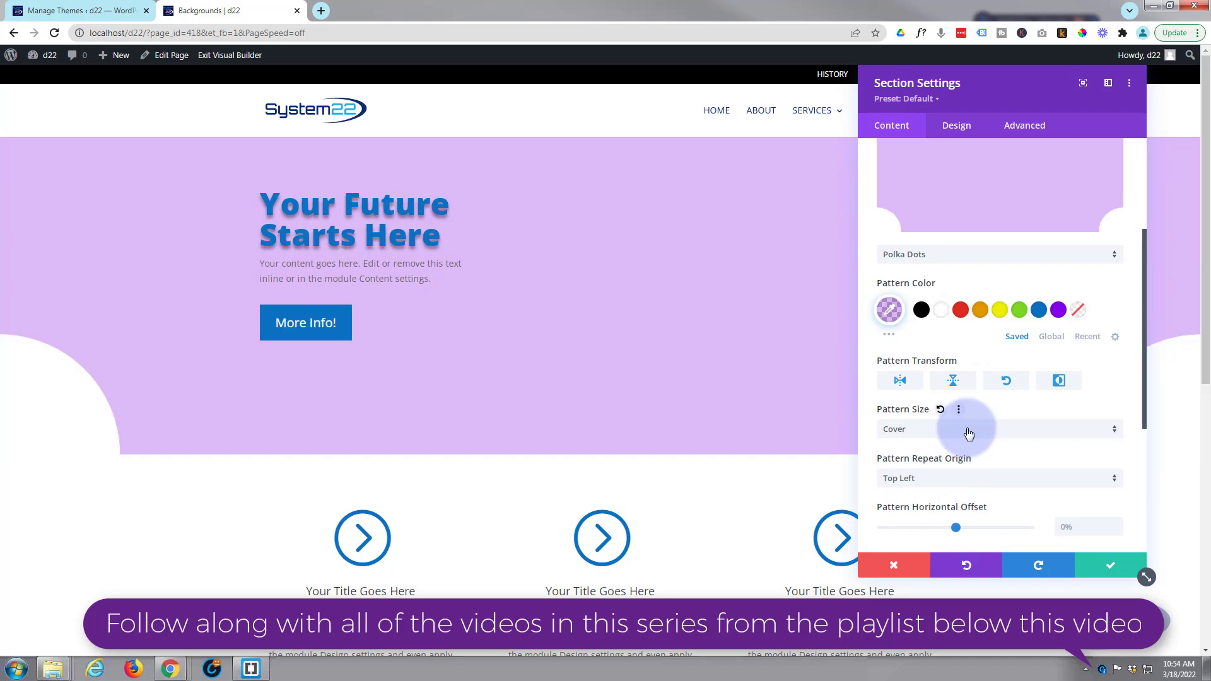
left_click(999, 429)
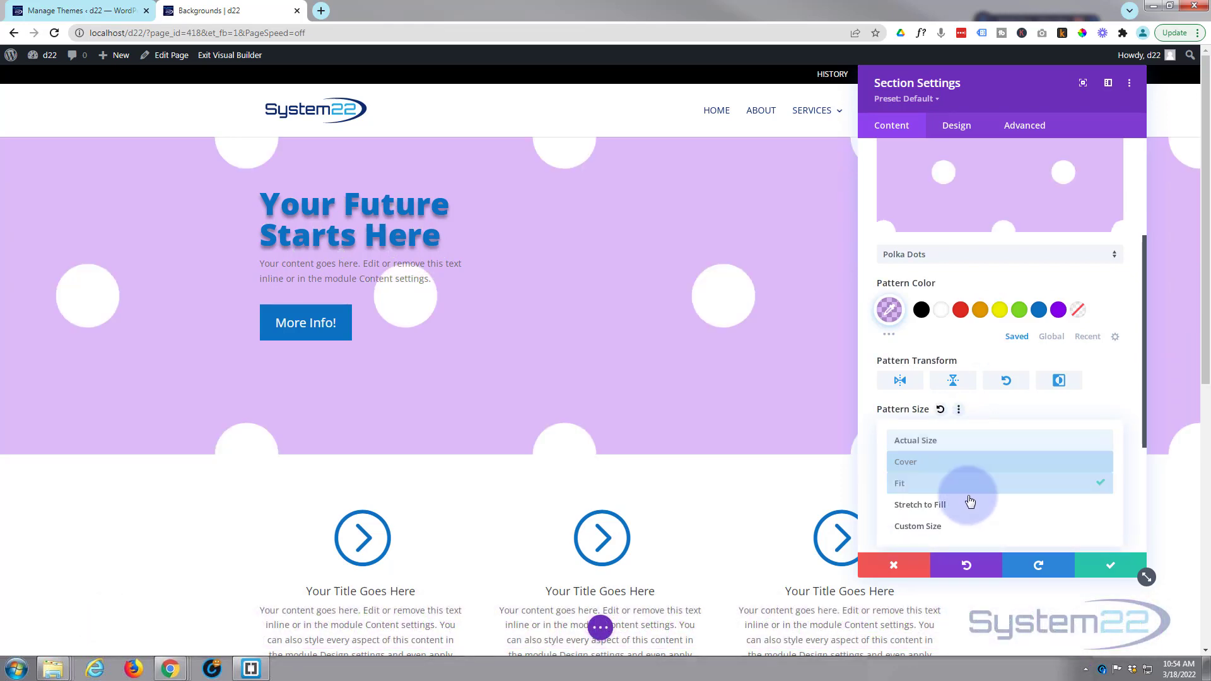
left_click(920, 504)
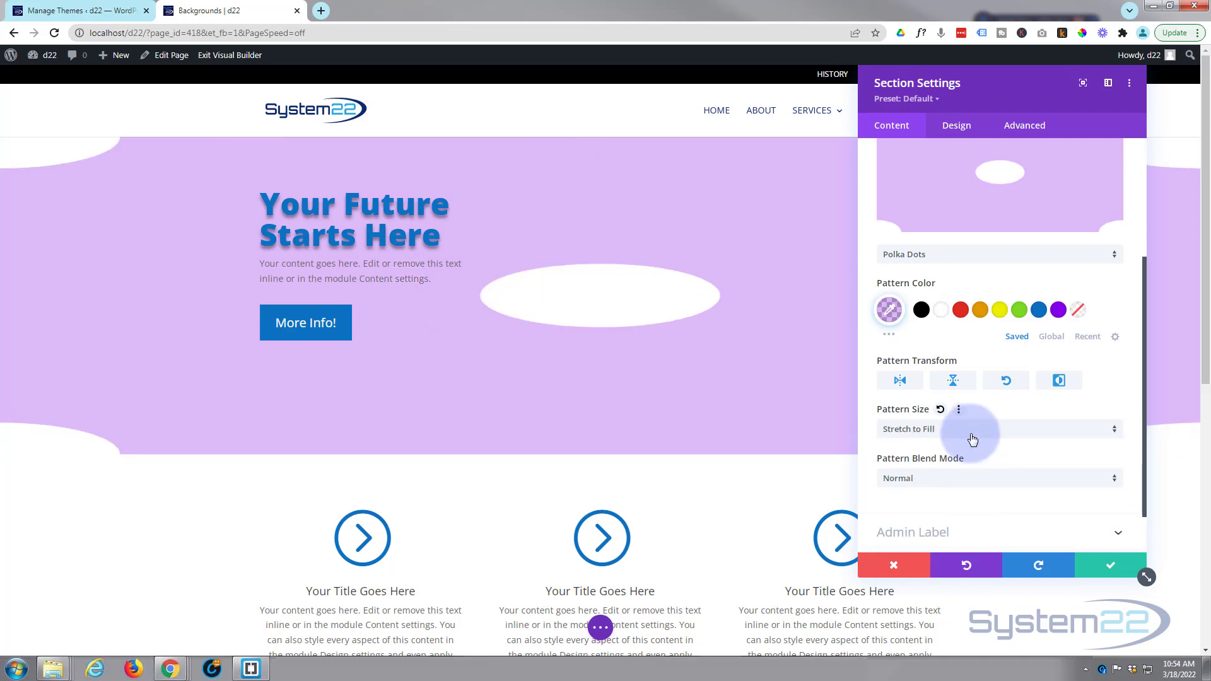
left_click(999, 429)
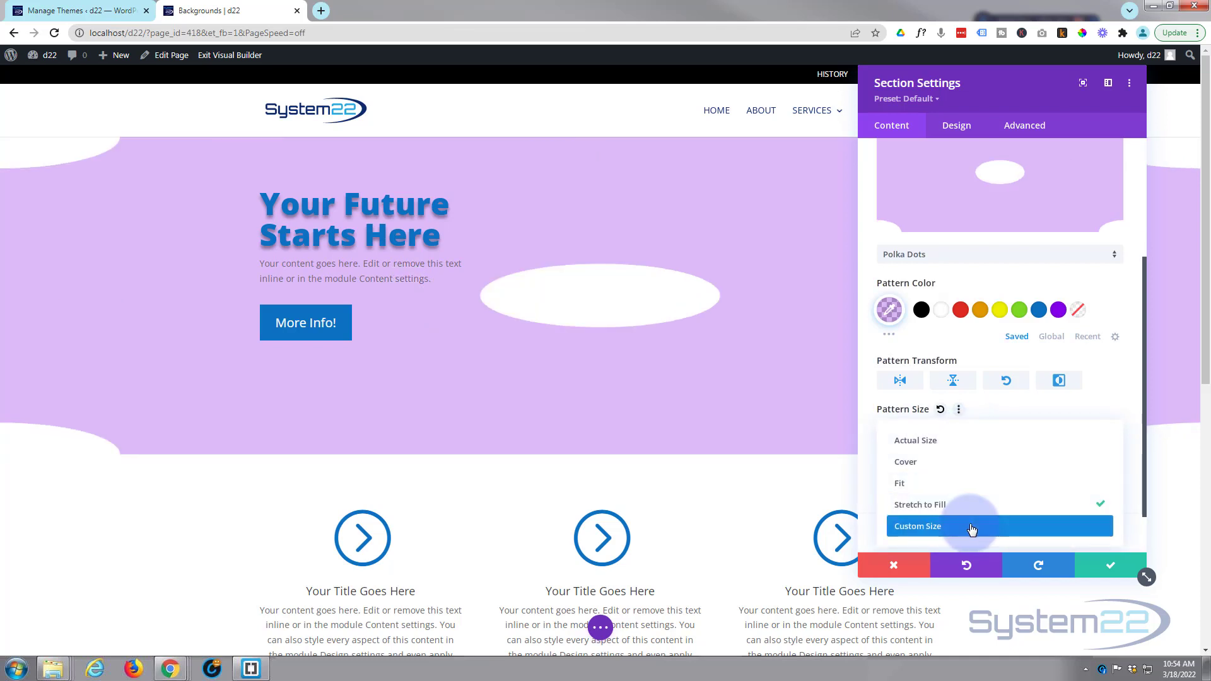
left_click(917, 526)
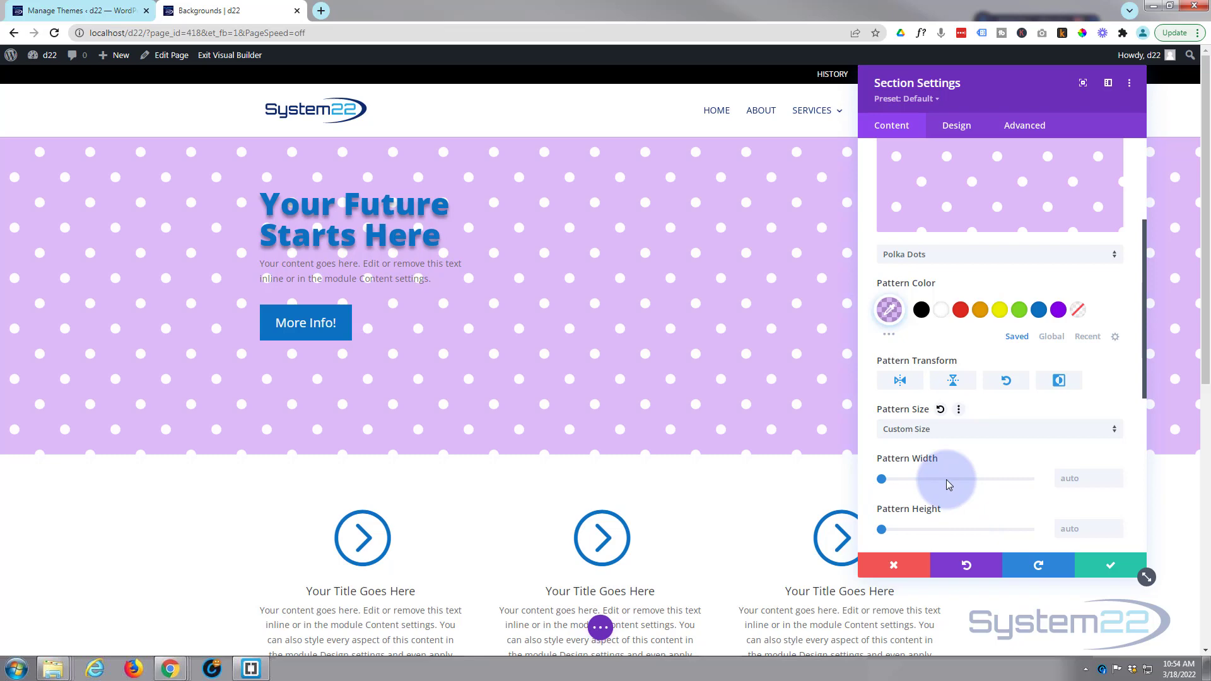
left_click_drag(880, 478, 917, 478)
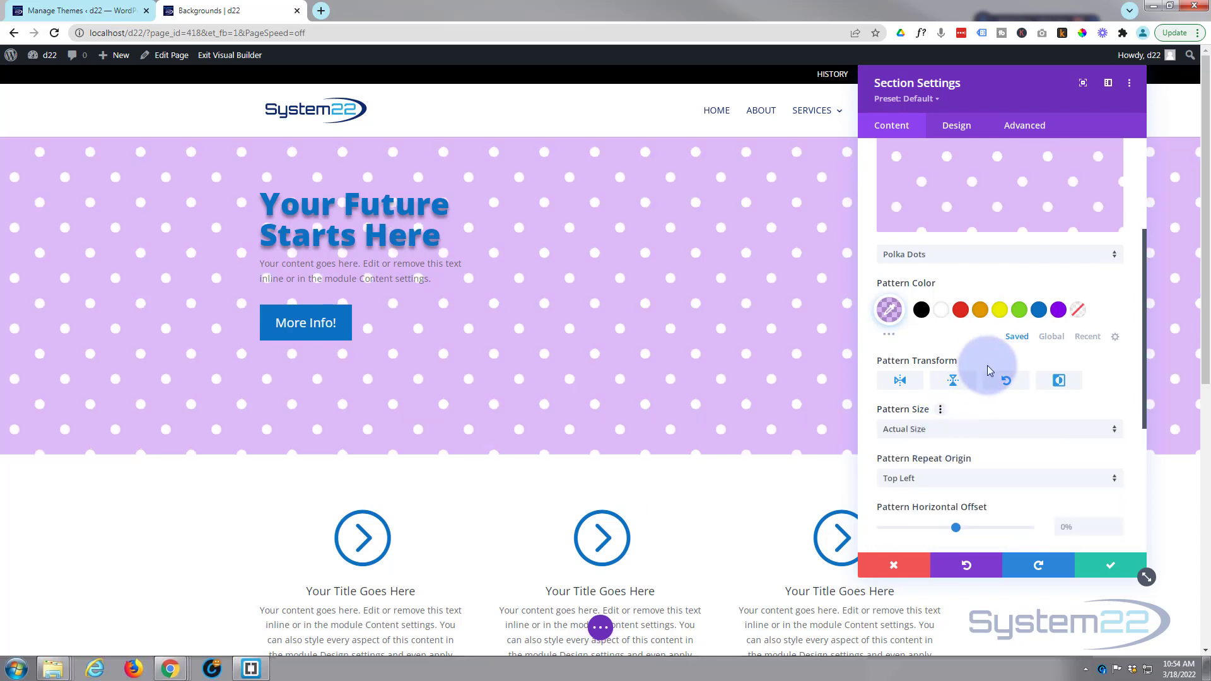
Set the pattern horizontal offset to 18% and vertical offset to 20%.
scroll("down", 3)
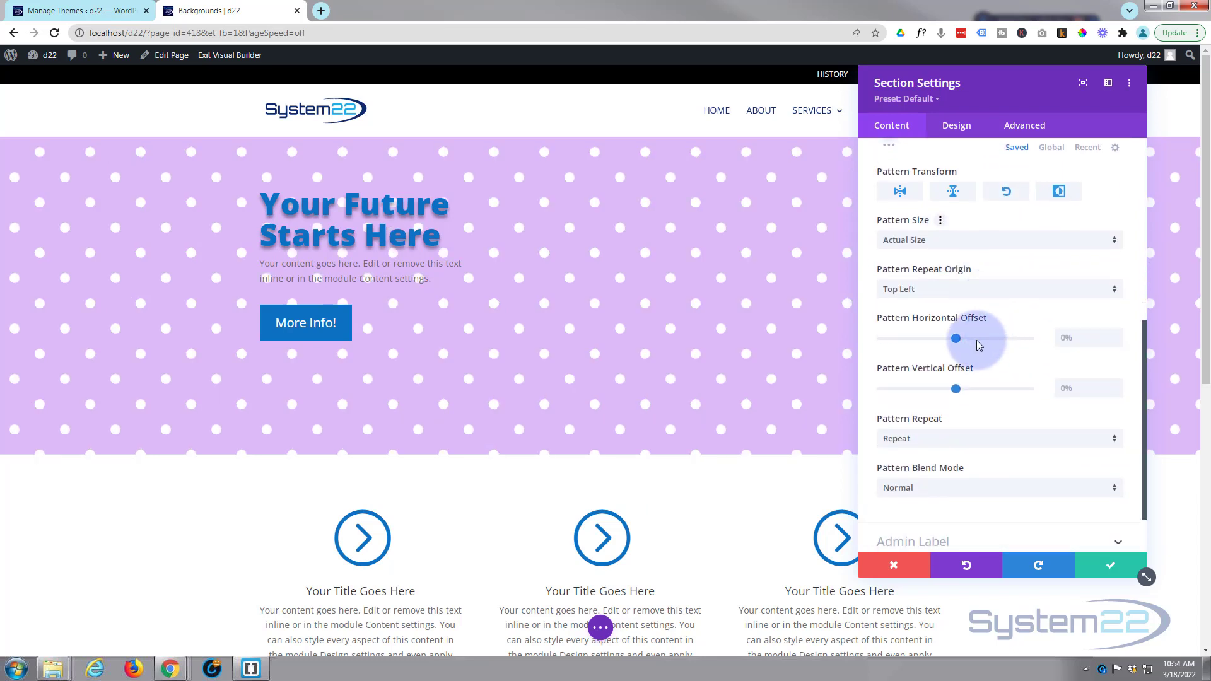
left_click_drag(956, 338, 936, 338)
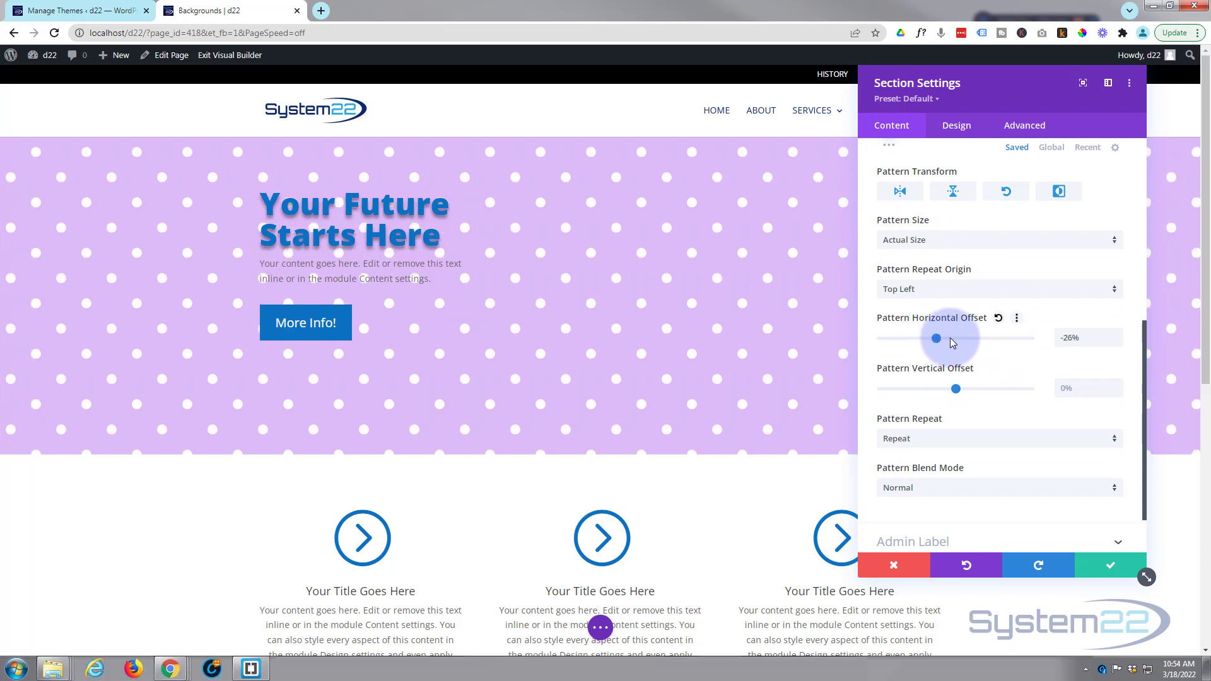
left_click_drag(936, 338, 965, 338)
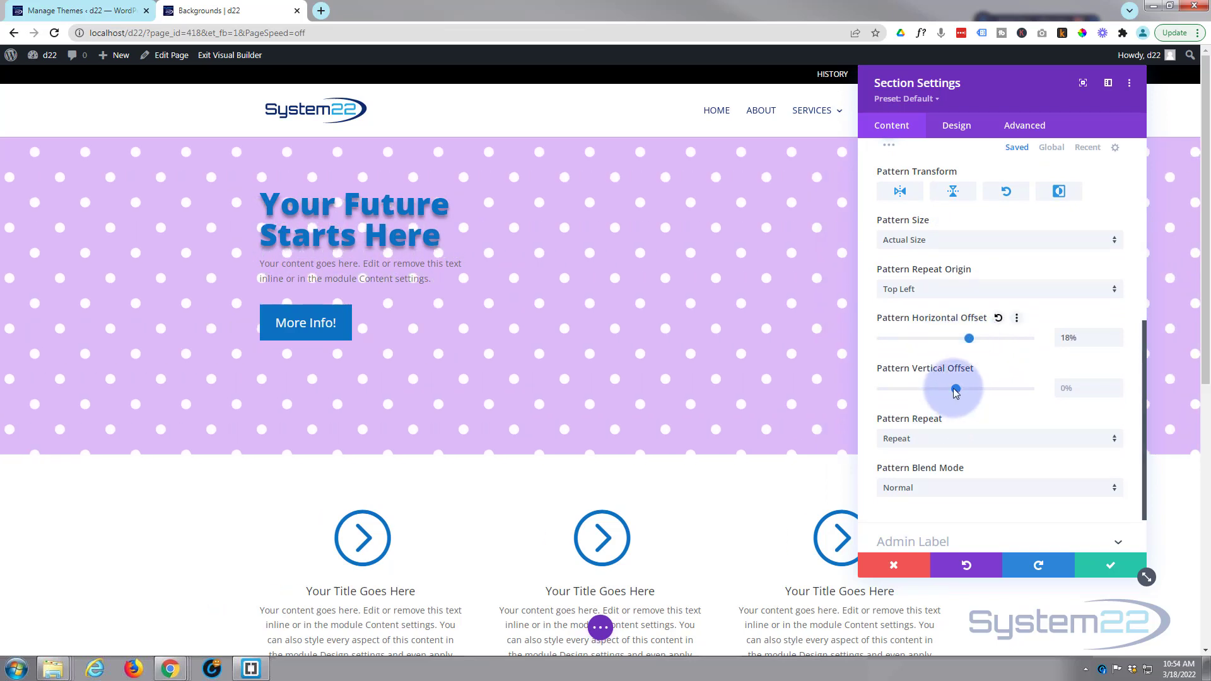
left_click_drag(954, 389, 974, 390)
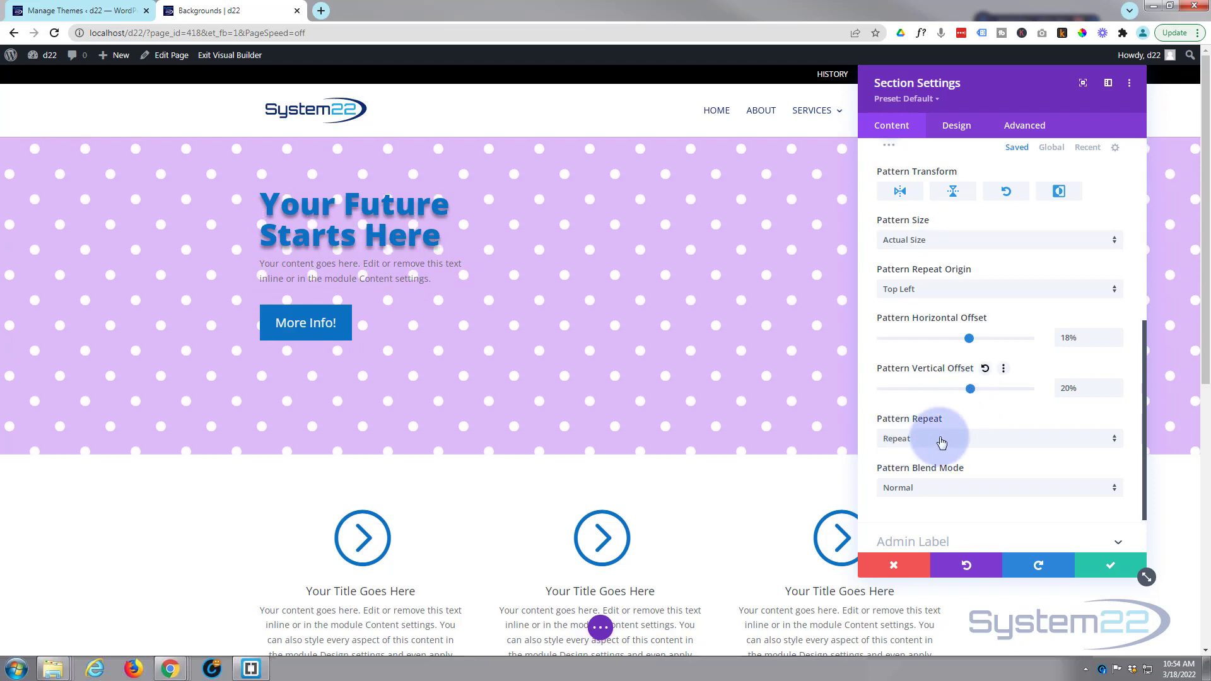
Try Repeat X, Repeat Y and Space repeat options, then reset Pattern Repeat to Repeat.
left_click(997, 438)
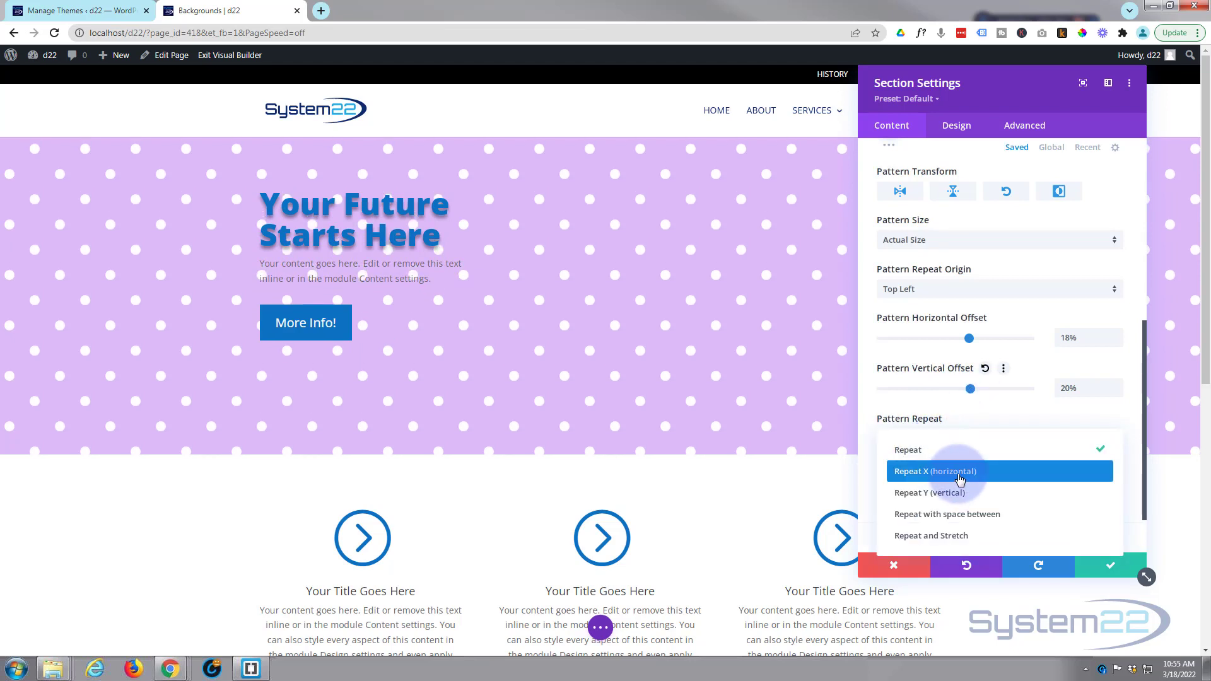
left_click(936, 472)
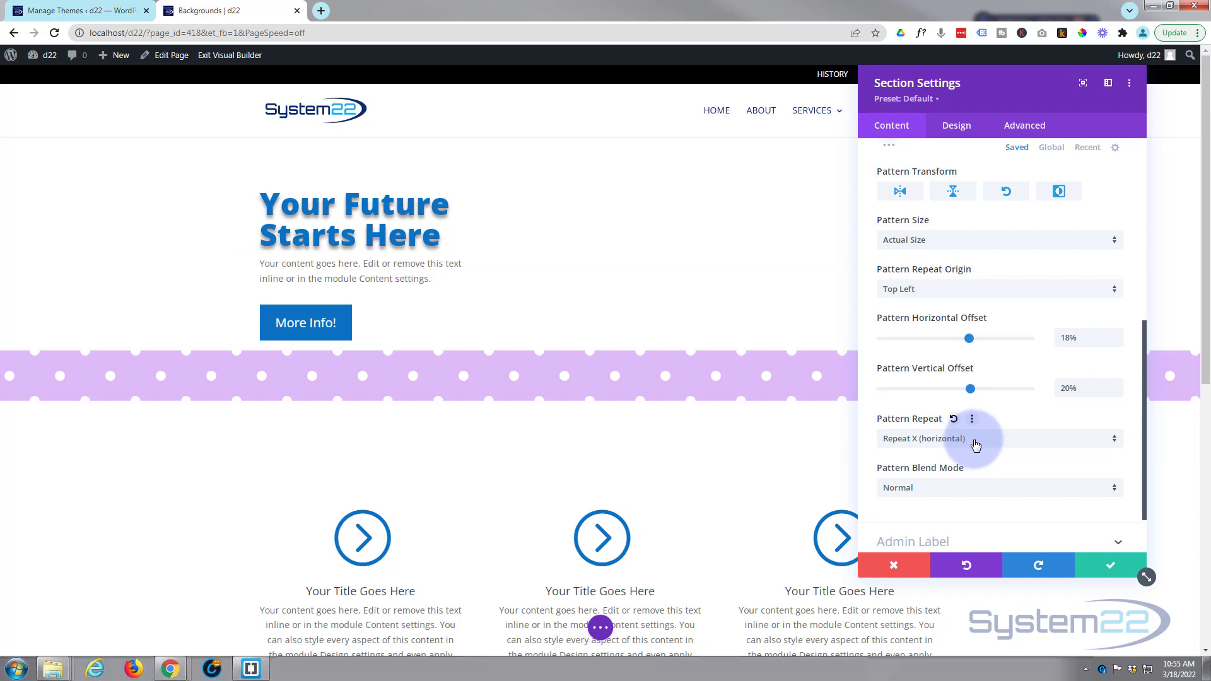
left_click(998, 438)
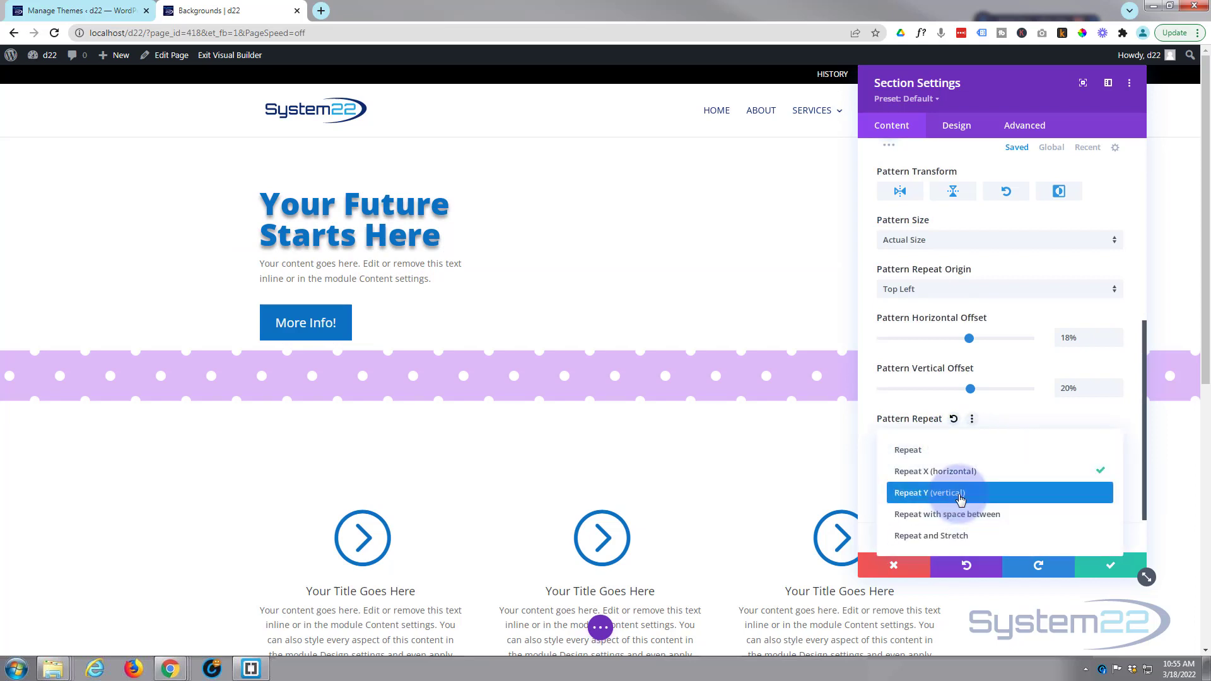
left_click(929, 493)
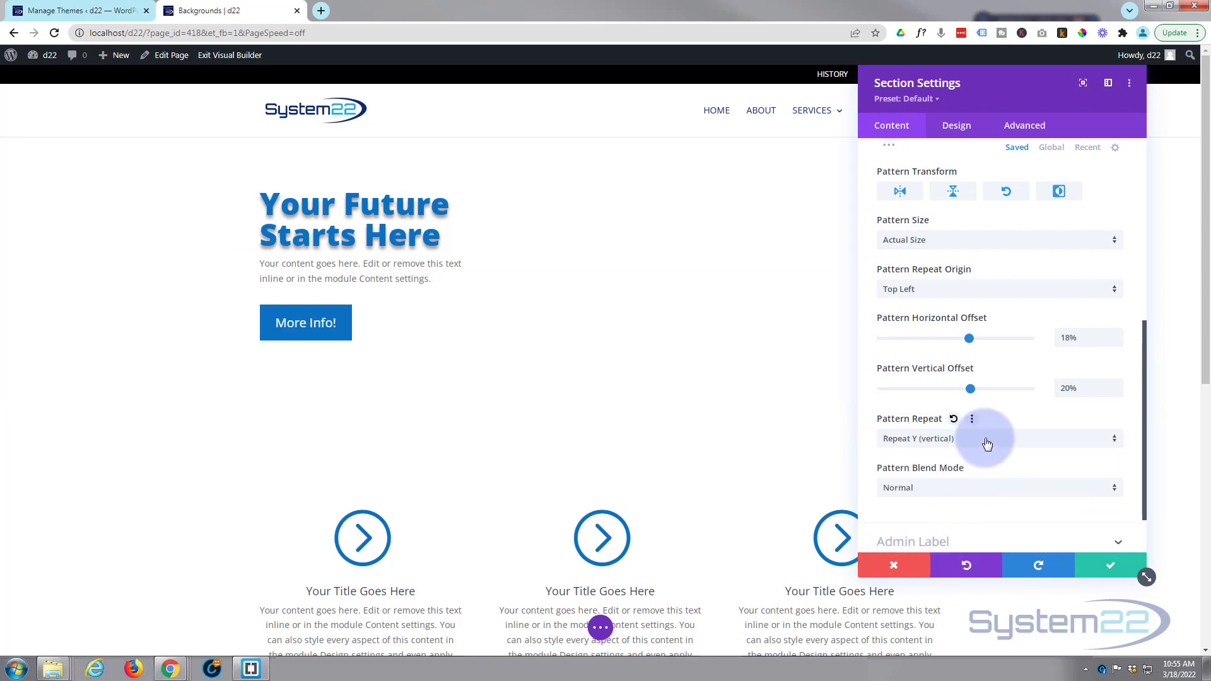
left_click(997, 437)
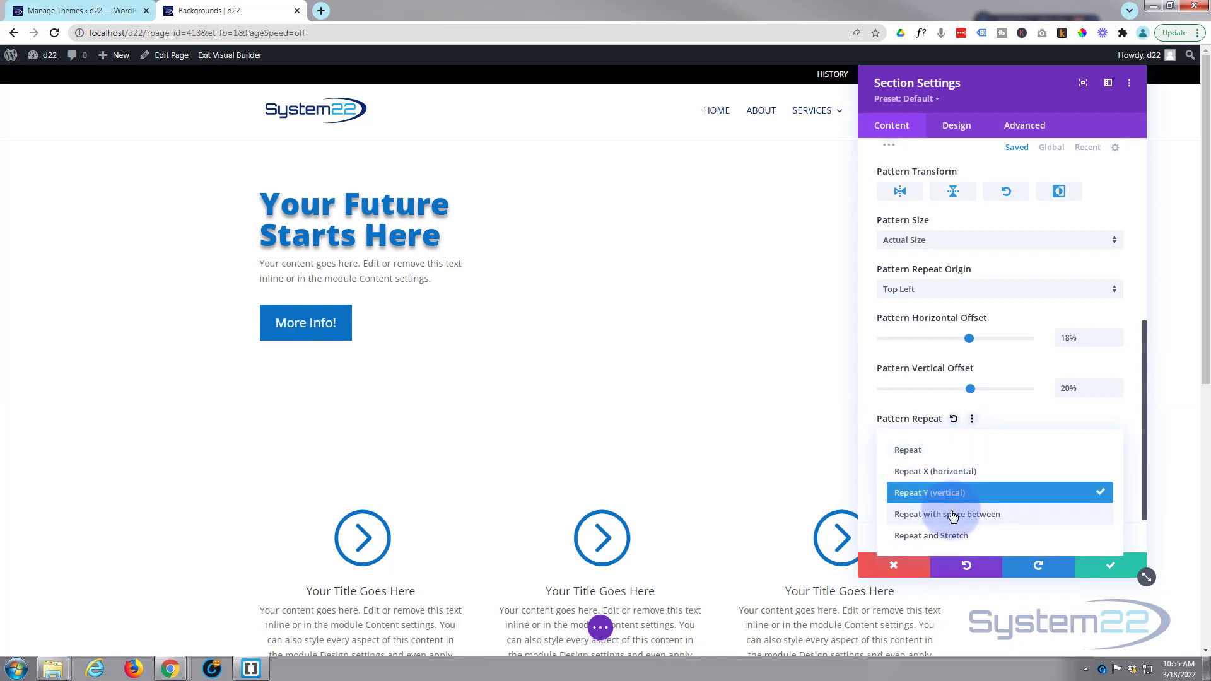
left_click(947, 513)
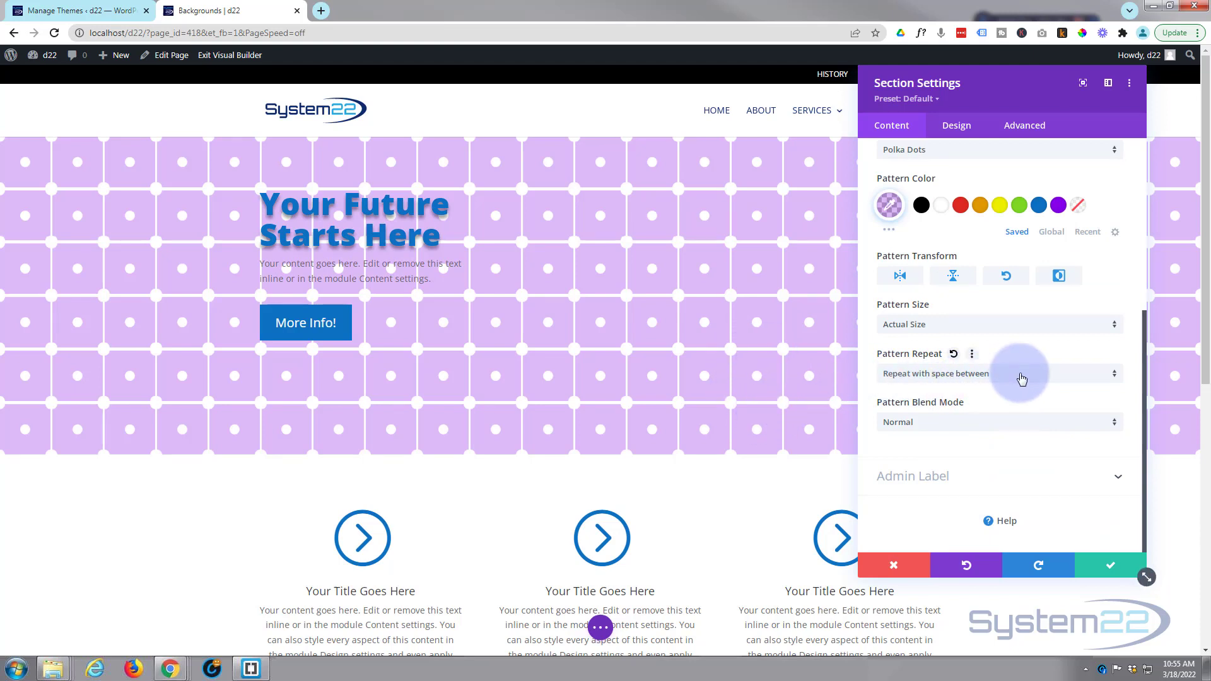
left_click(996, 373)
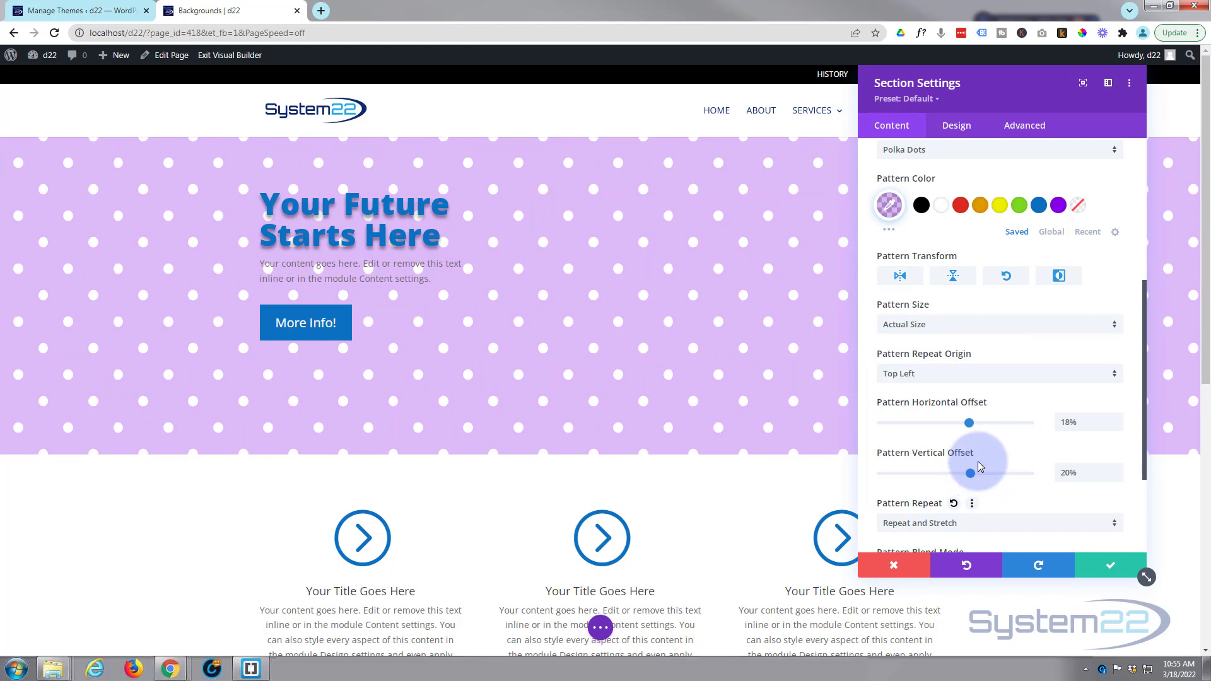
mouse_move(982, 529)
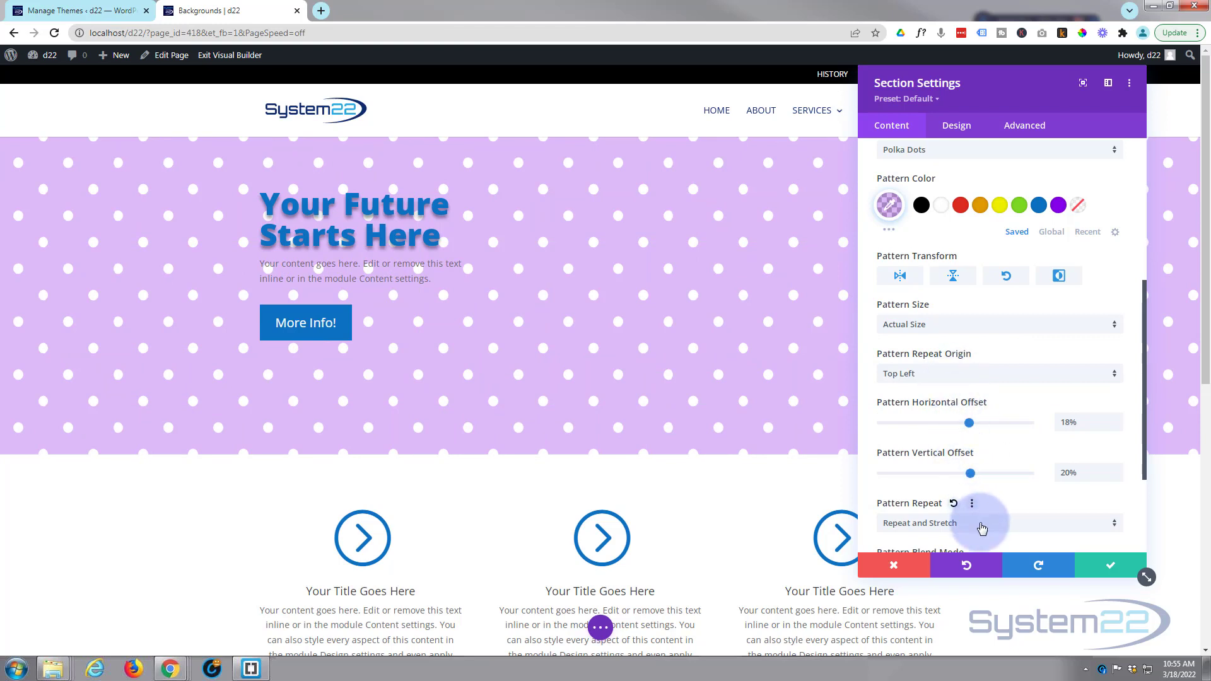
left_click(997, 523)
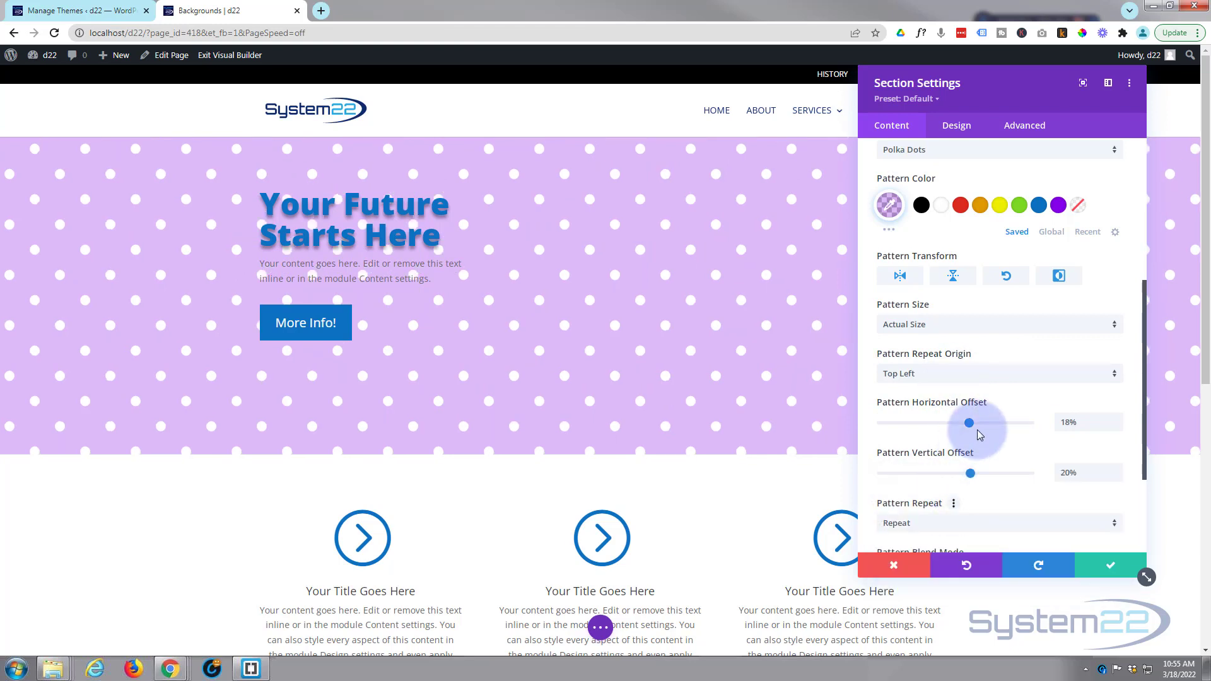
Set the aurora-over-mountains photo from the Media Library as the section's background image.
scroll("down", 3)
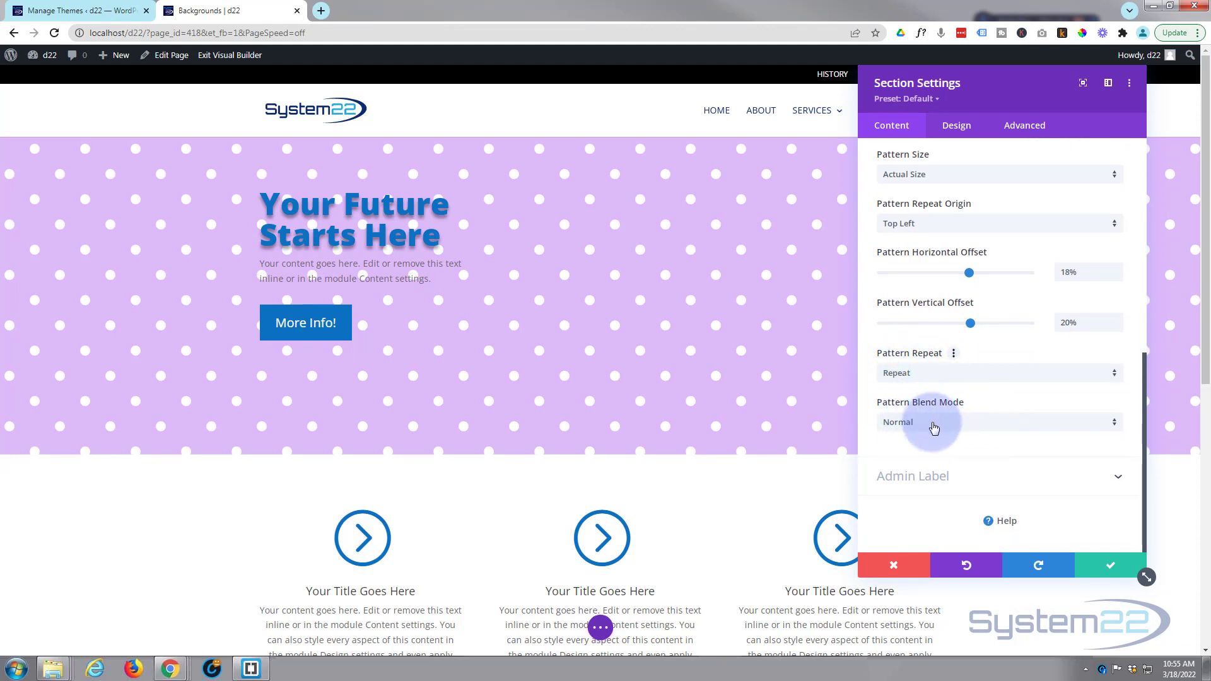
mouse_move(942, 376)
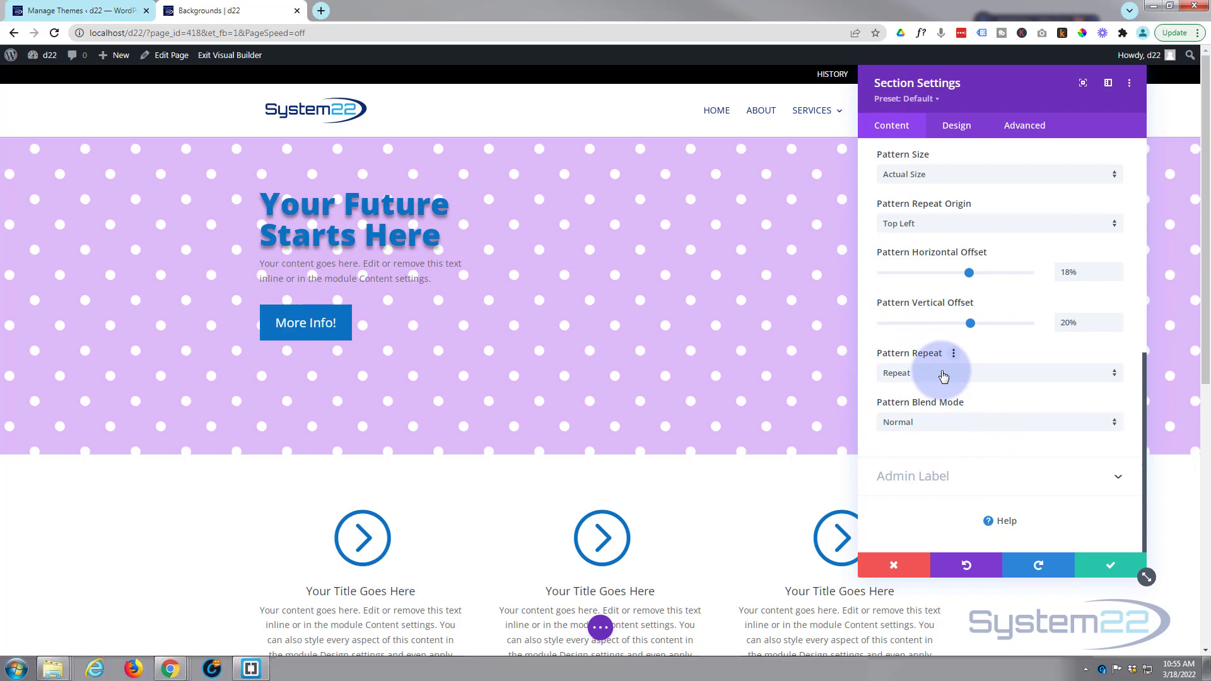
mouse_move(932, 429)
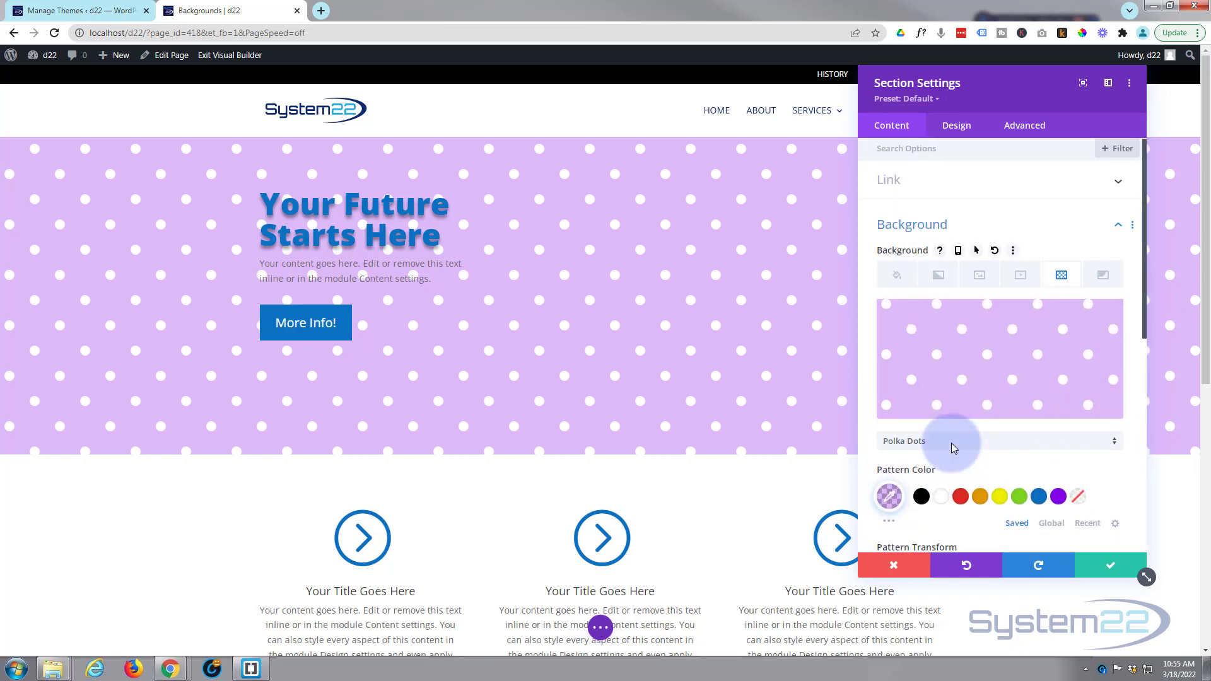
scroll("down", 3)
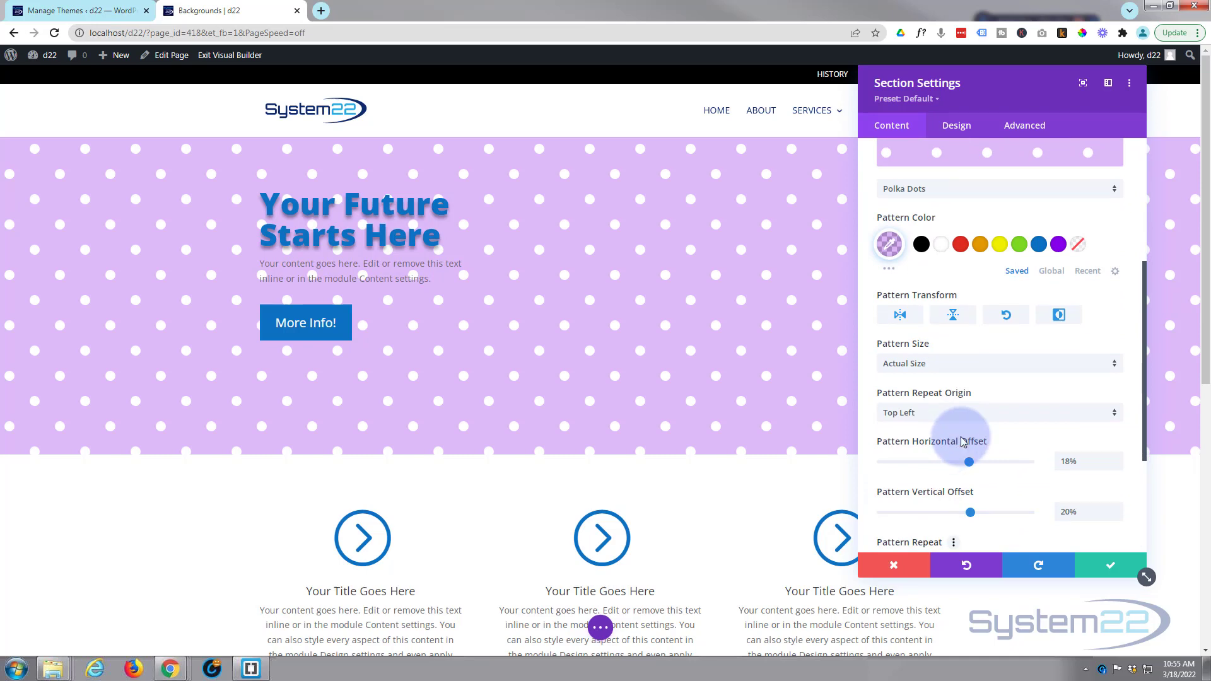
left_click(1059, 314)
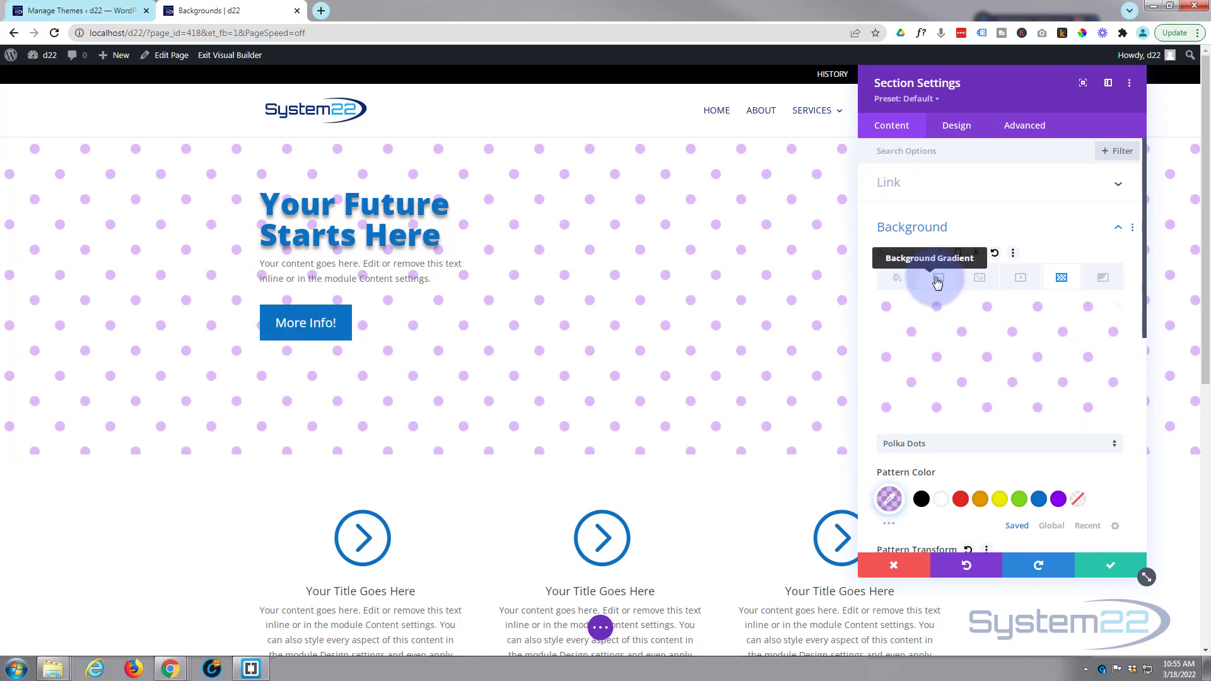
left_click(978, 276)
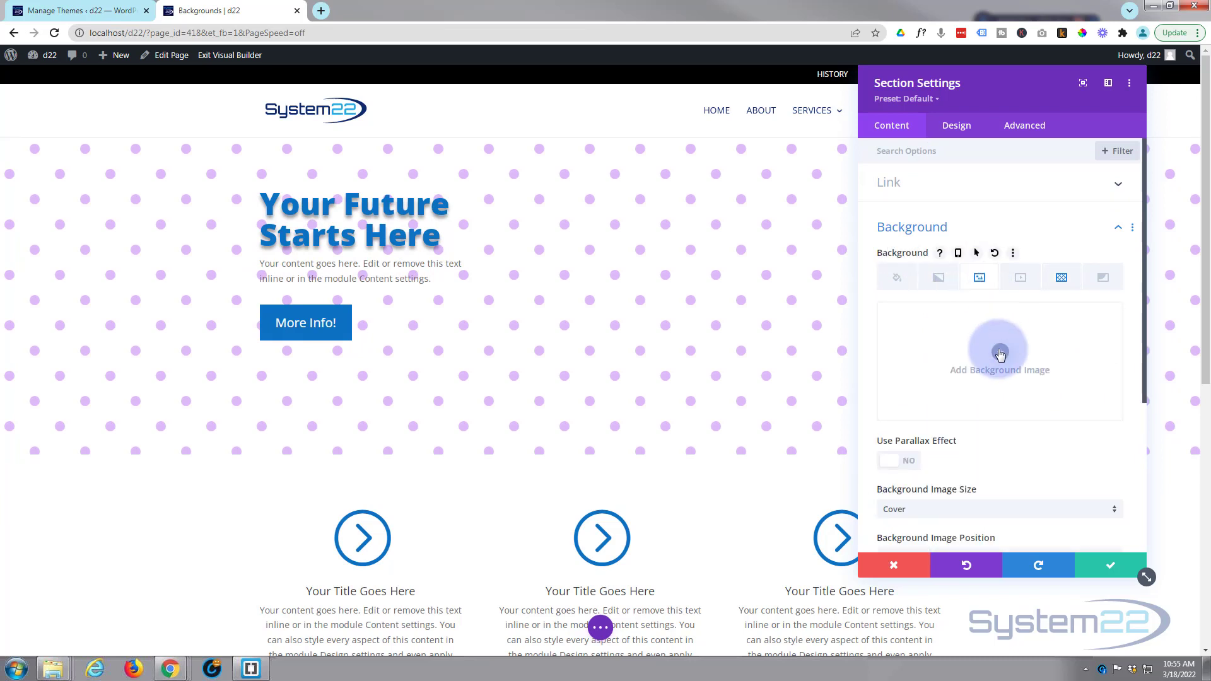
left_click(999, 349)
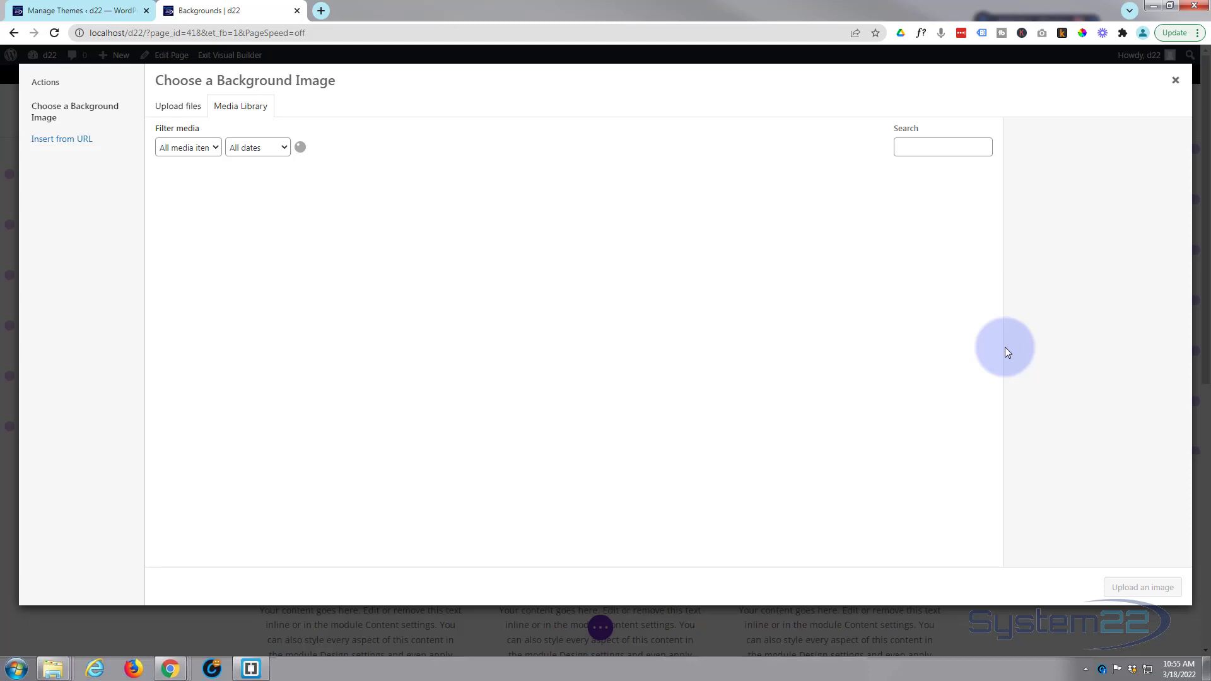
left_click(291, 304)
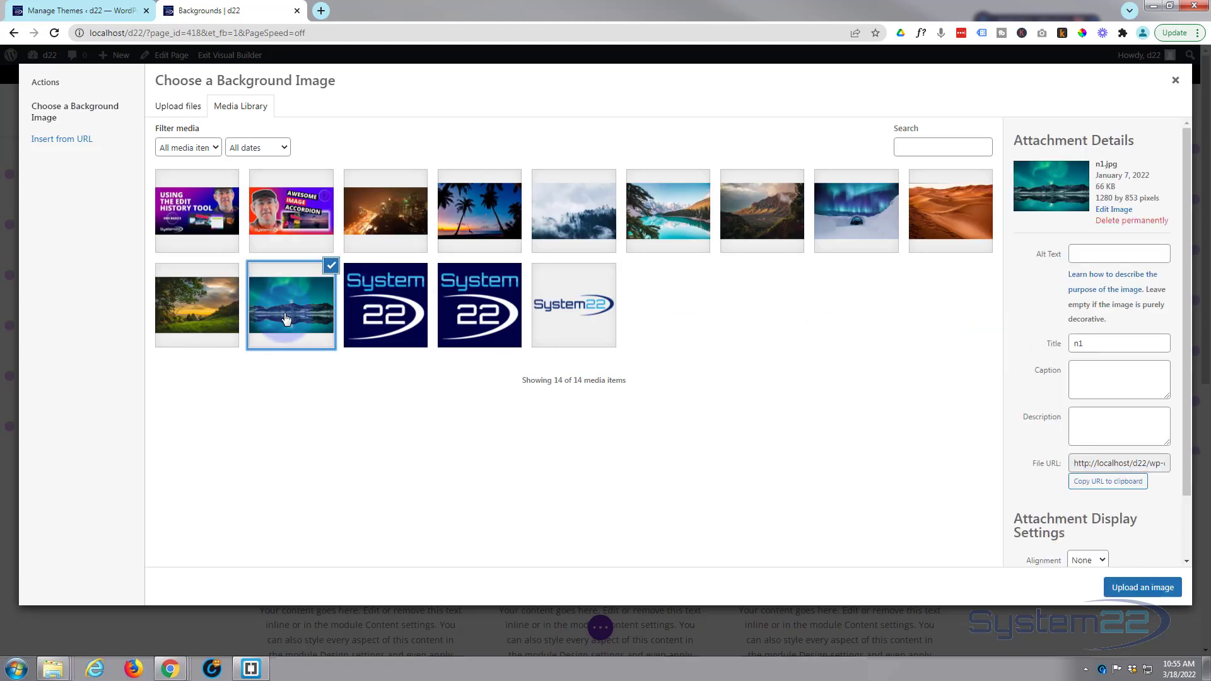
left_click(1142, 587)
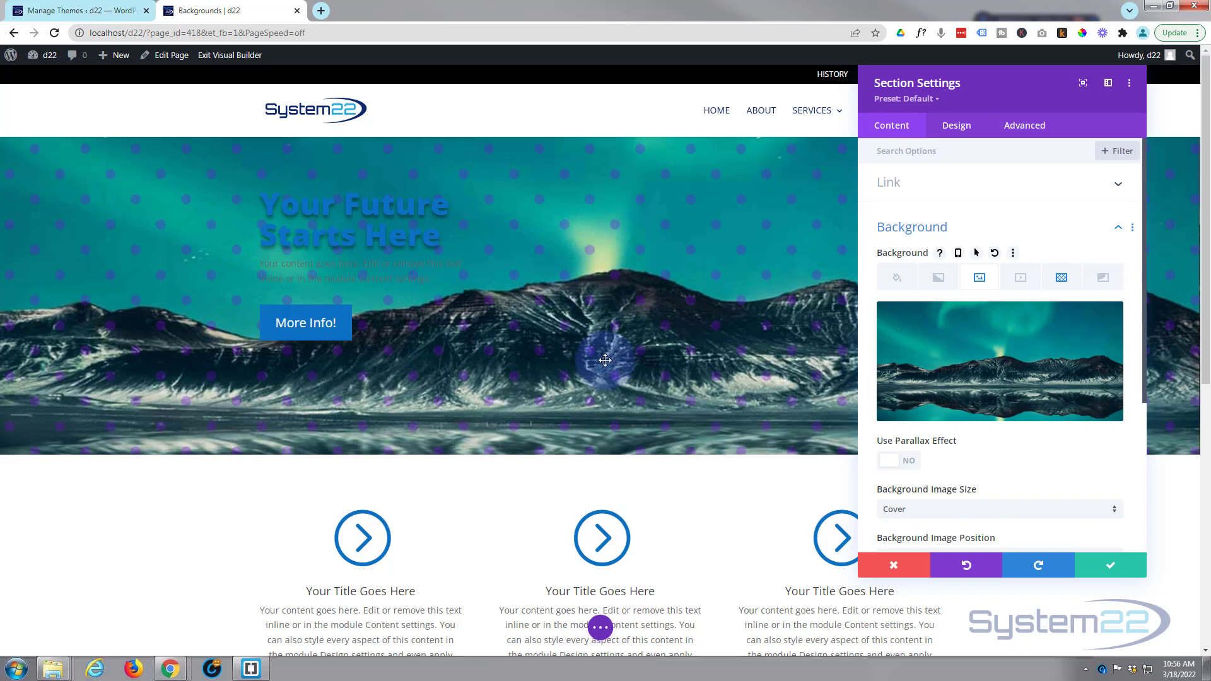
Try Multiply, Luminosity and Exclusion as the polka-dot pattern's blend mode.
left_click(1060, 277)
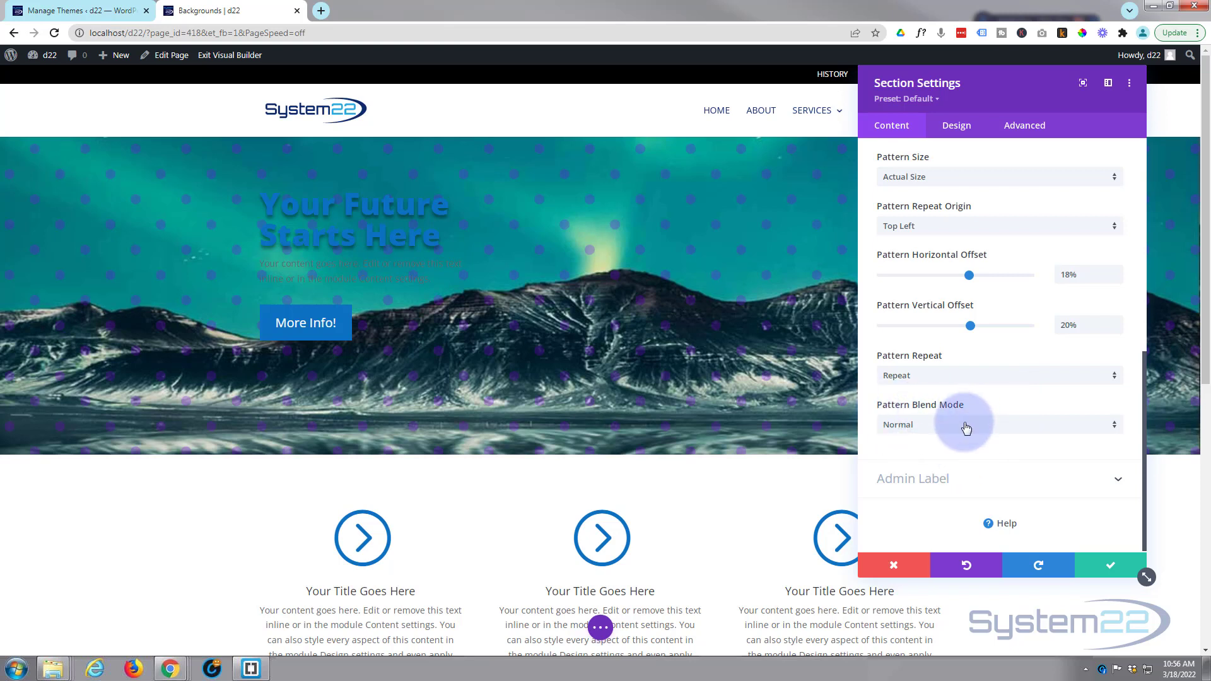
left_click(966, 424)
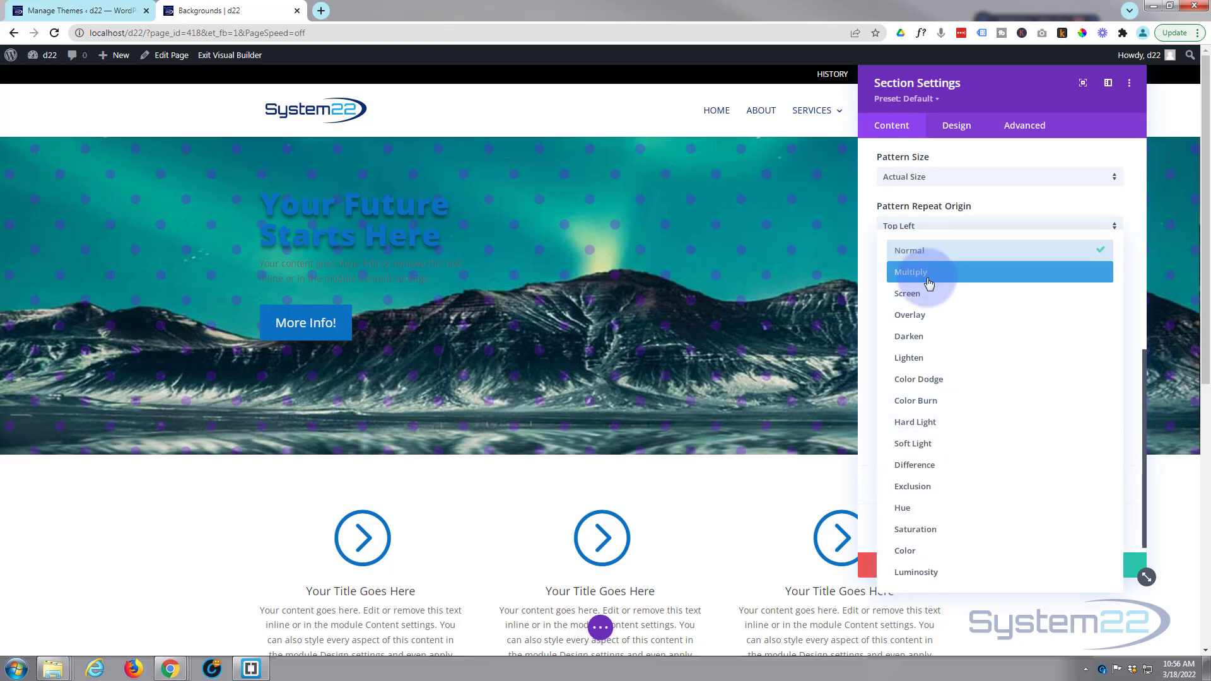
left_click(909, 272)
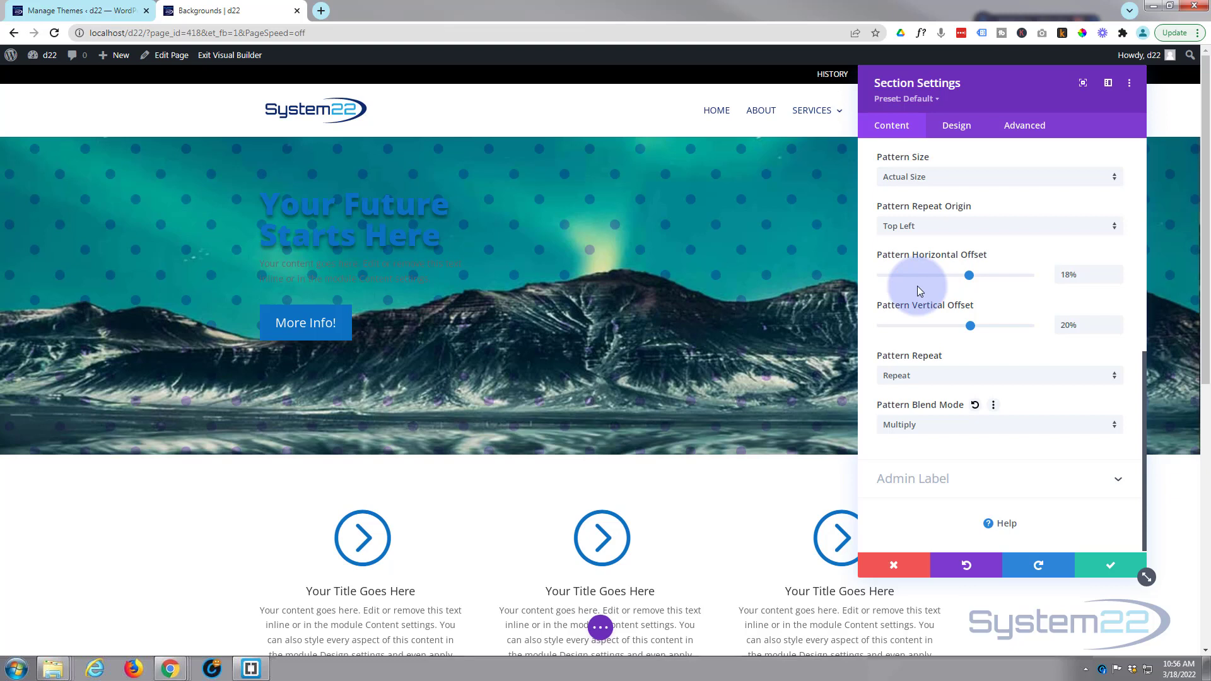
left_click(998, 424)
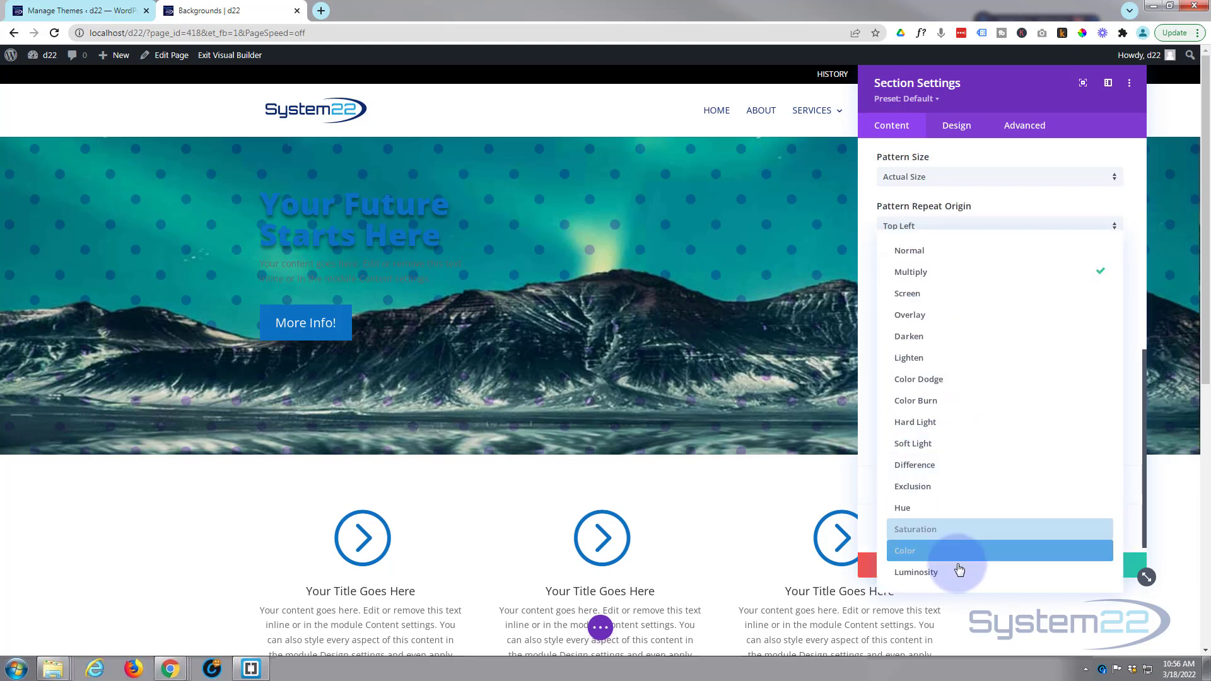
left_click(916, 572)
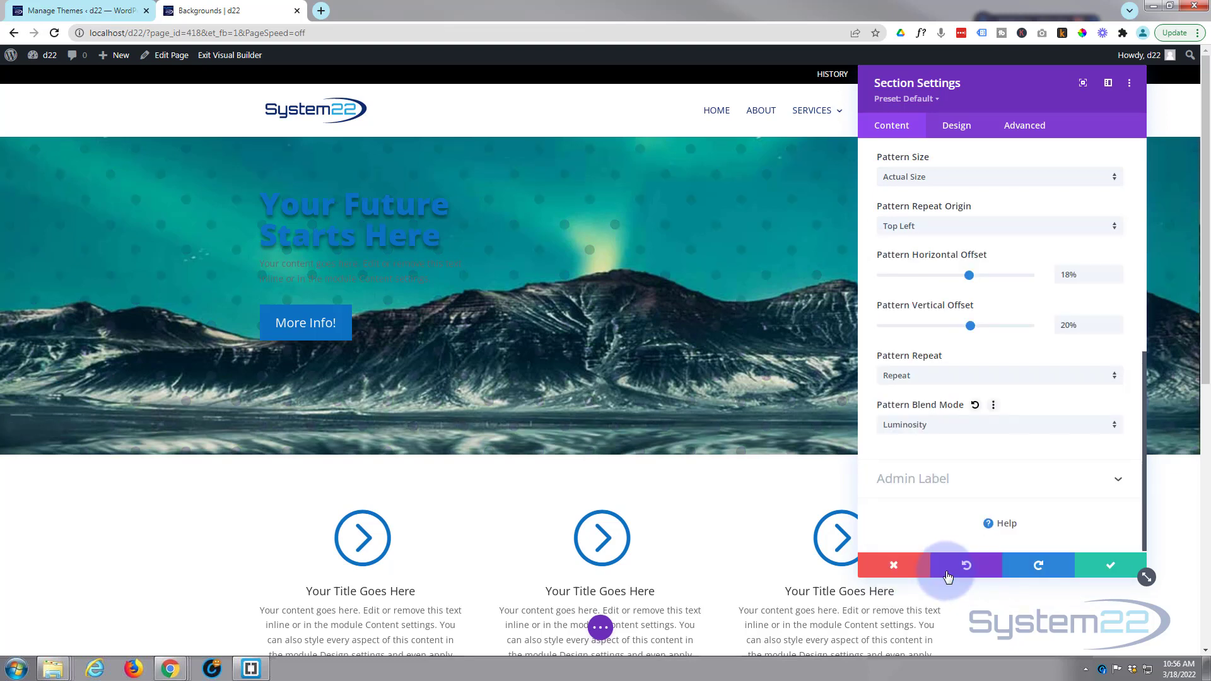
left_click(997, 424)
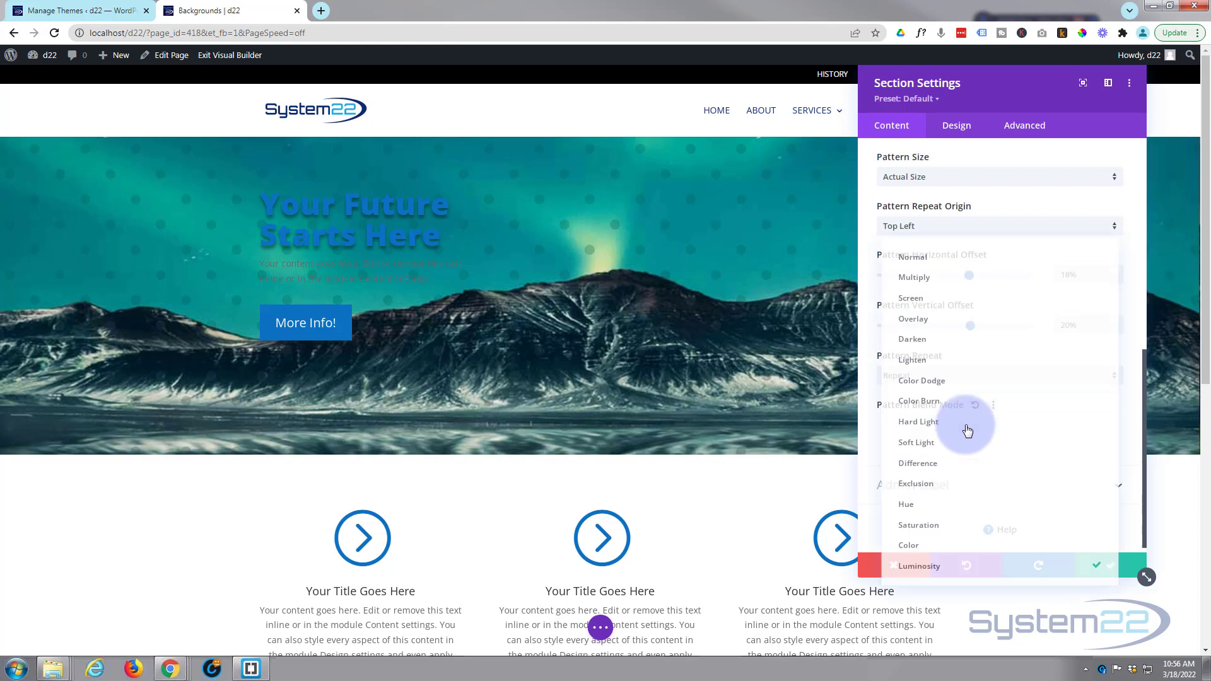
left_click(916, 484)
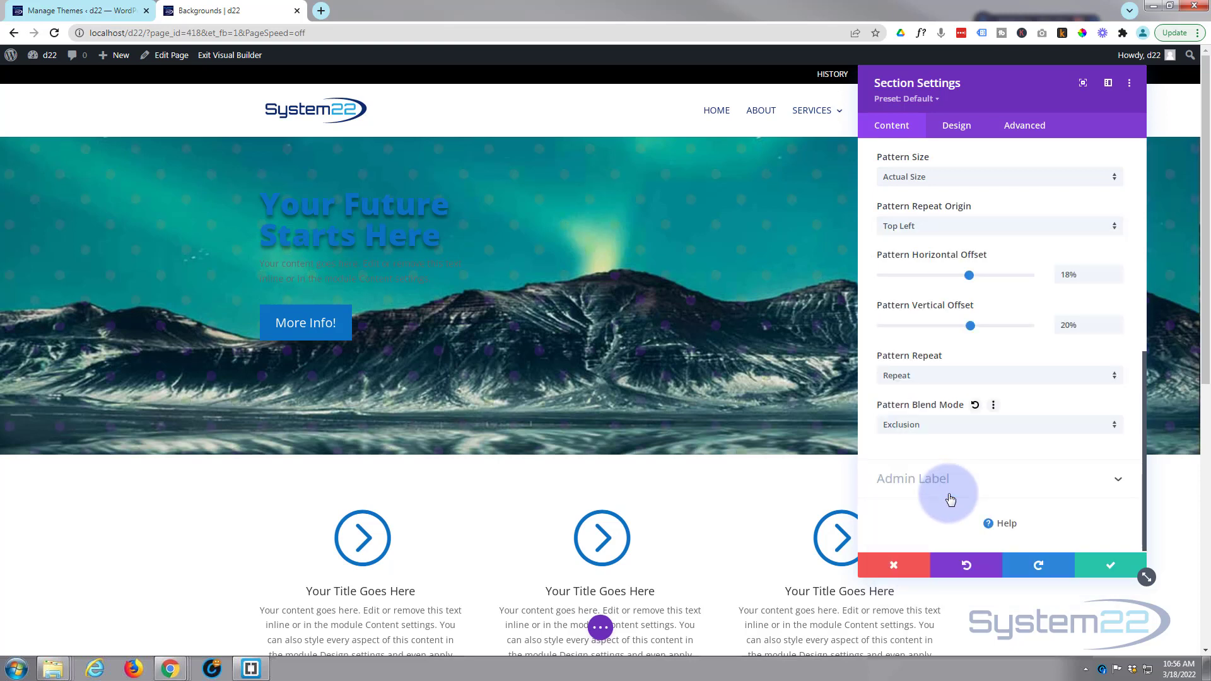
Try Color Dodge and Hue blending, then settle on Multiply.
left_click(1000, 424)
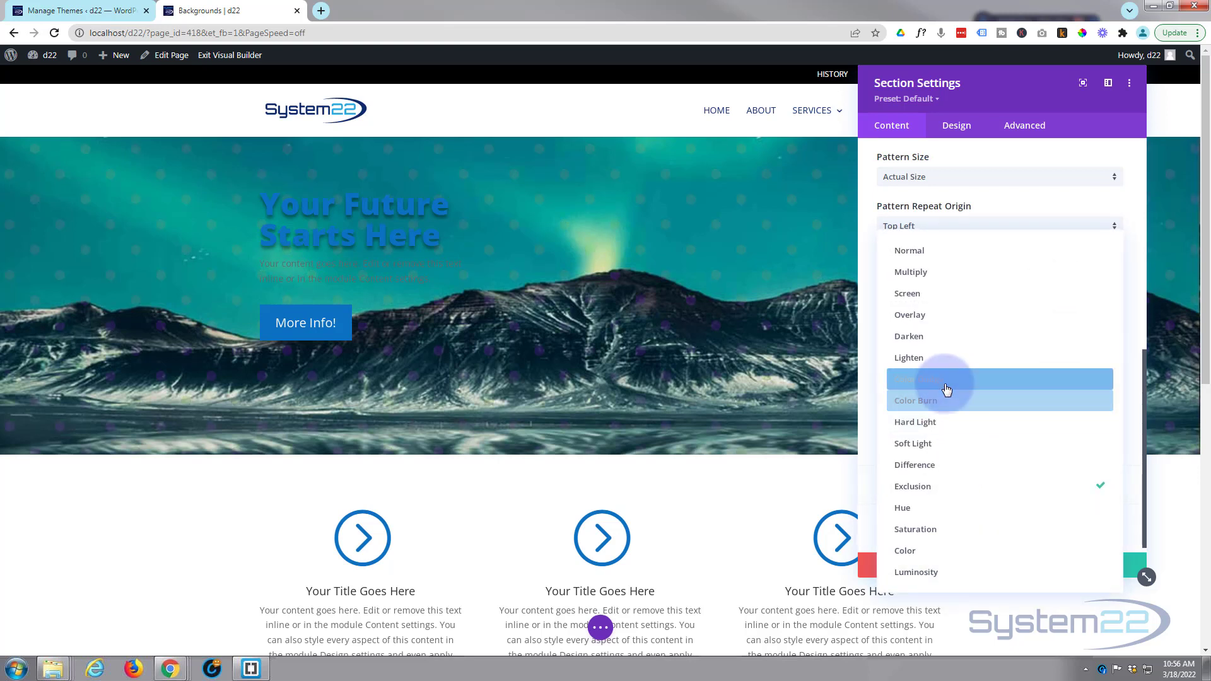
left_click(912, 382)
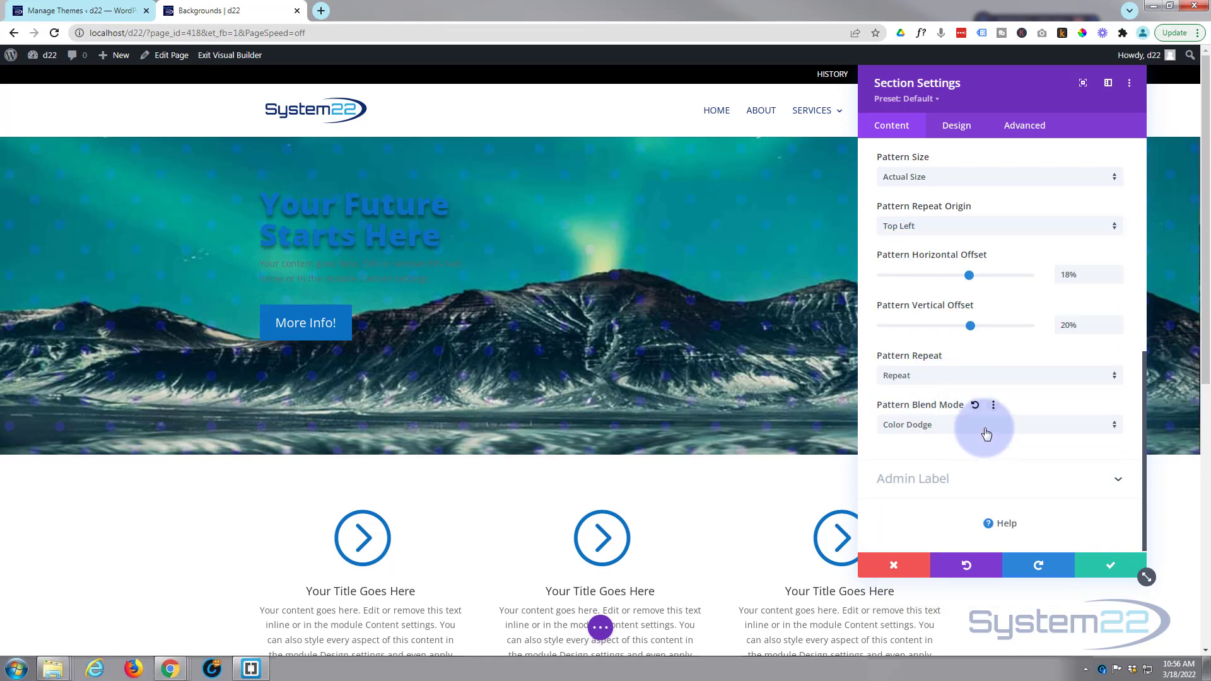
left_click(997, 424)
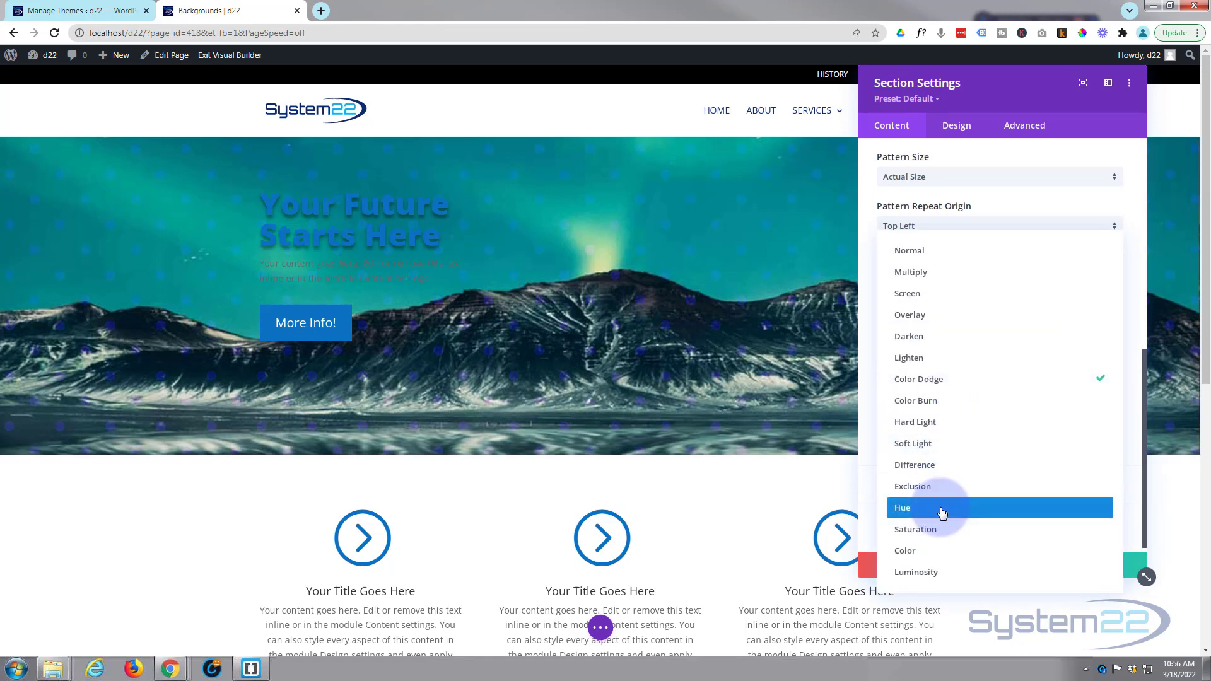
left_click(902, 507)
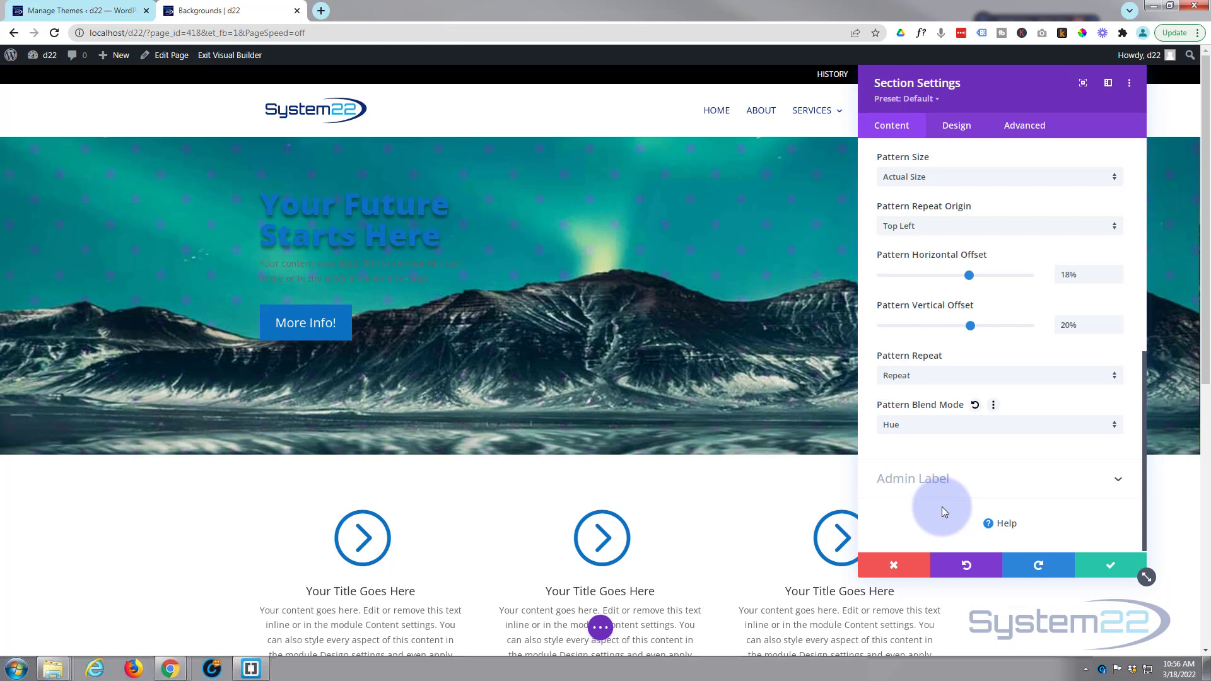
mouse_move(984, 462)
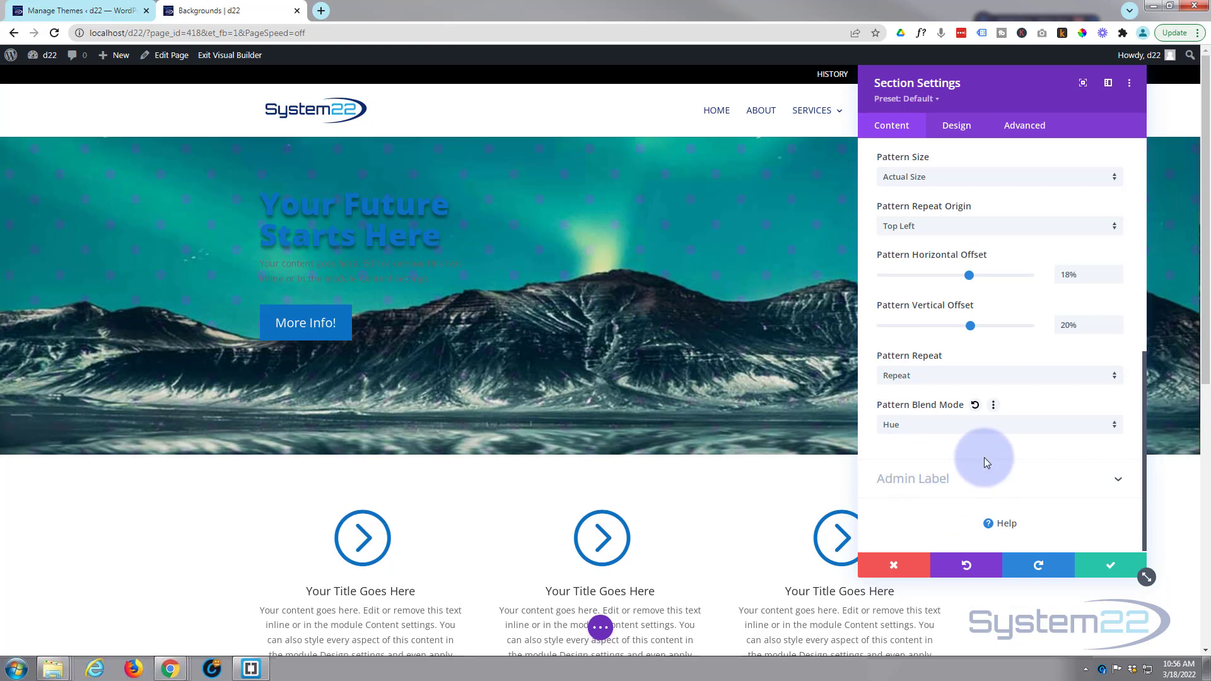
left_click(999, 424)
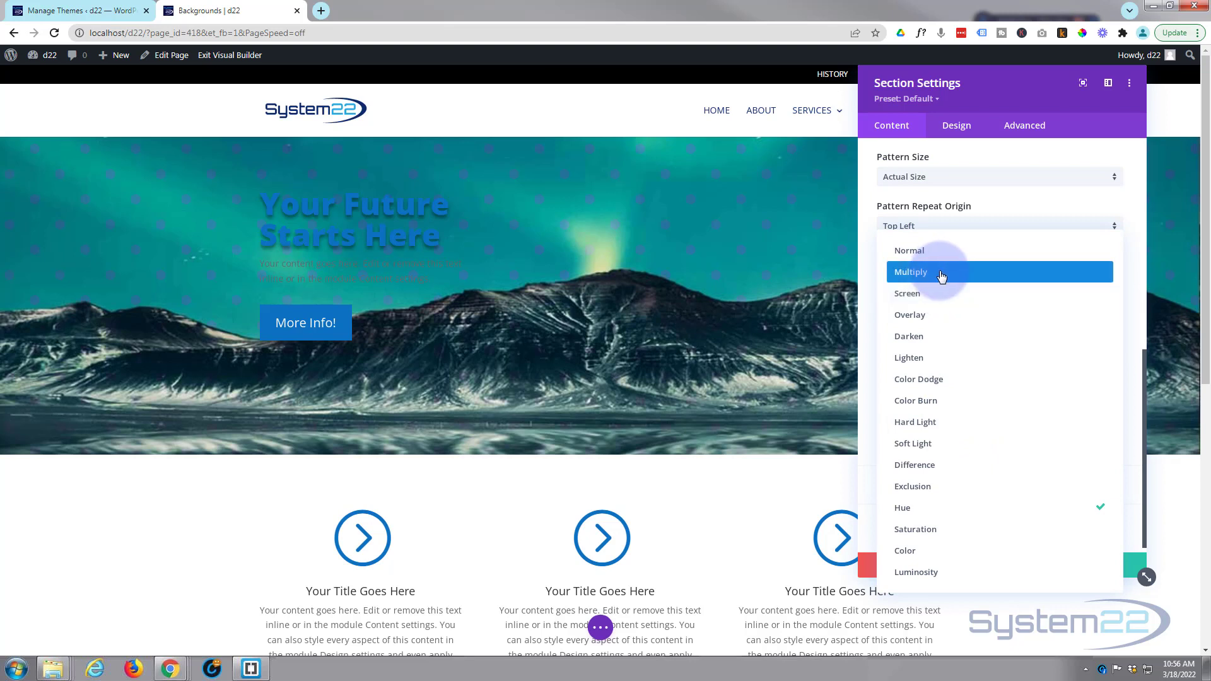
left_click(909, 272)
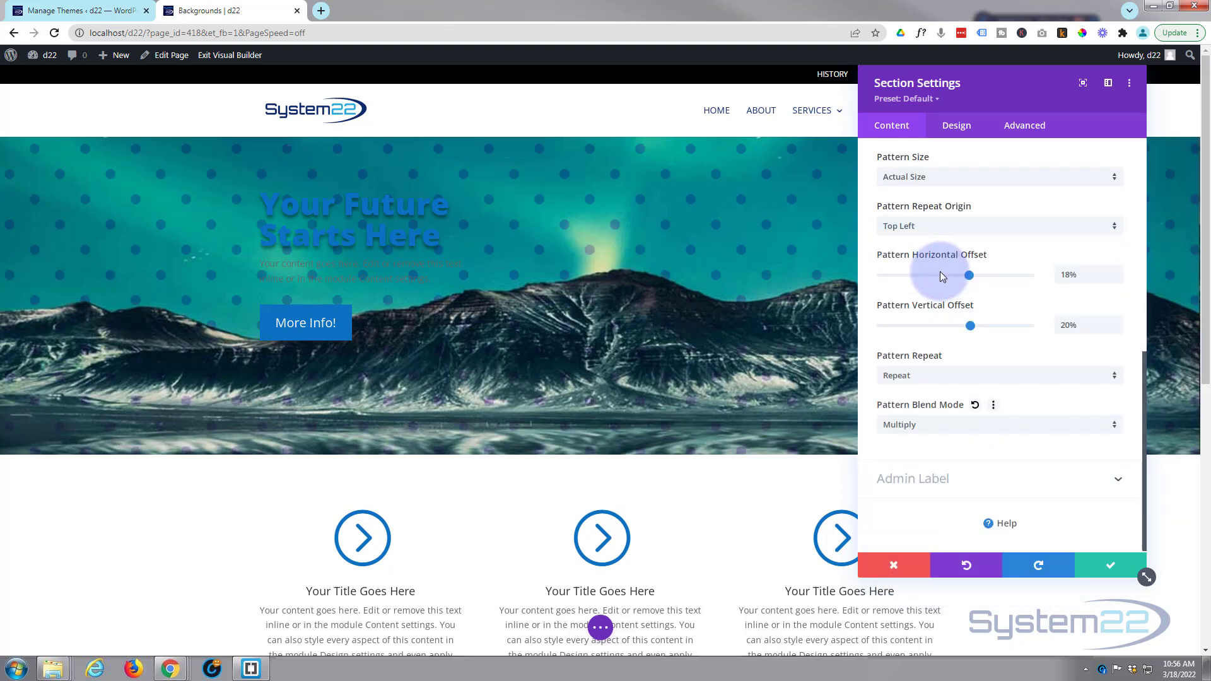
mouse_move(957, 492)
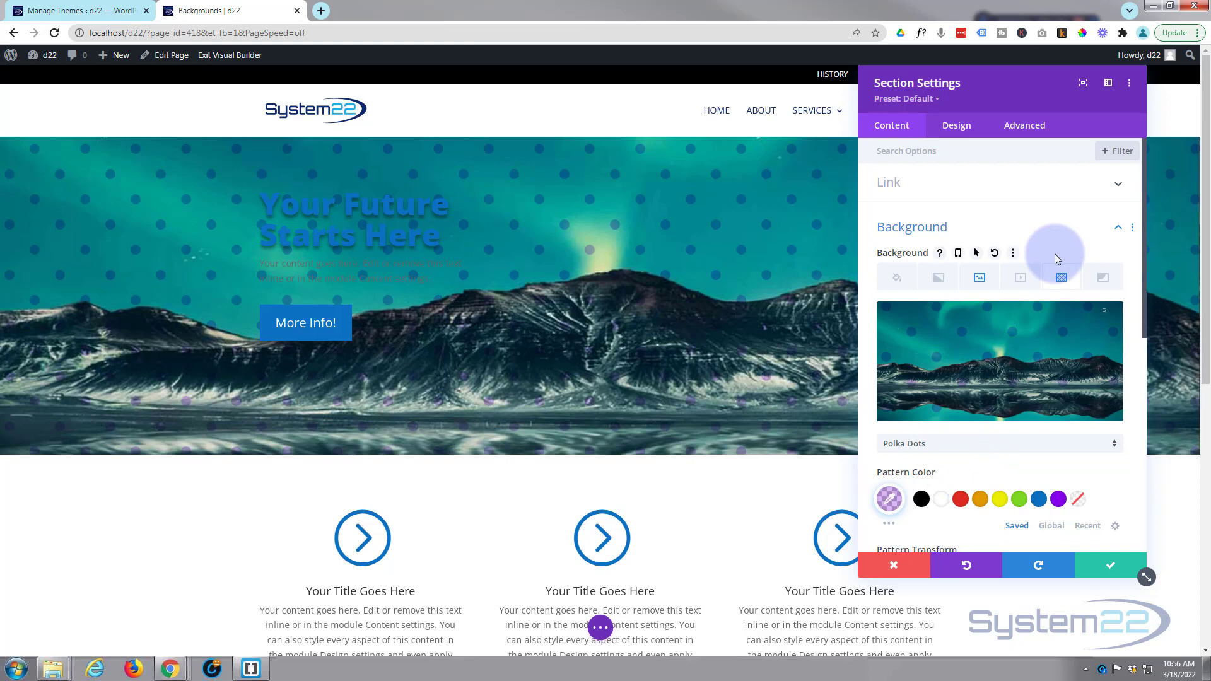
mouse_move(1105, 278)
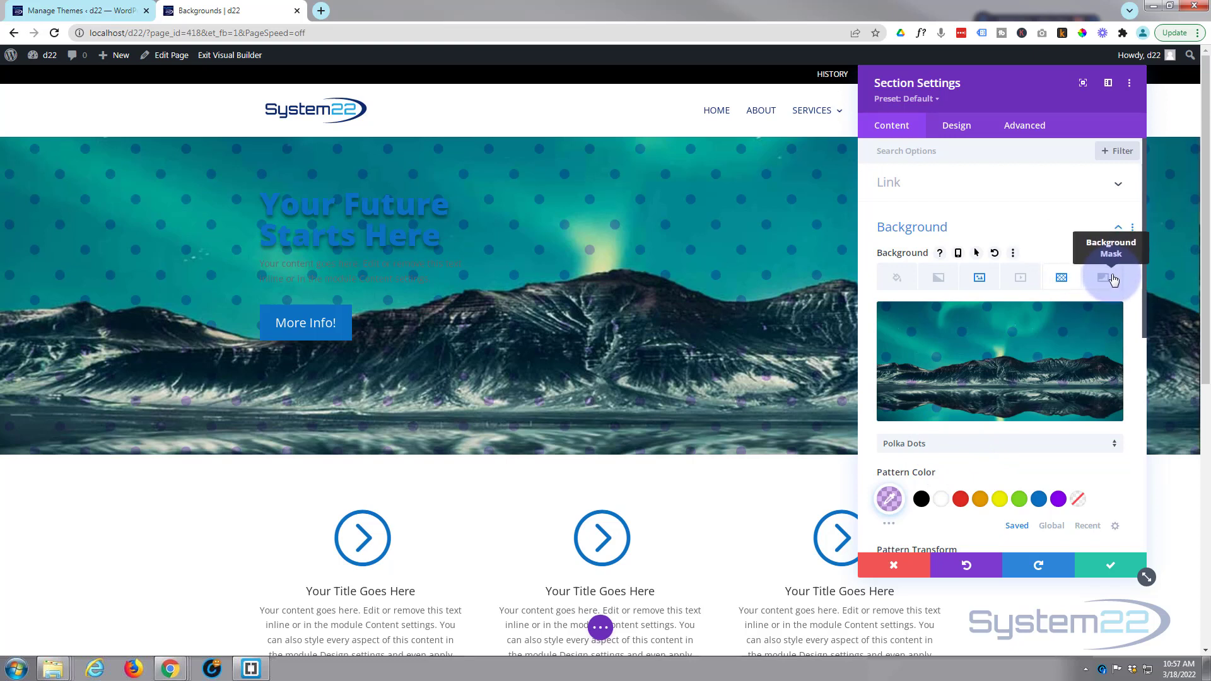
Add a background mask and choose the Diagonal Pills shape.
left_click(1106, 277)
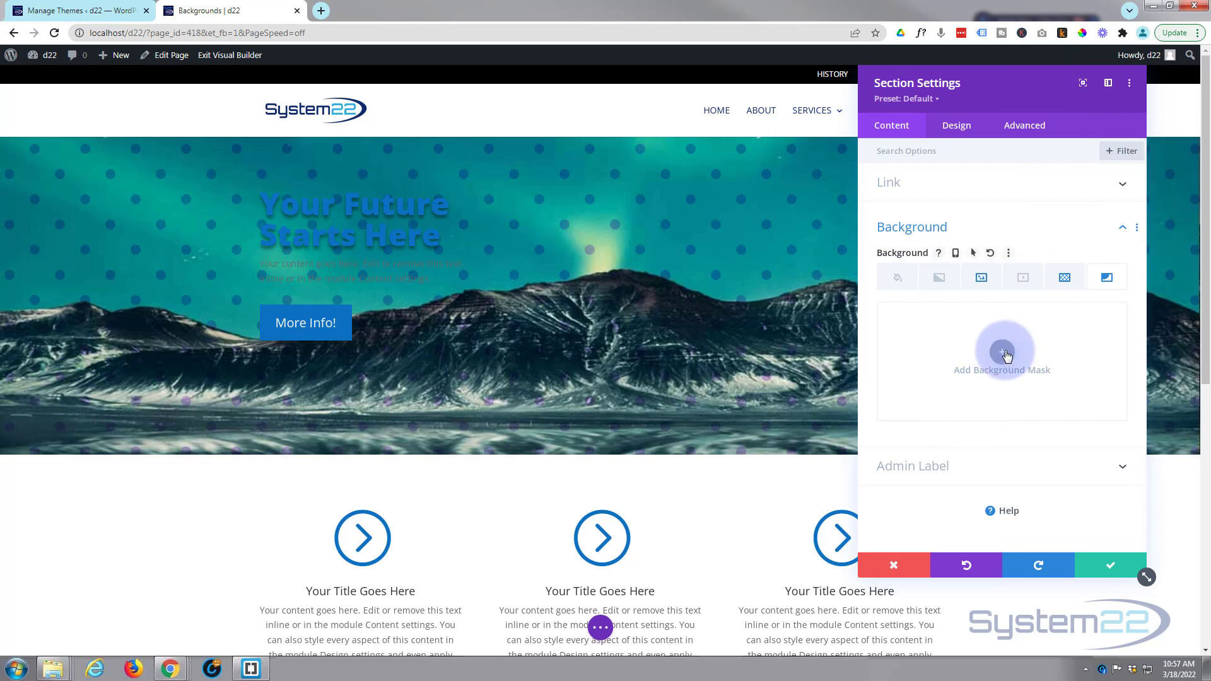
left_click(1002, 356)
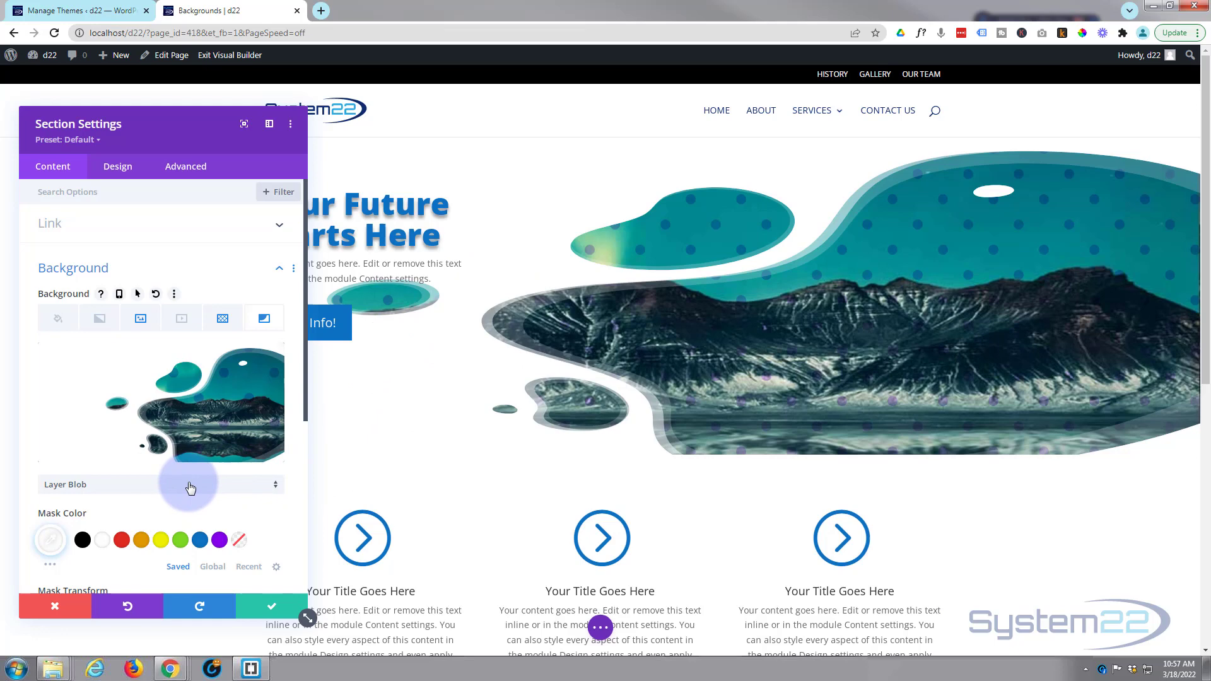
left_click(191, 484)
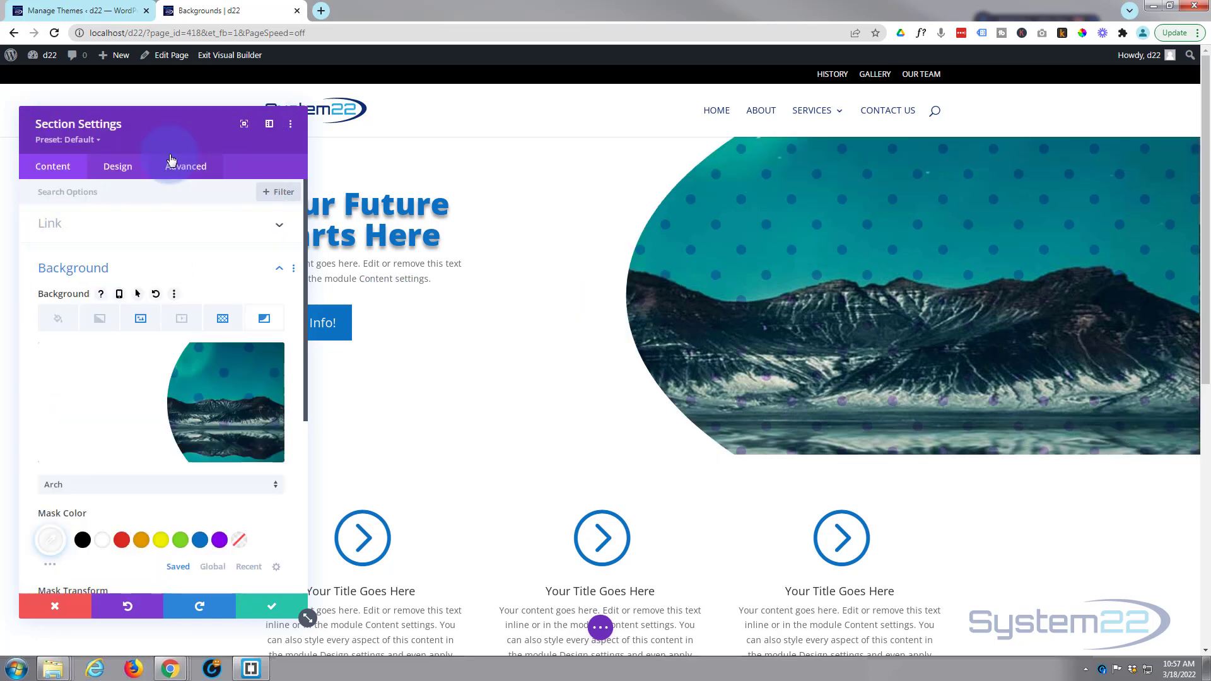
mouse_move(159, 489)
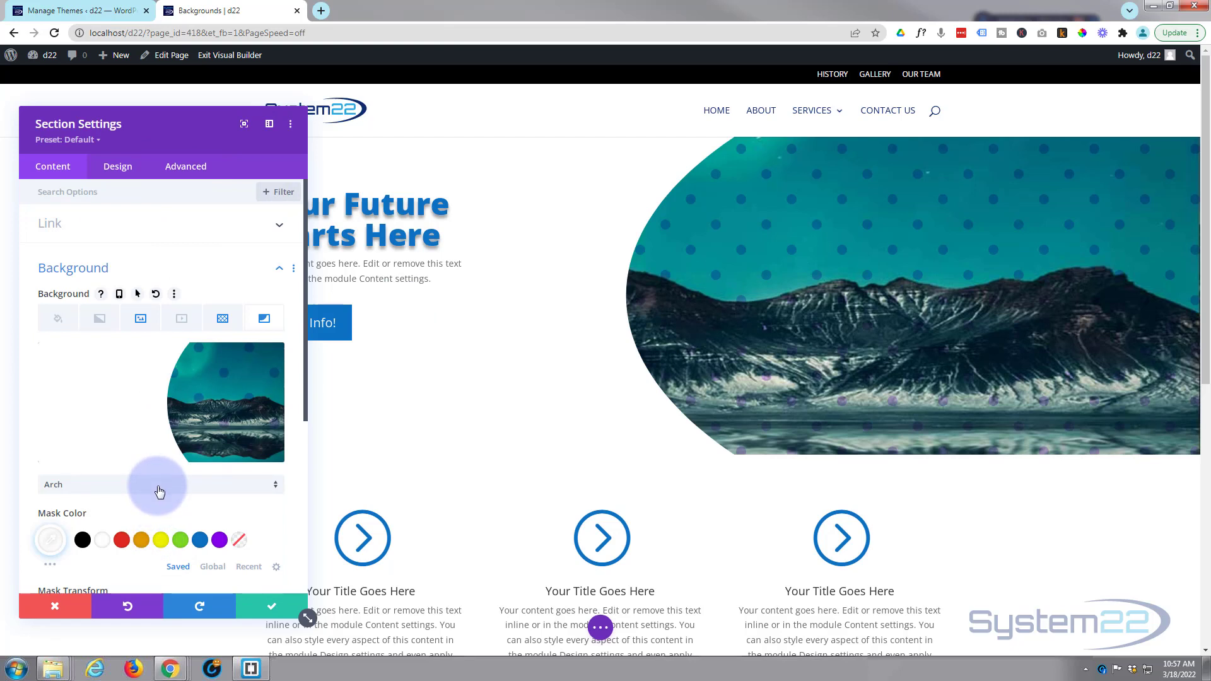
left_click(158, 484)
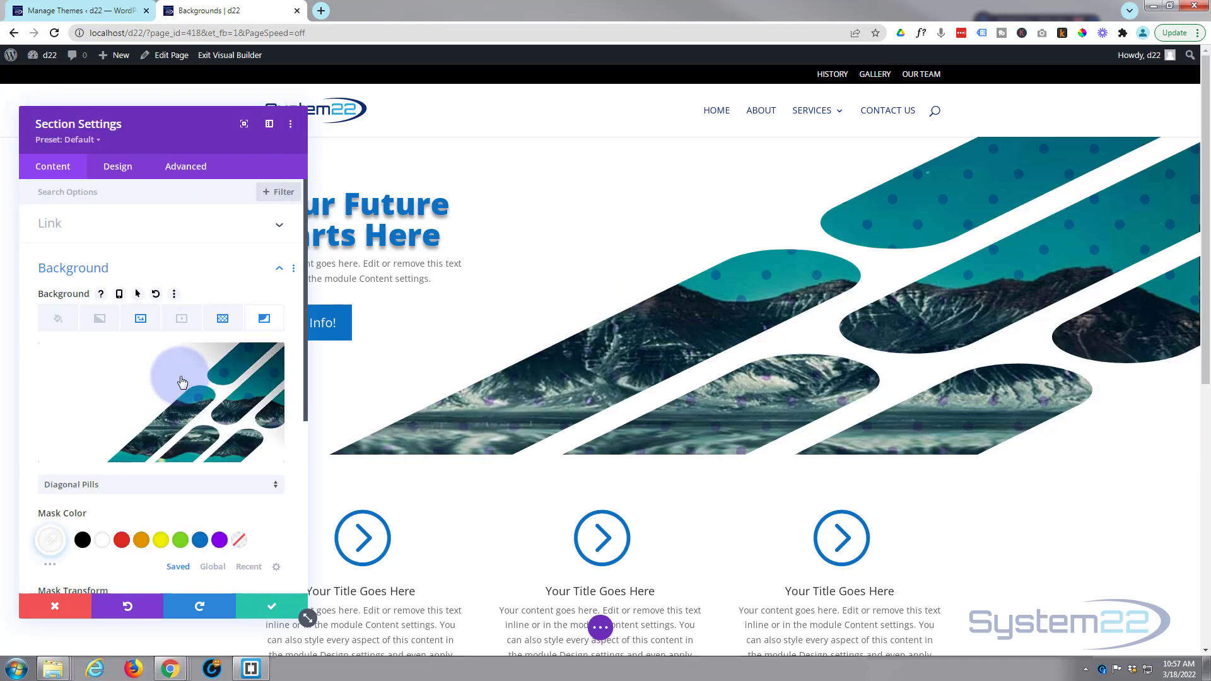
Try another mask colour and the flip, rotate and invert transforms, then restore white and undo transforms.
scroll("down", 3)
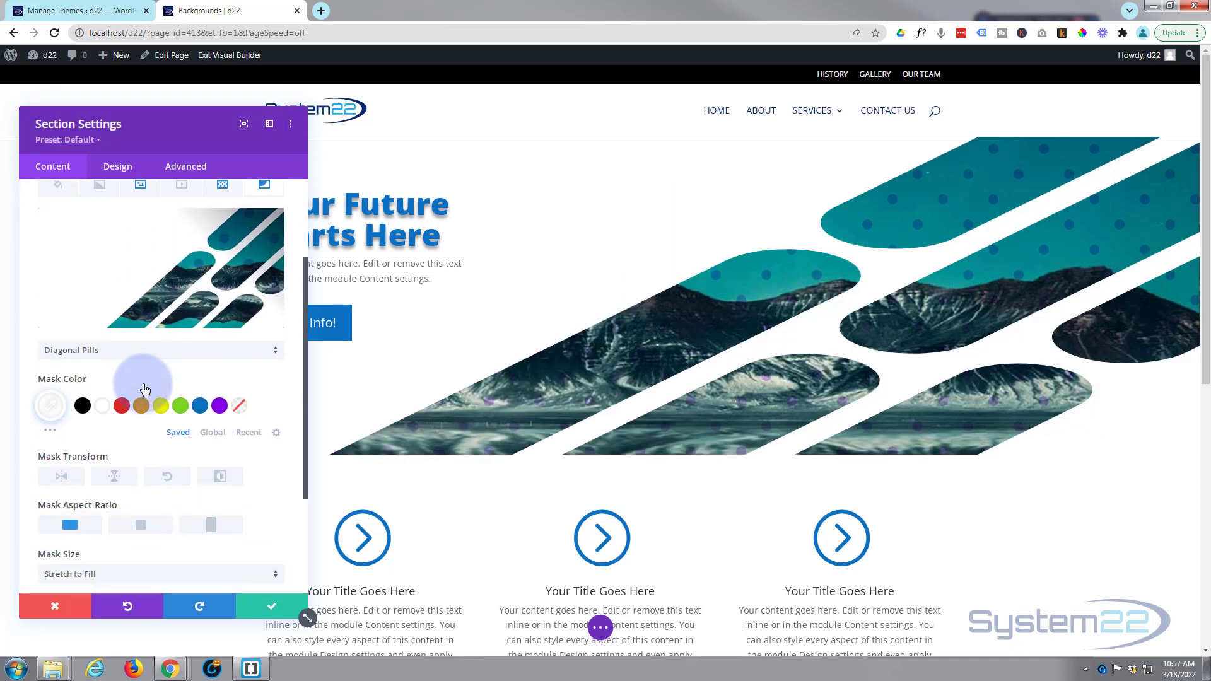
scroll("down", 3)
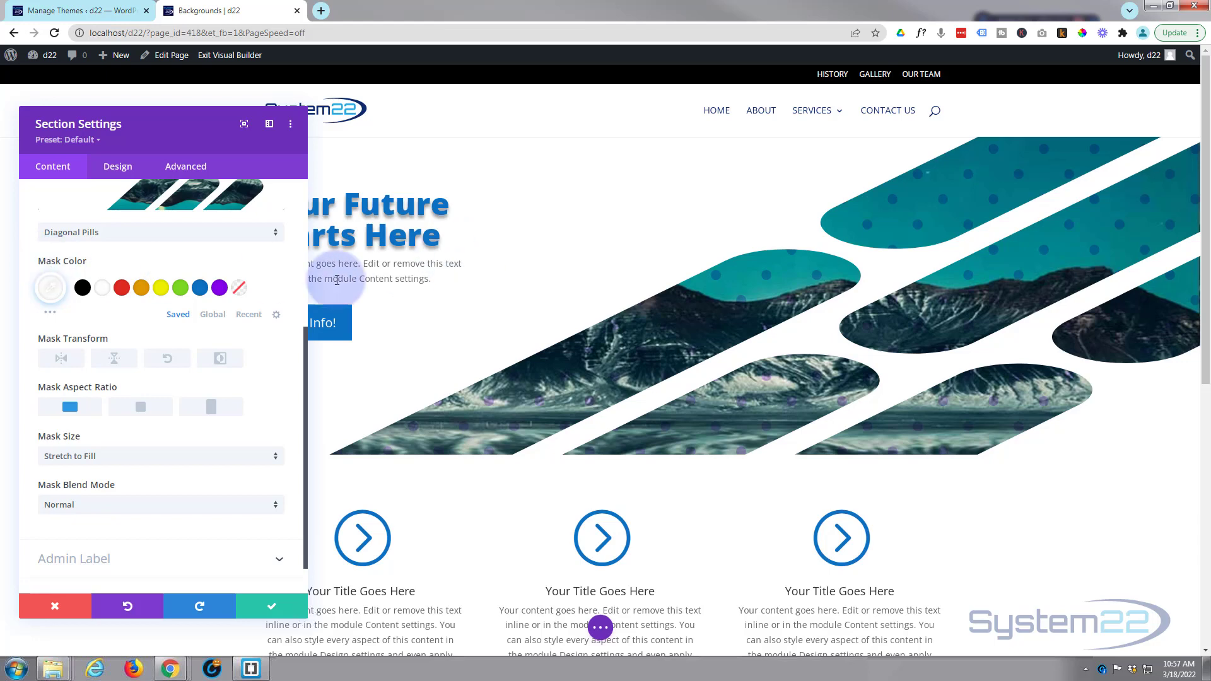
left_click(219, 287)
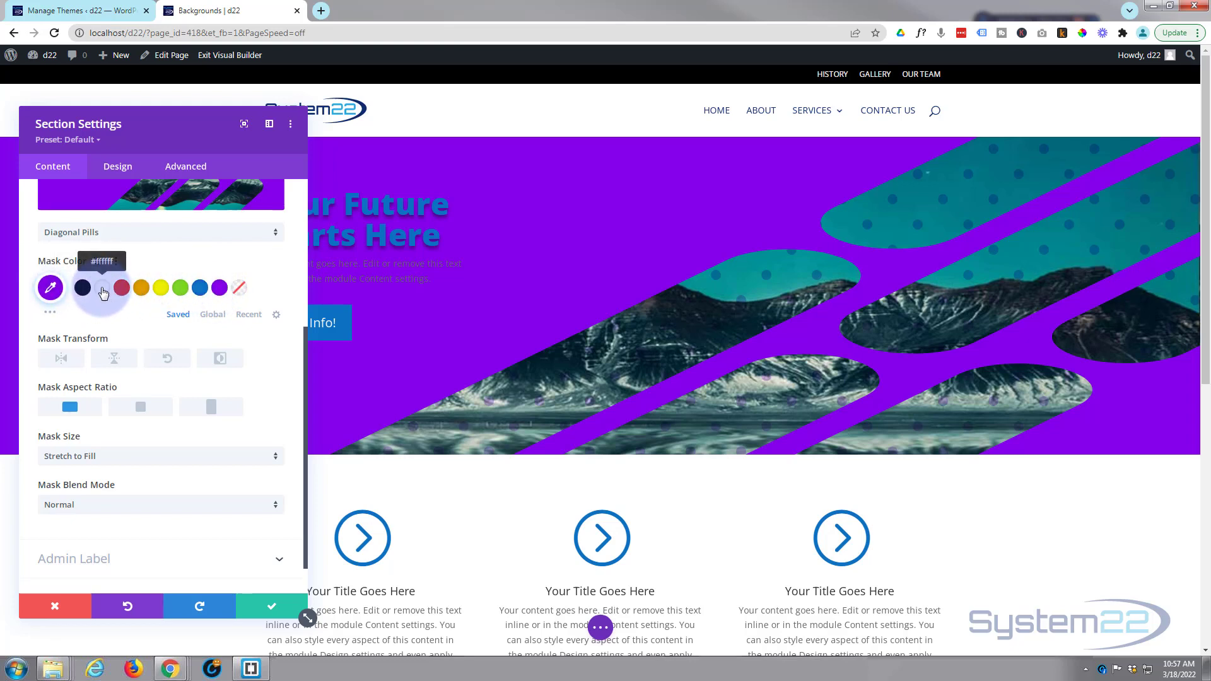
left_click(49, 287)
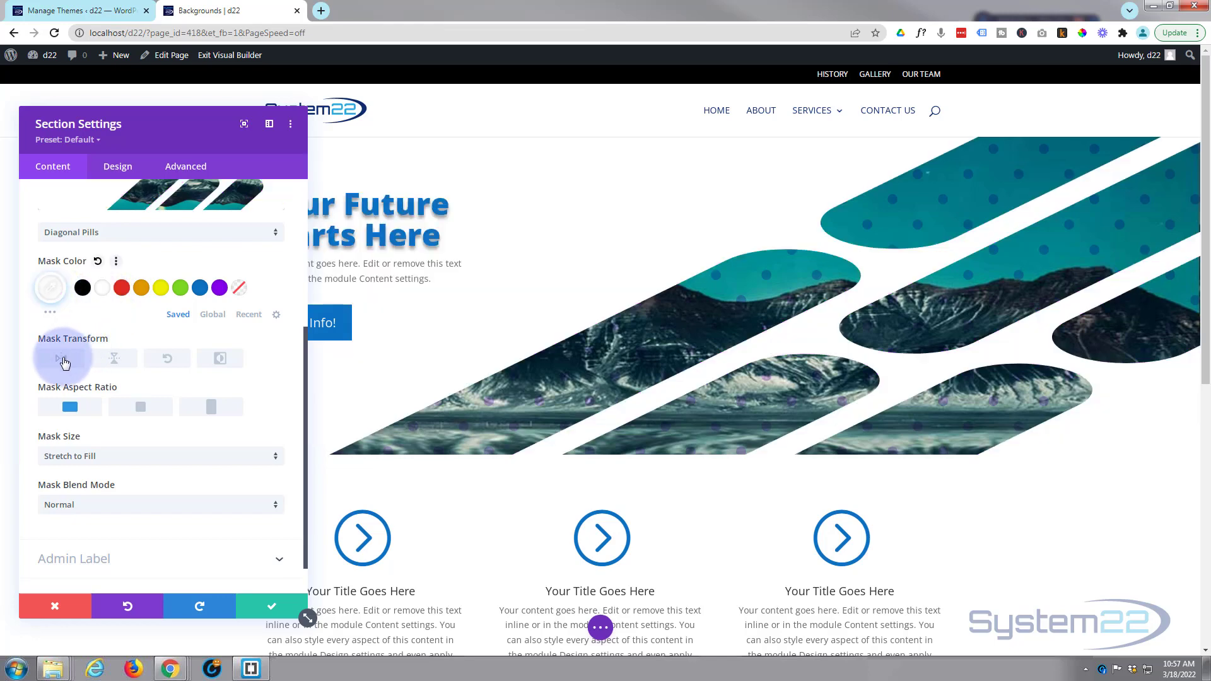
left_click(62, 358)
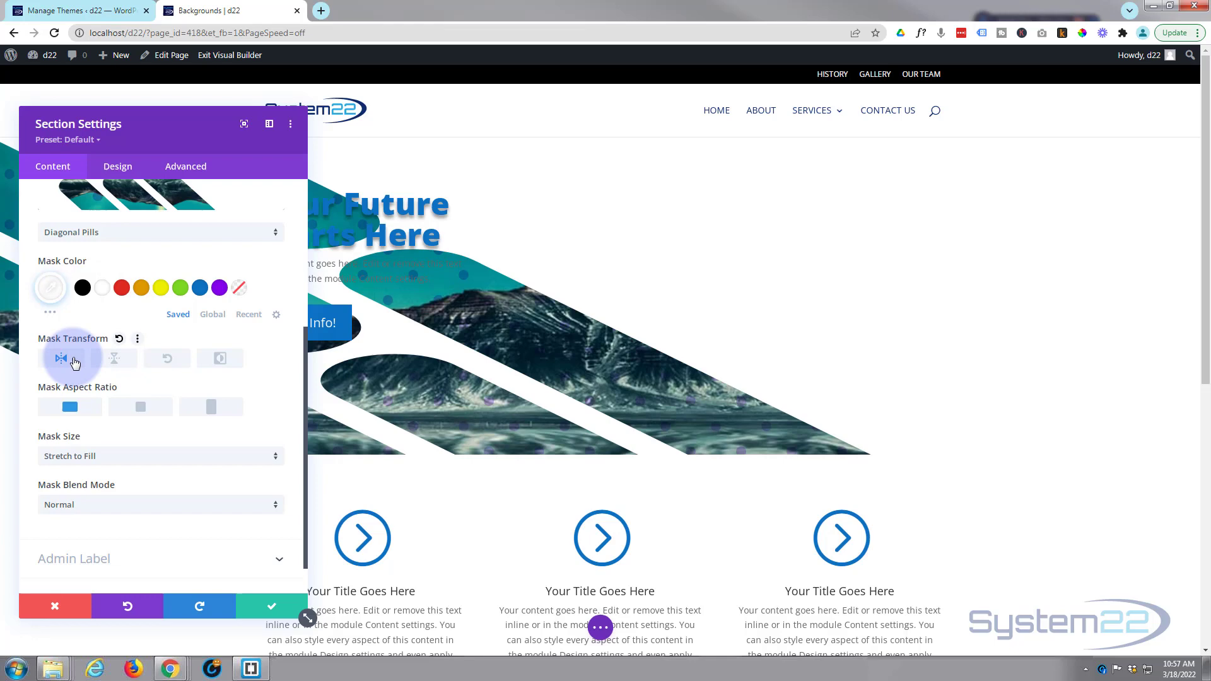
left_click(118, 357)
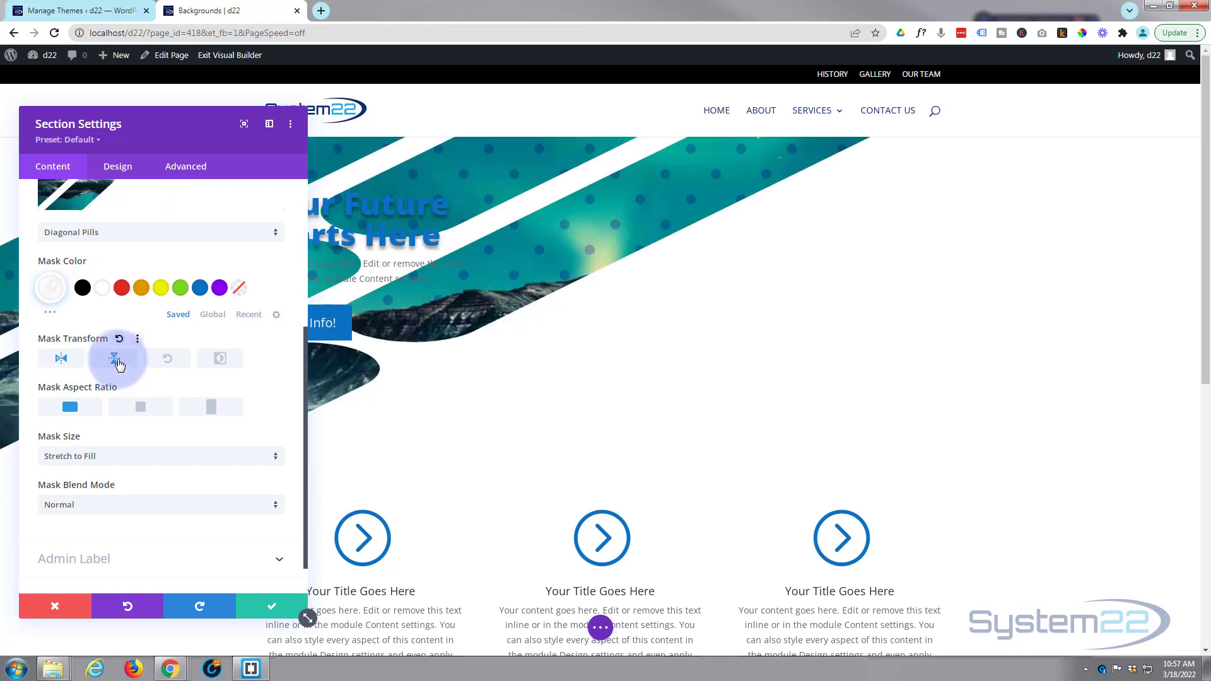
left_click(168, 358)
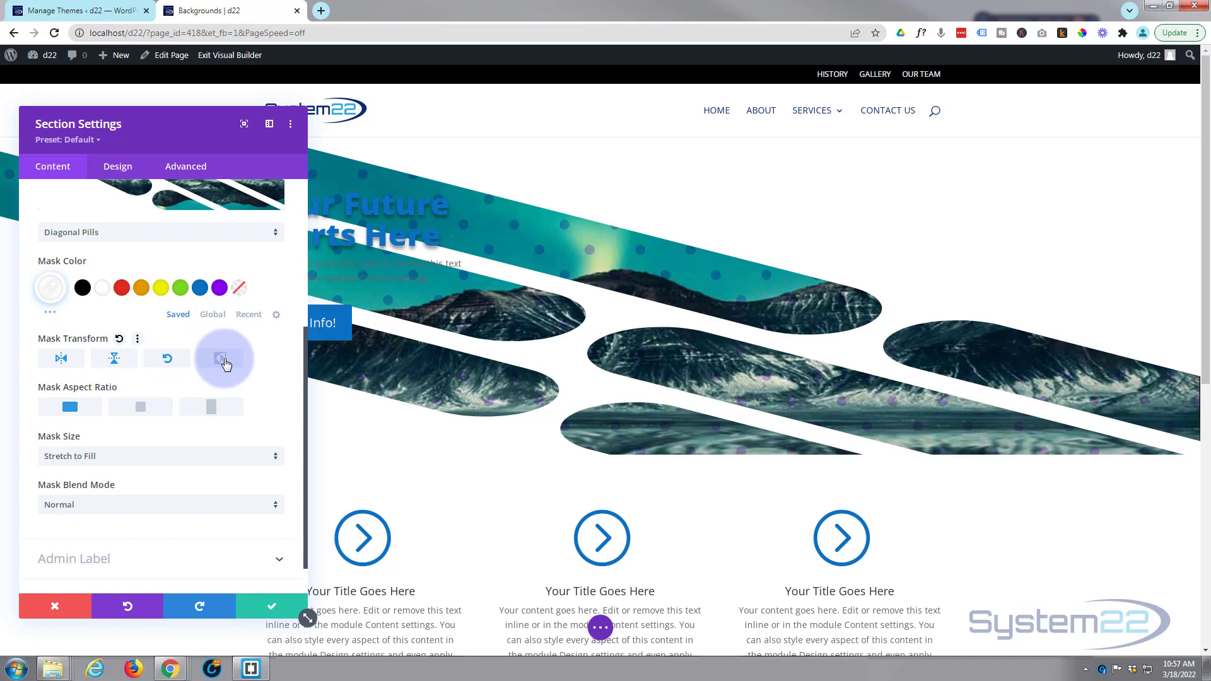
left_click(224, 358)
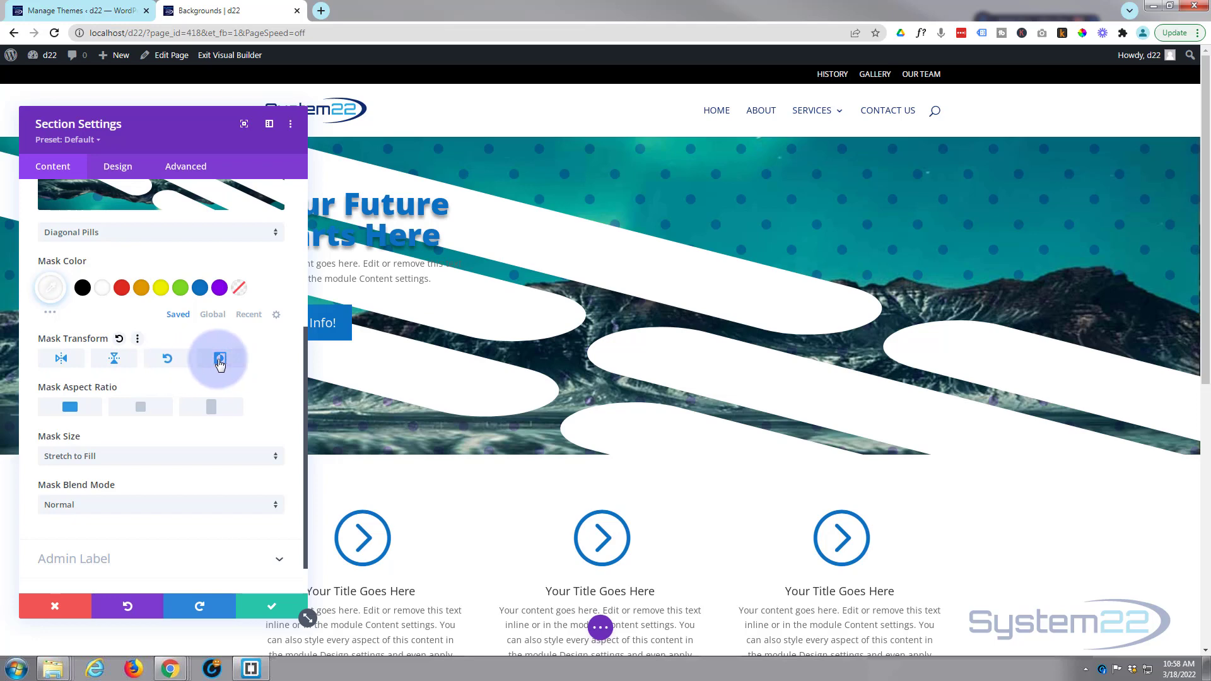
left_click(114, 357)
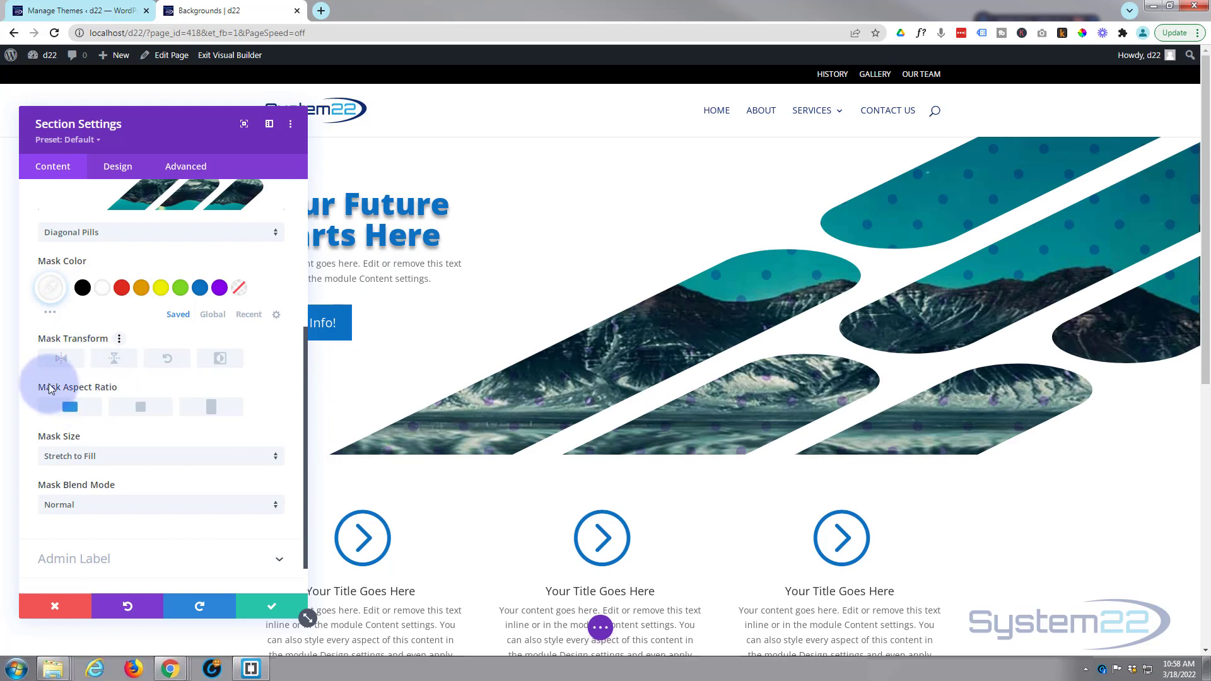
Try the Cover and Fit sizes for the Diagonal Pills mask.
left_click(70, 407)
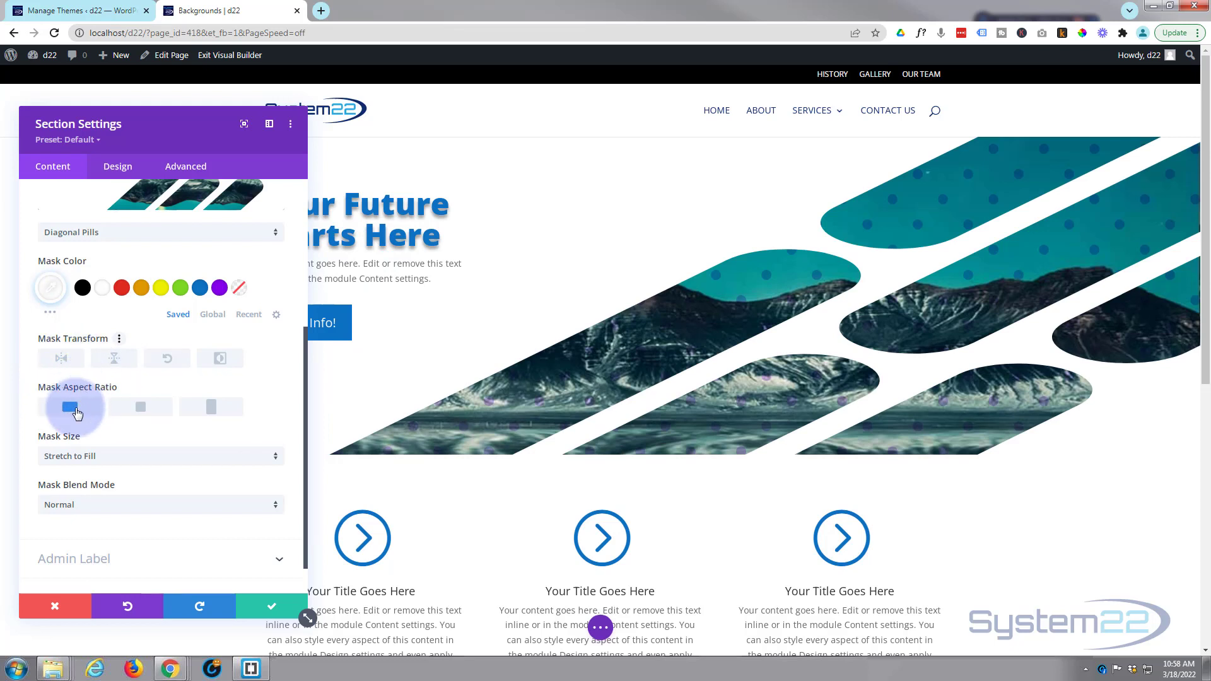
left_click(140, 407)
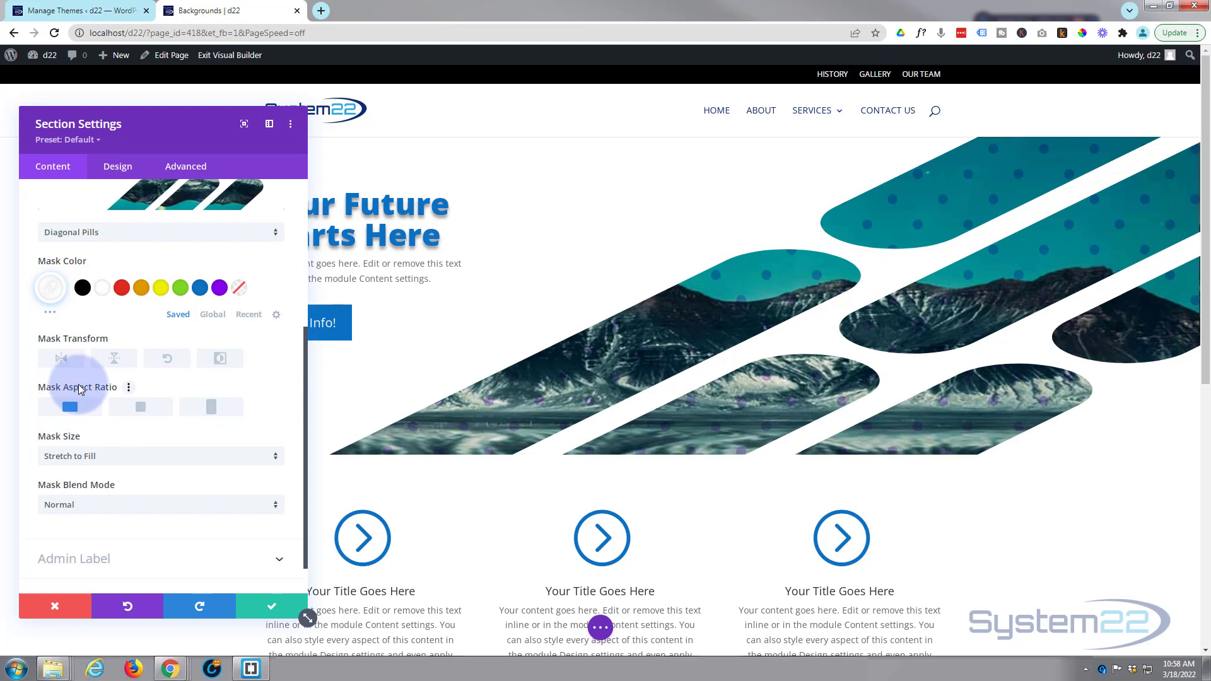
left_click(159, 455)
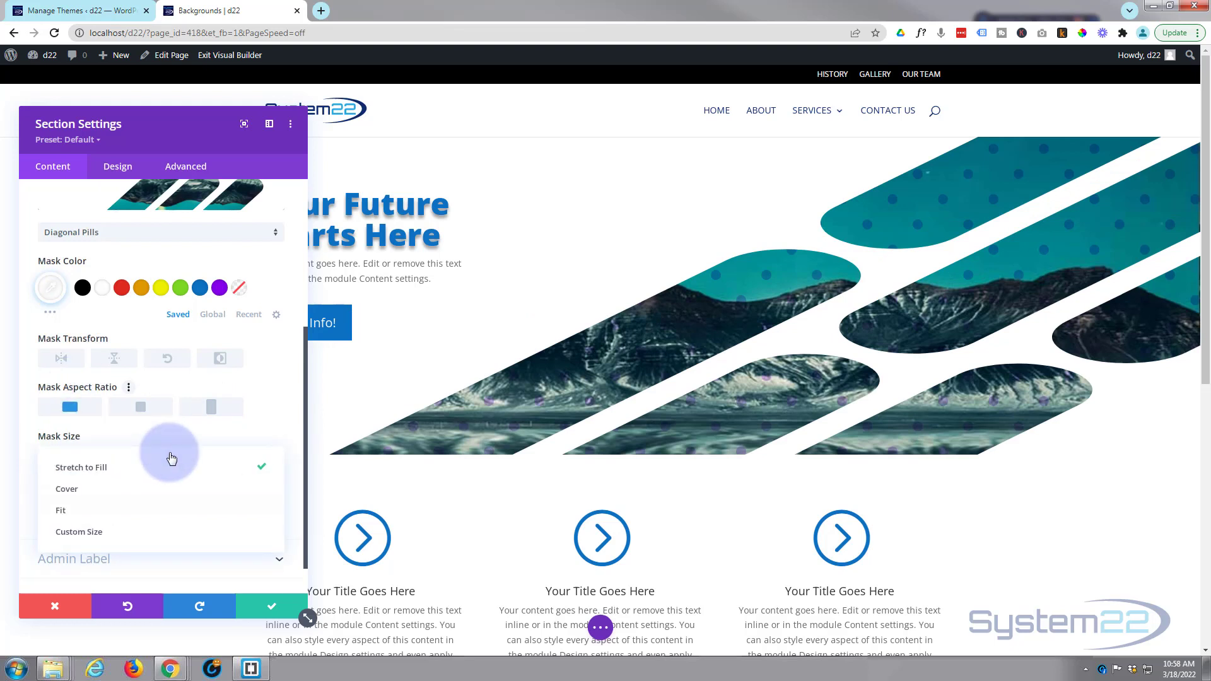
left_click(66, 489)
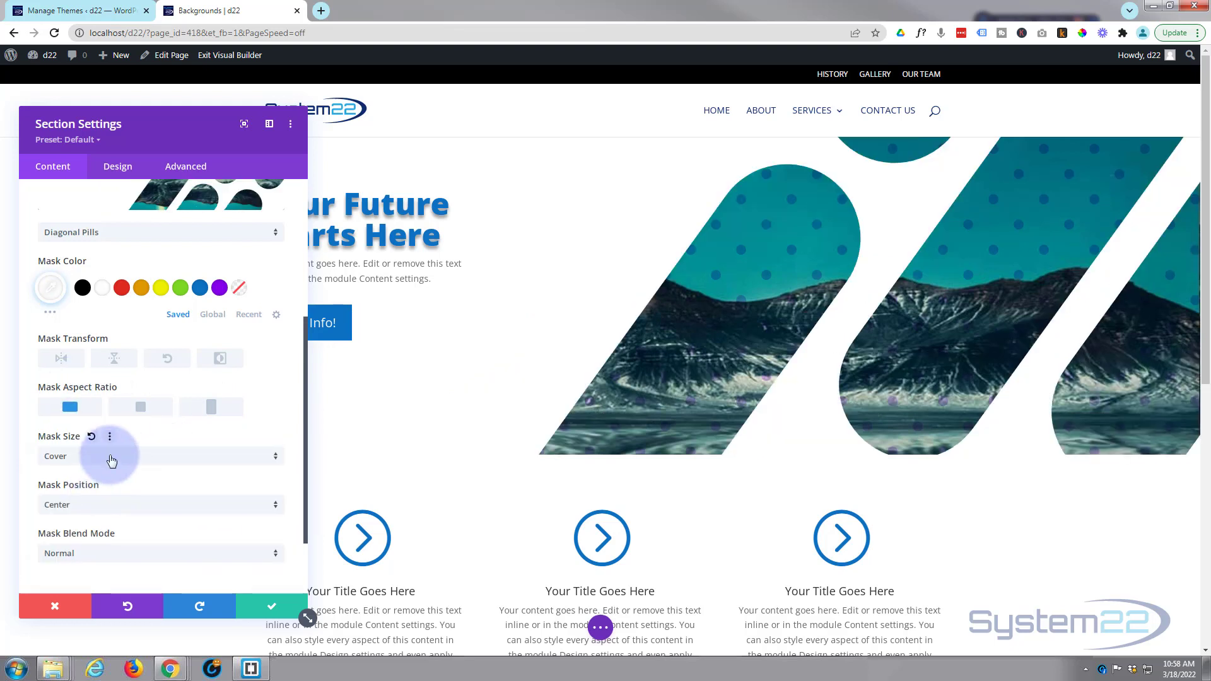
left_click(160, 456)
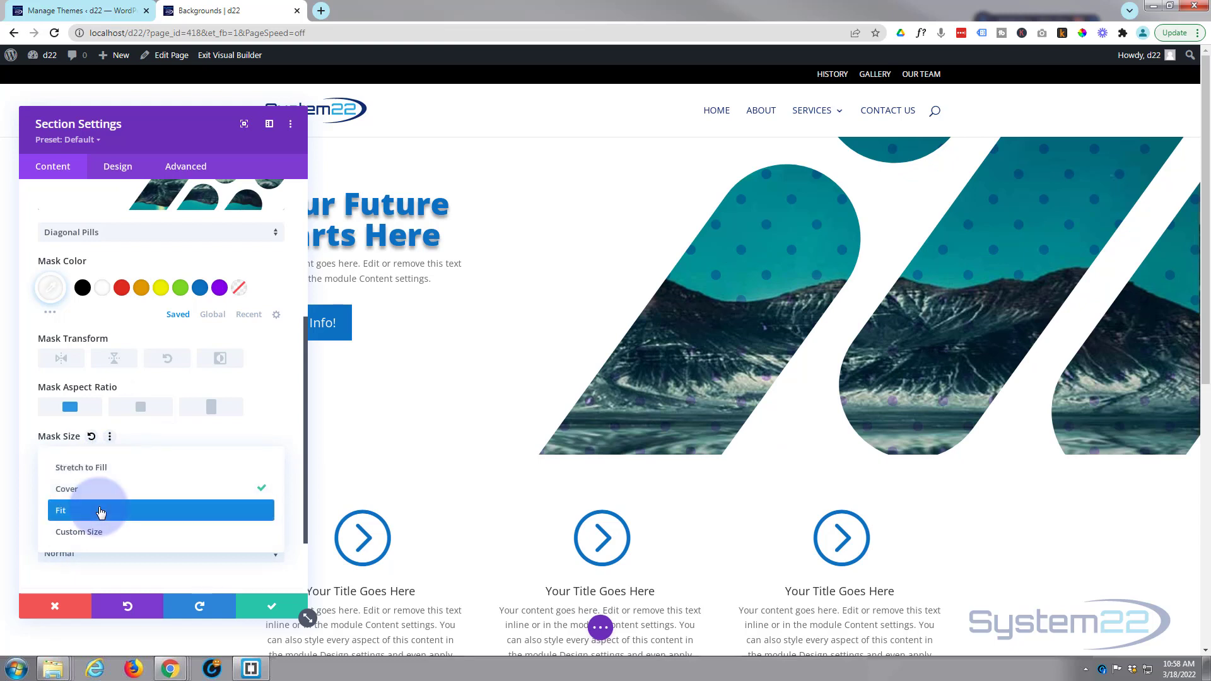
left_click(61, 510)
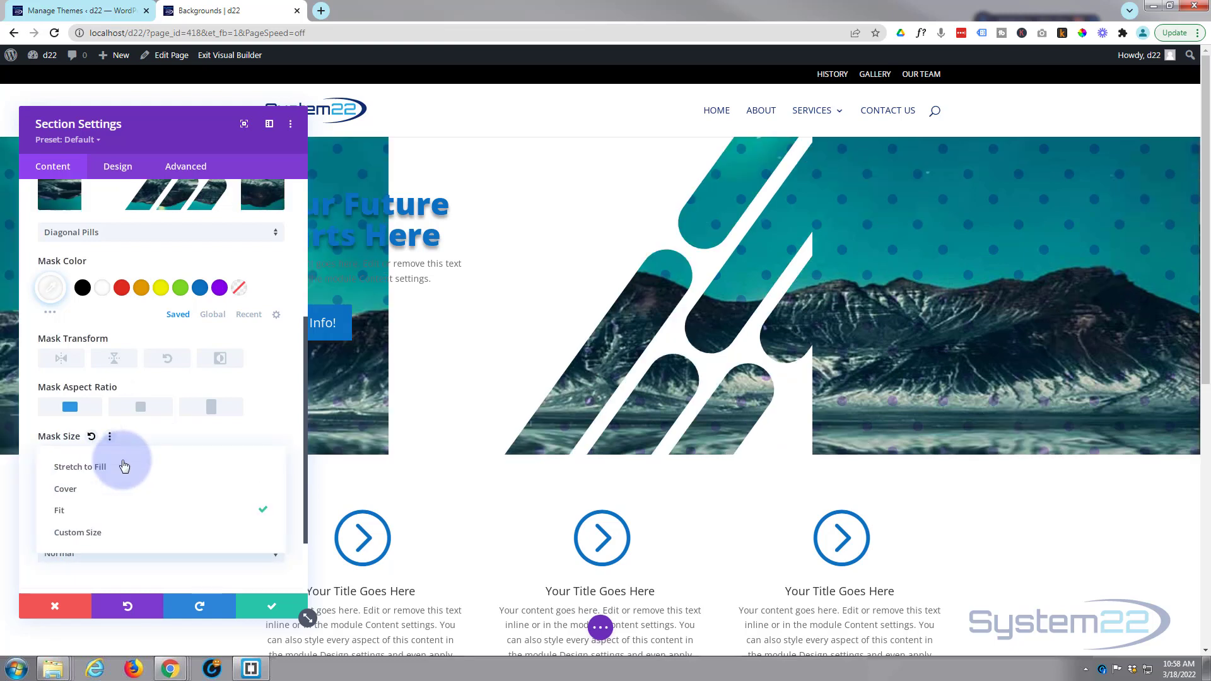
Try a custom 35% by 71% mask size, then choose Stretch to Fill.
left_click(77, 533)
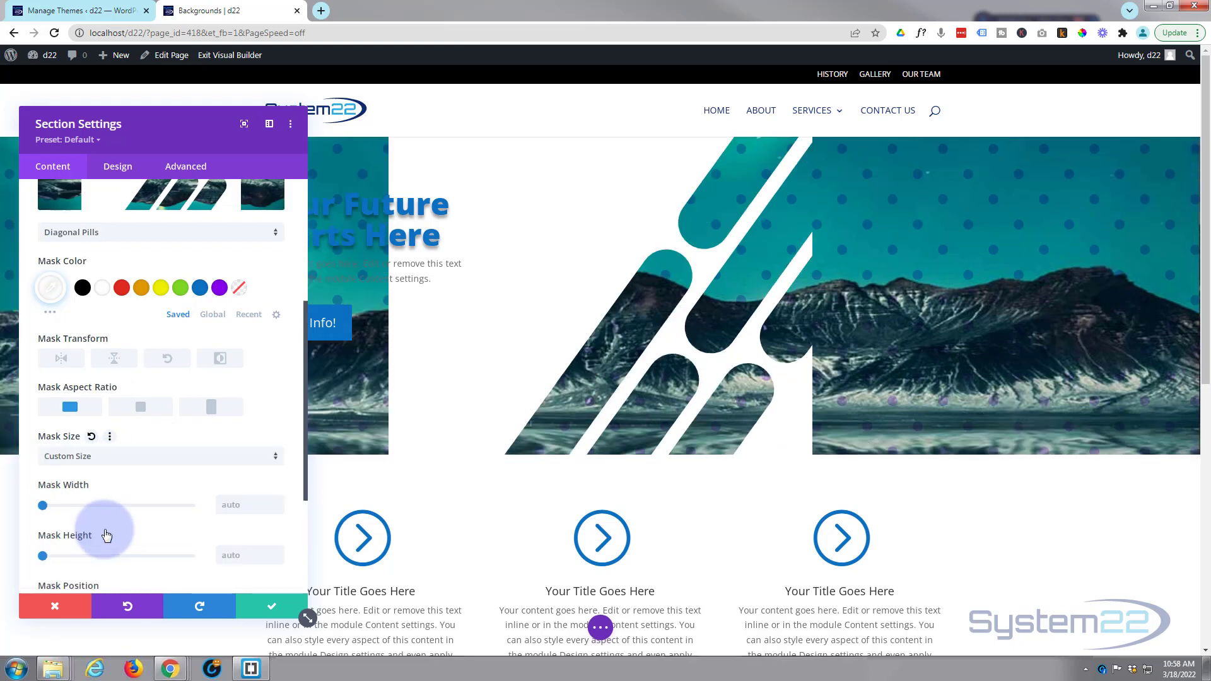
left_click_drag(42, 505, 64, 505)
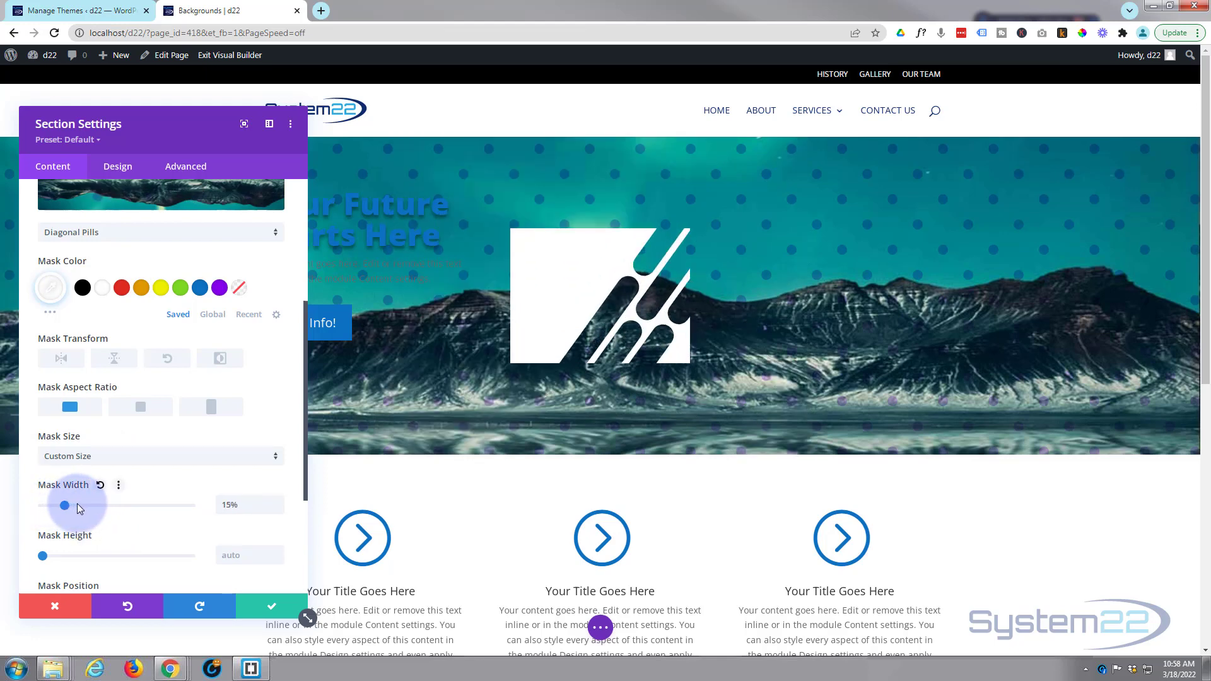
left_click_drag(65, 506, 95, 506)
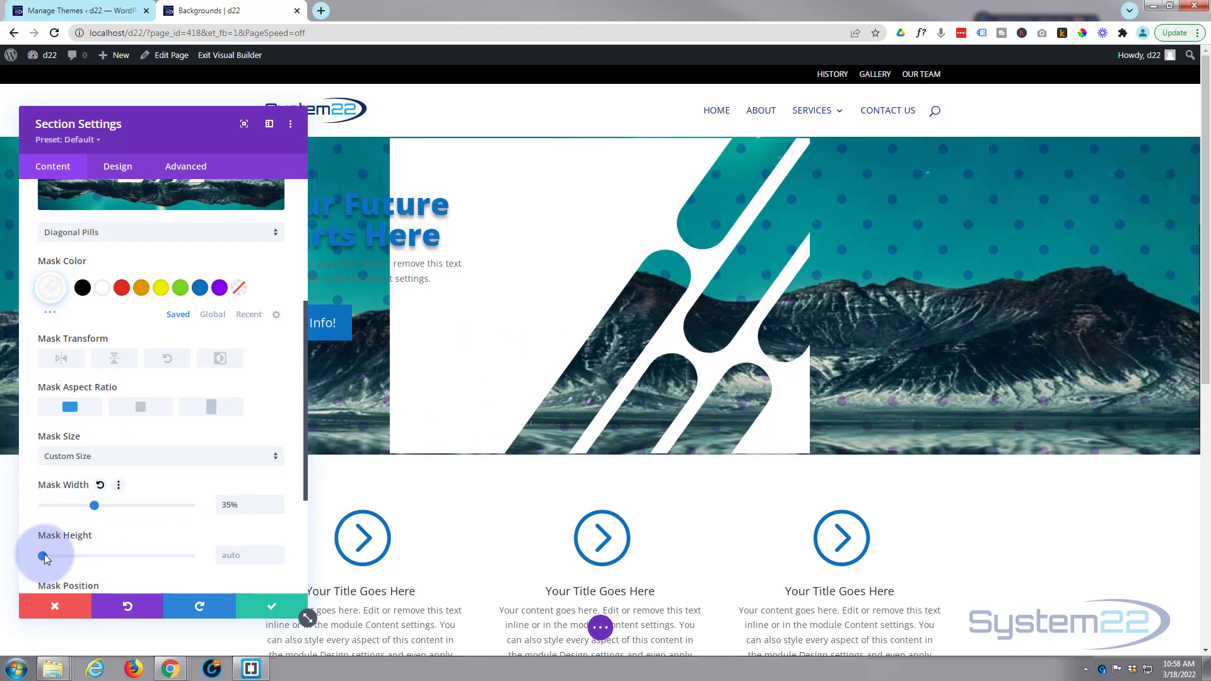
left_click_drag(41, 556, 148, 555)
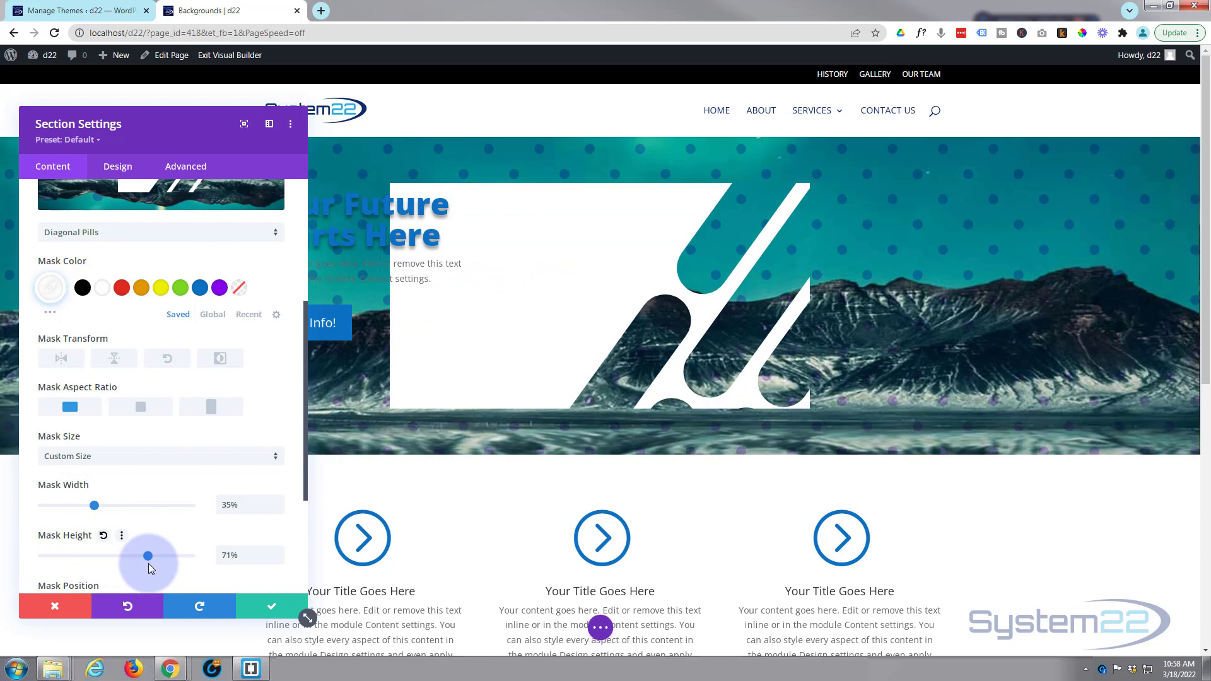
left_click(159, 456)
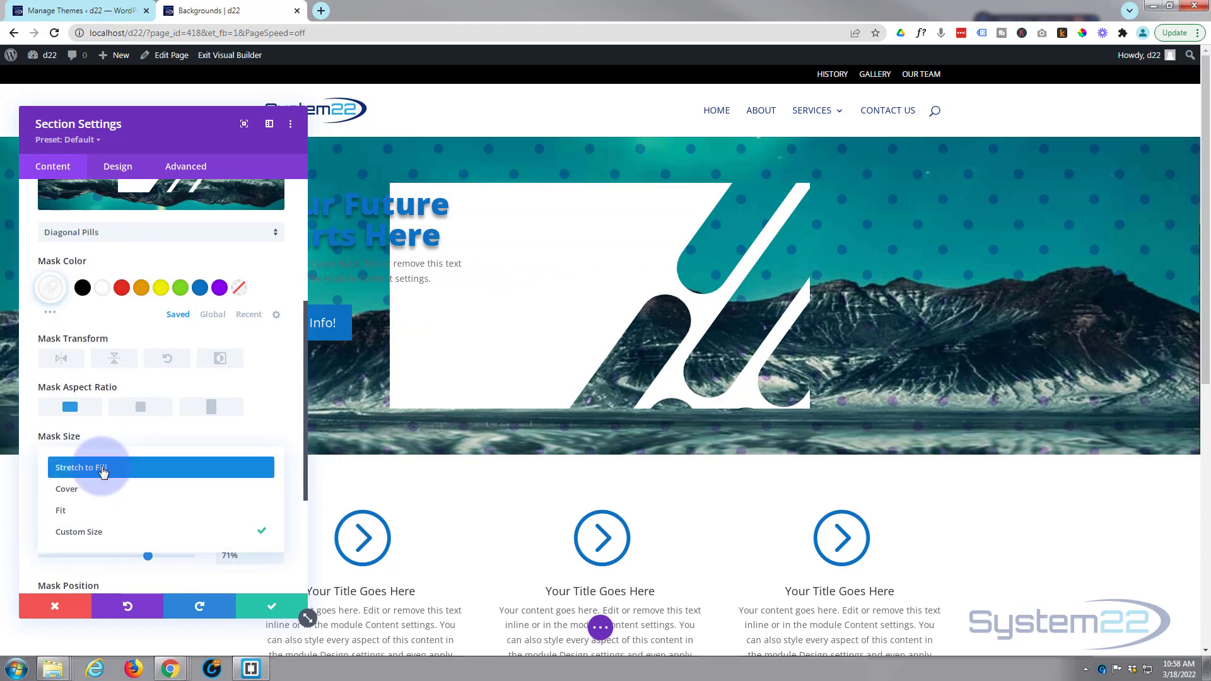
left_click(80, 467)
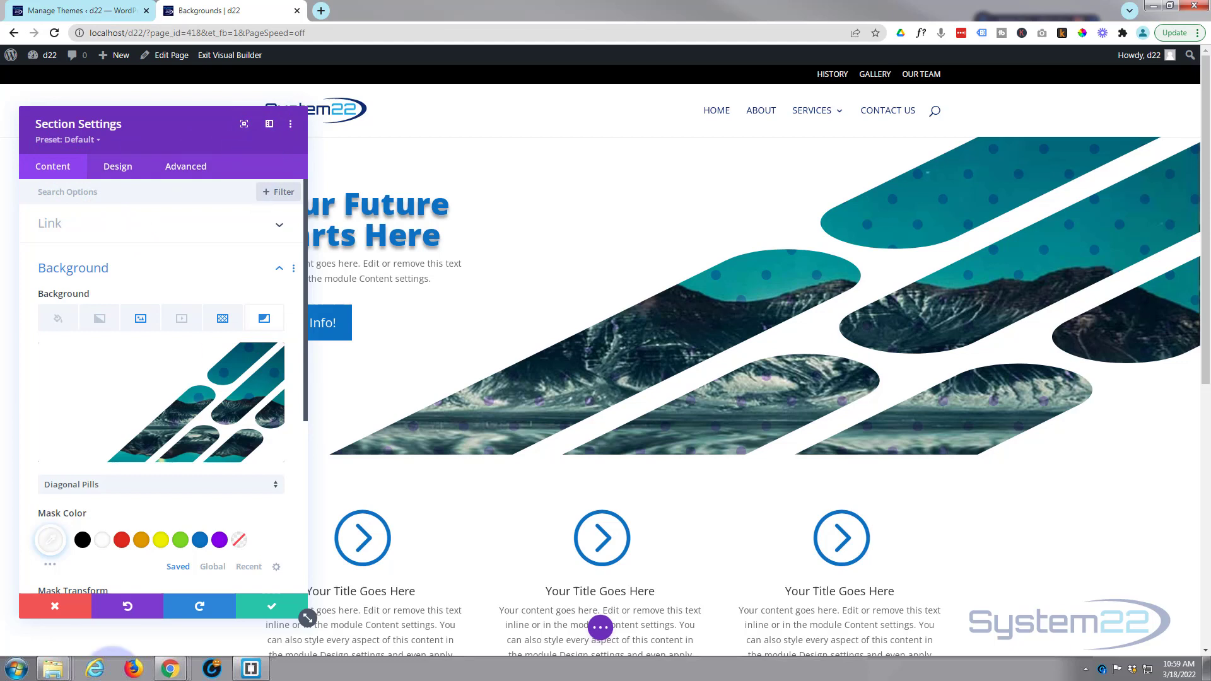
Save the hero section settings and open the first blurb's settings below it.
left_click(54, 606)
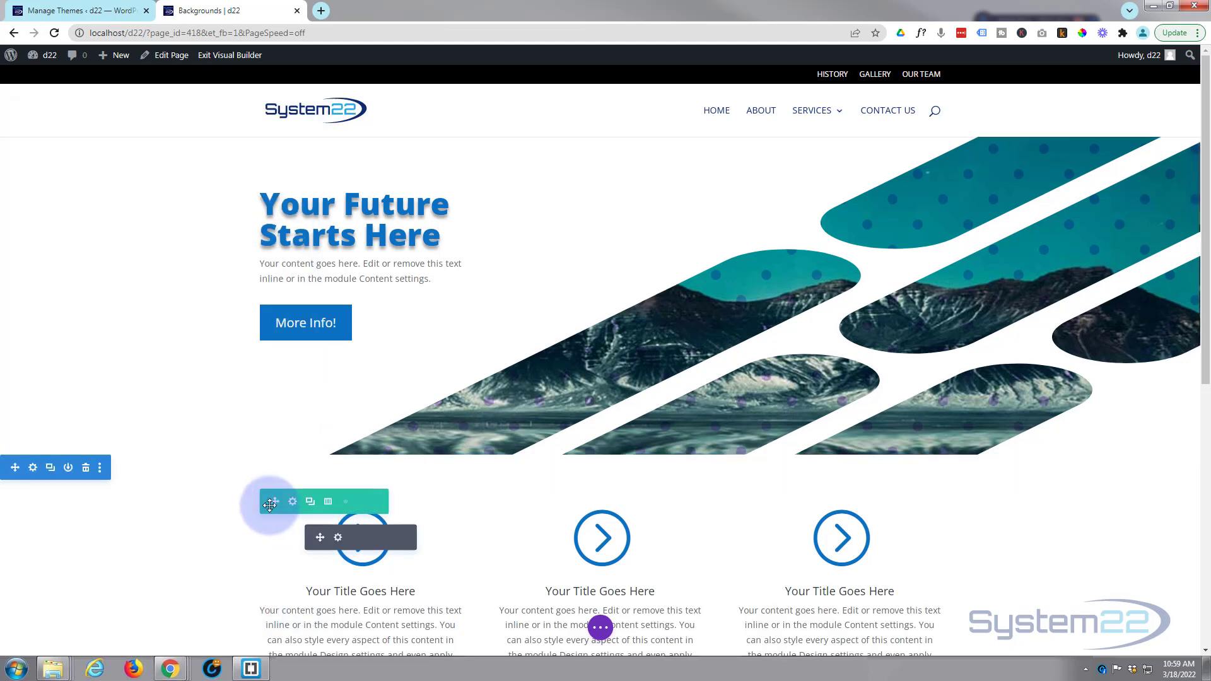
scroll("down", 3)
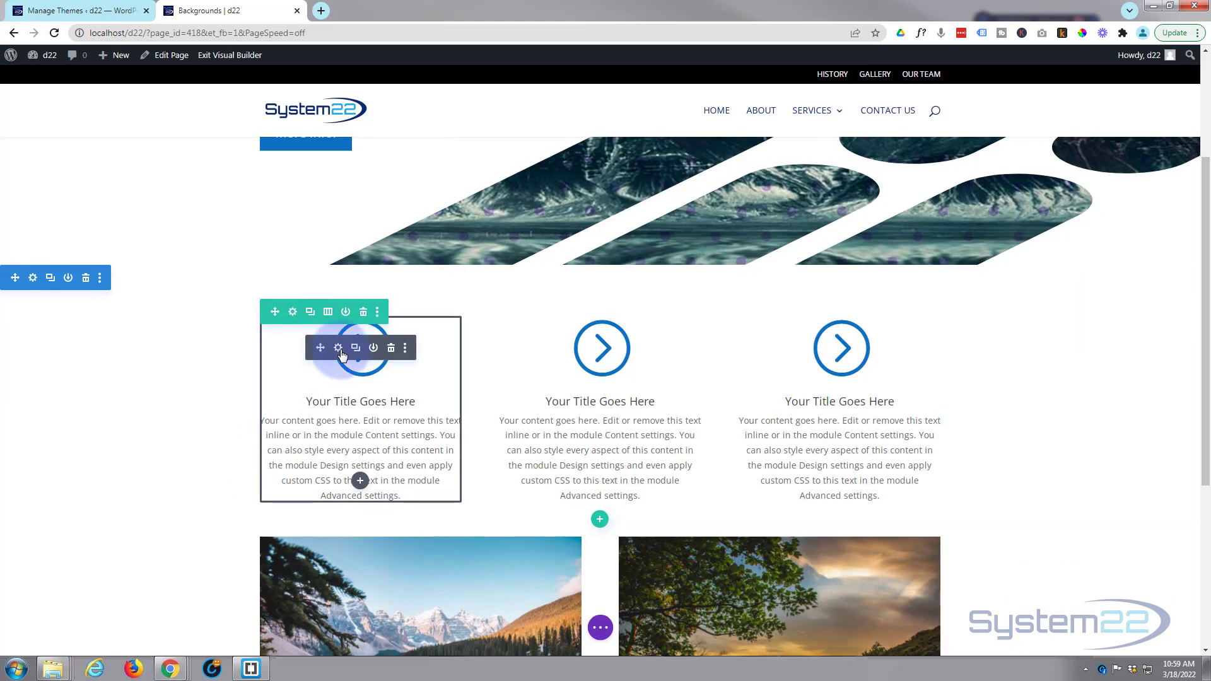
left_click(338, 348)
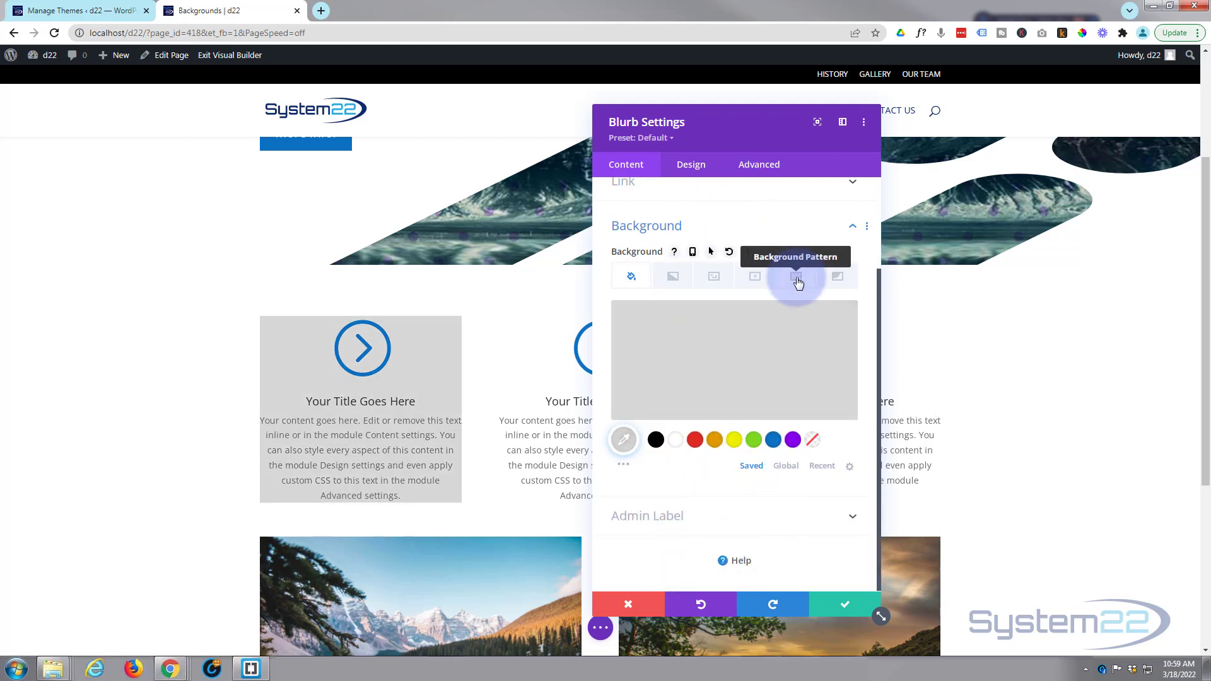
Add an Inverted Chevrons 2 pattern in blue with reduced opacity to the first blurb.
left_click(795, 277)
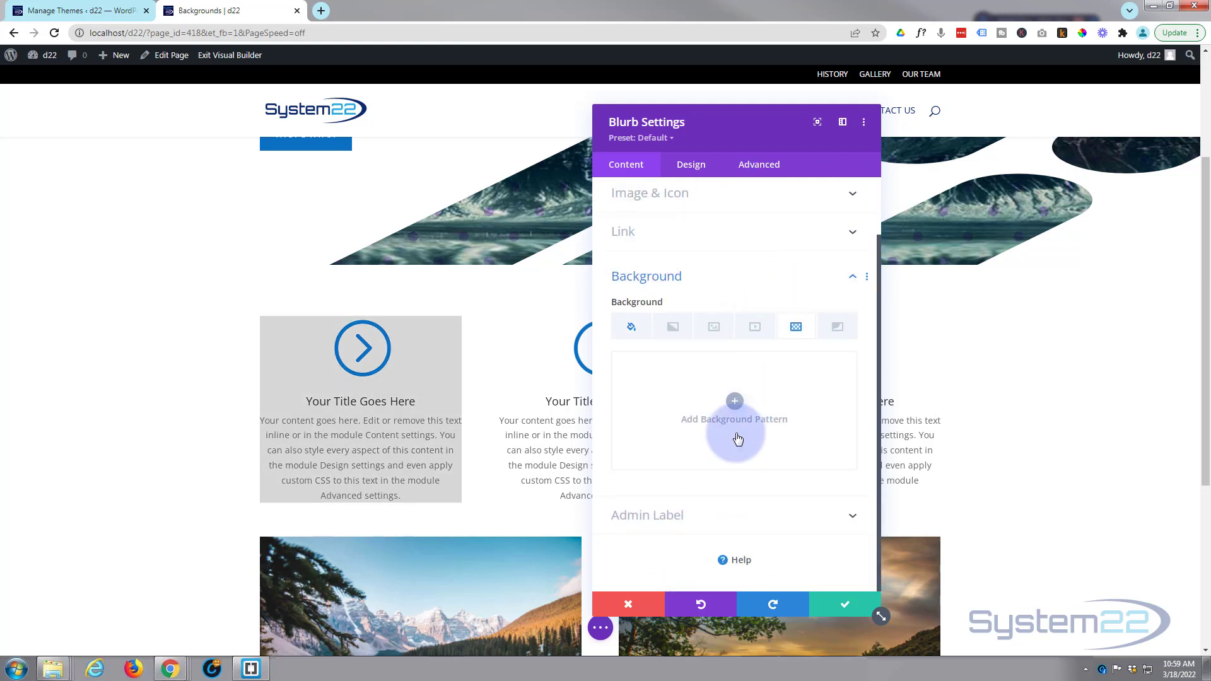
left_click(734, 419)
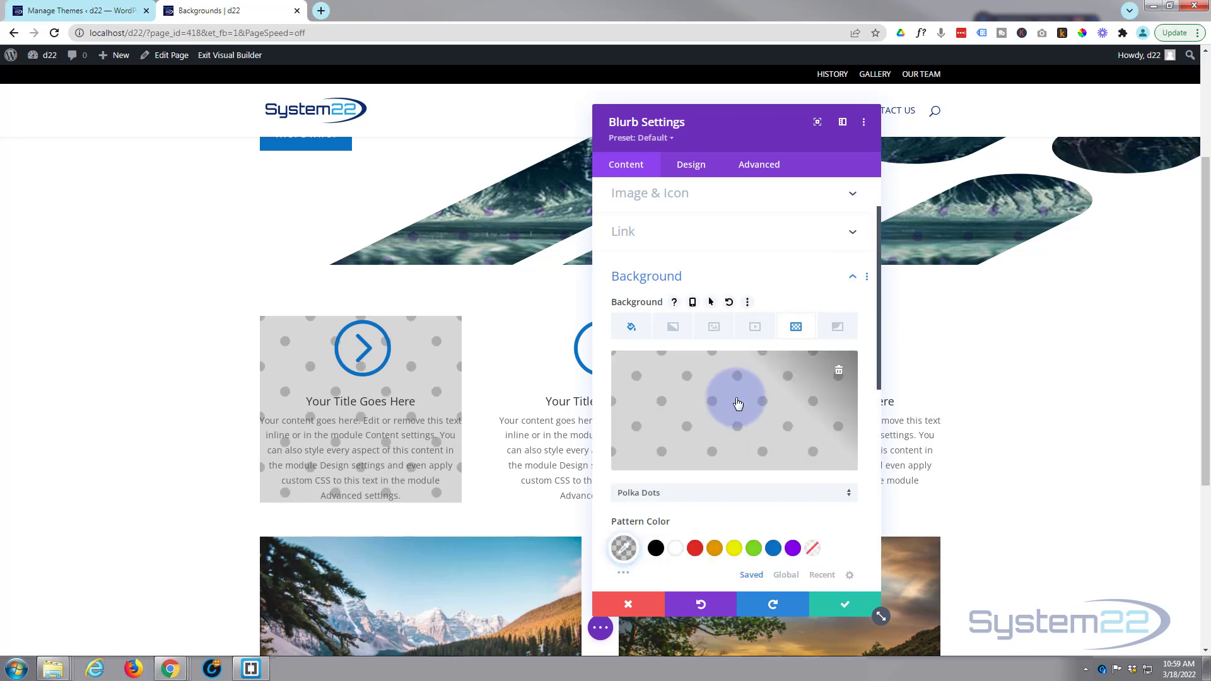
left_click(733, 492)
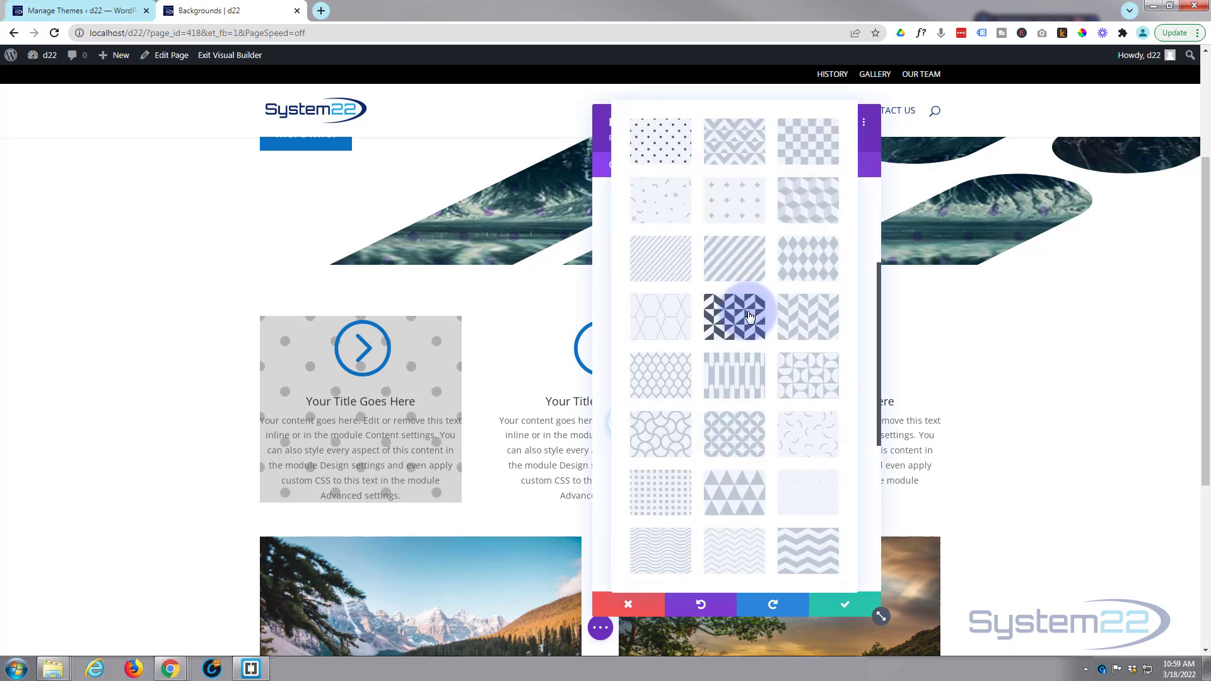
left_click(733, 316)
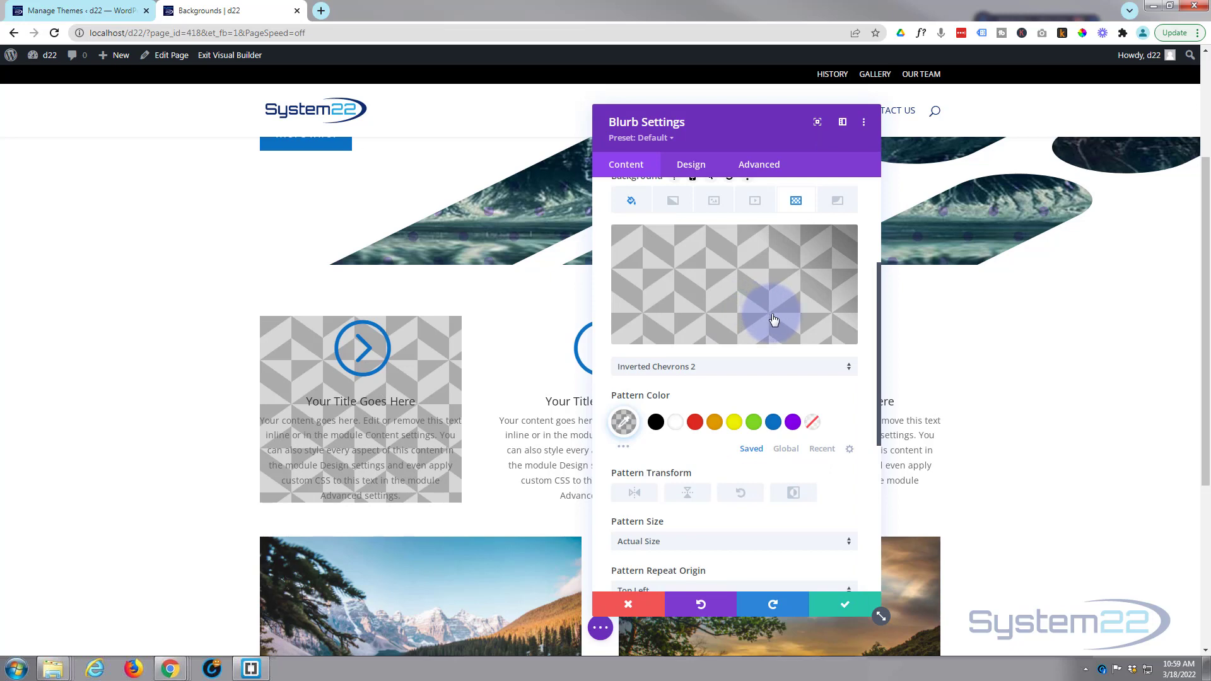
left_click(791, 422)
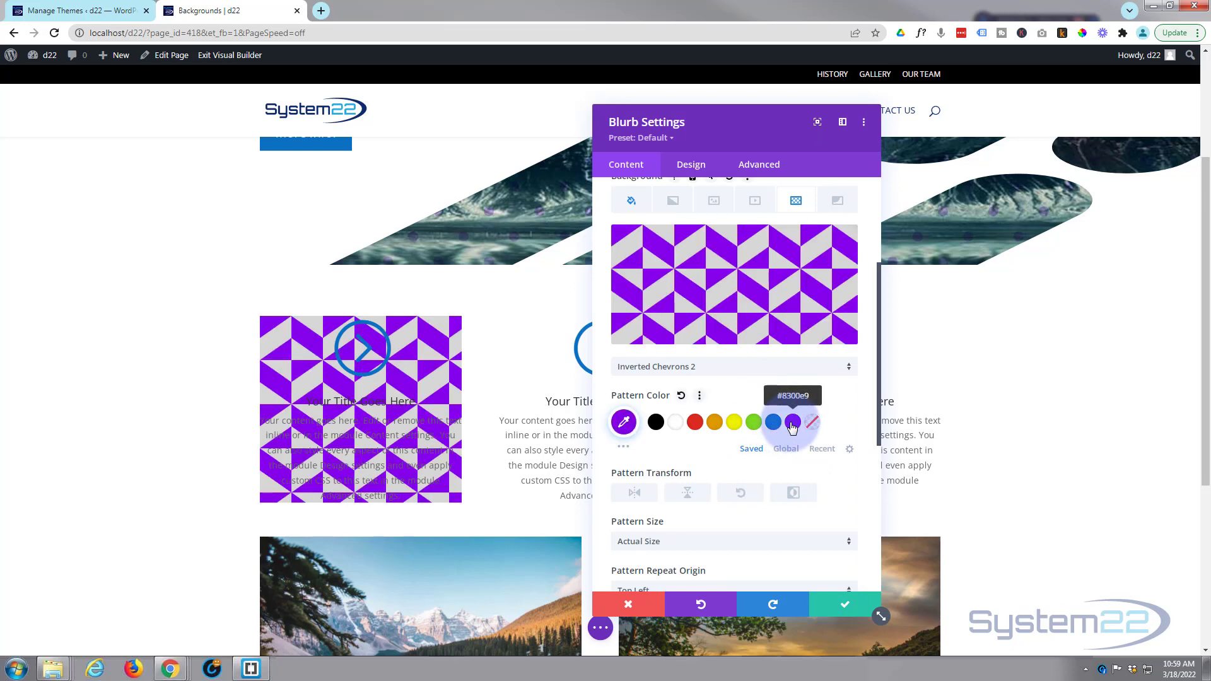
left_click(772, 422)
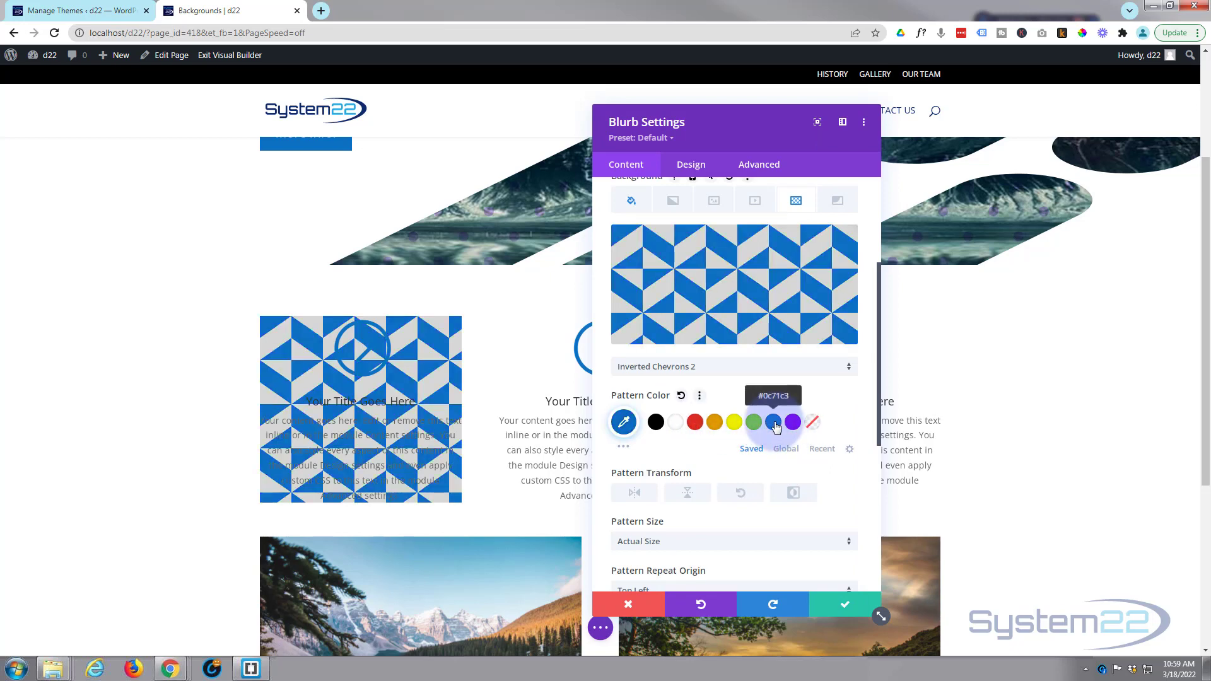
left_click(623, 422)
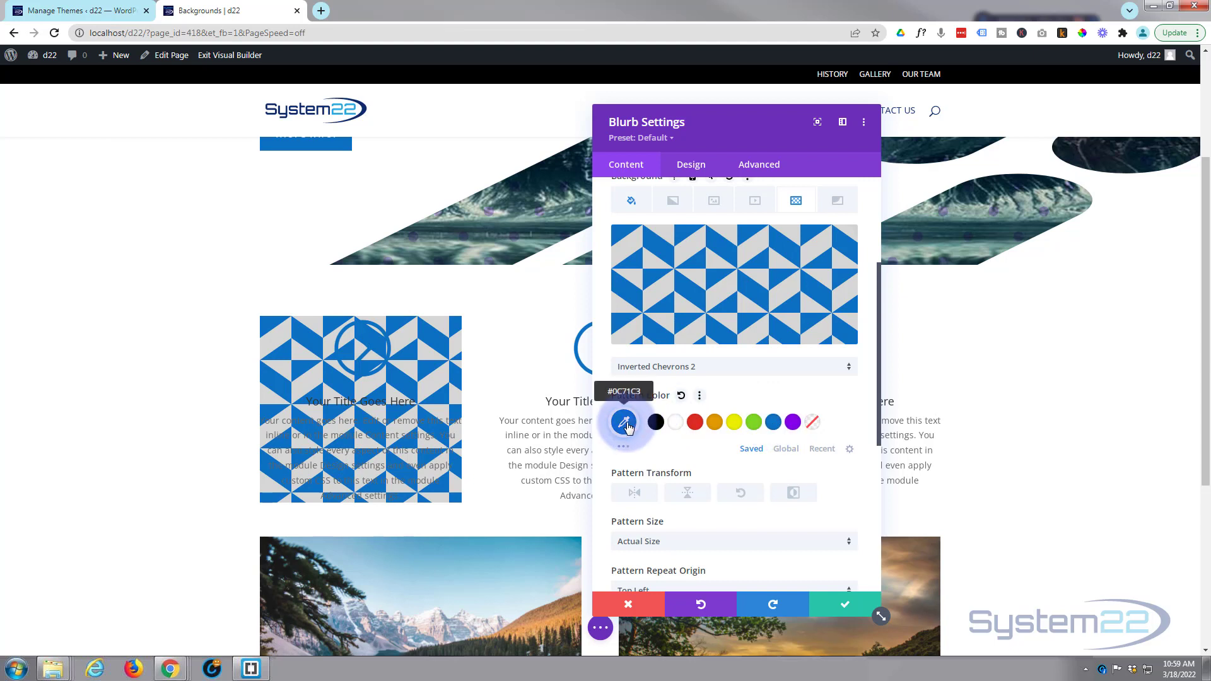
left_click(626, 422)
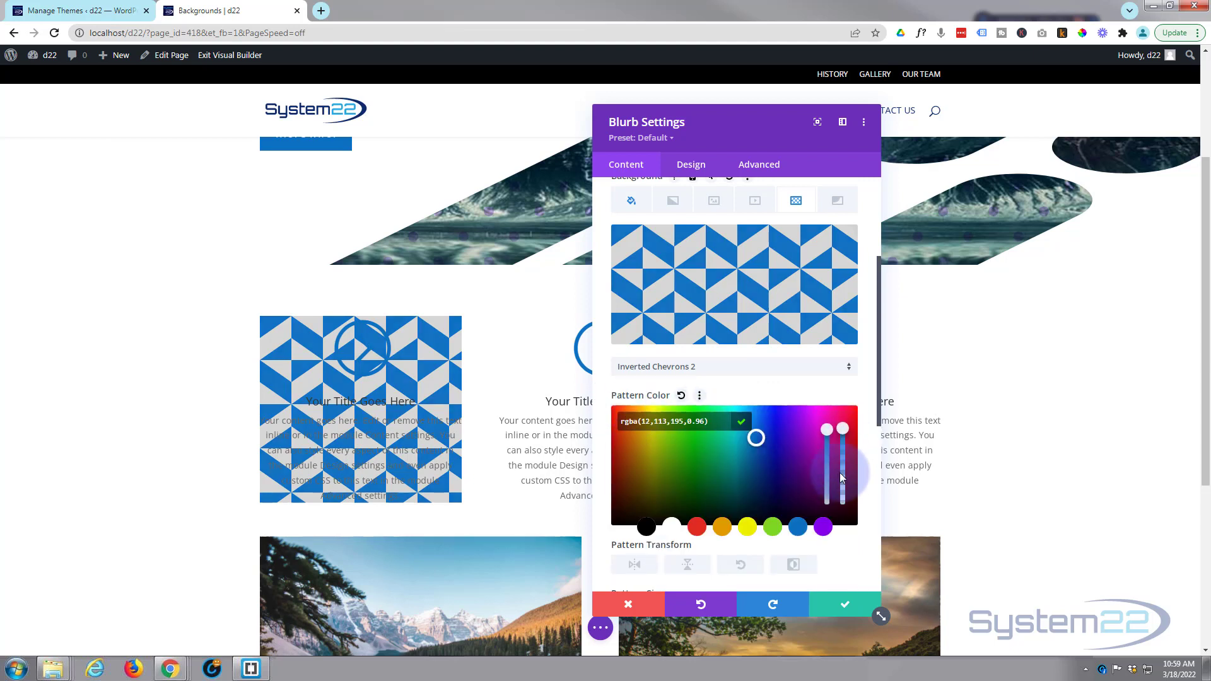
left_click_drag(842, 437, 842, 471)
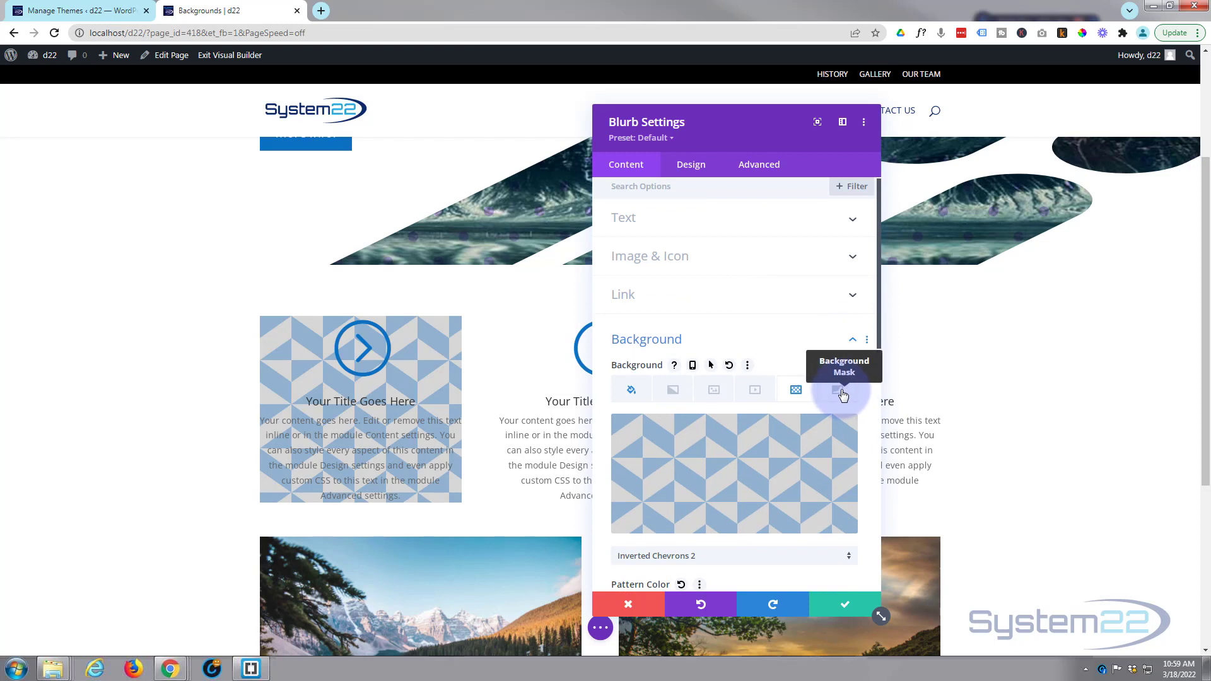
Add a Rock Stack mask with portrait aspect ratio and Stretch to Fill size.
left_click(837, 389)
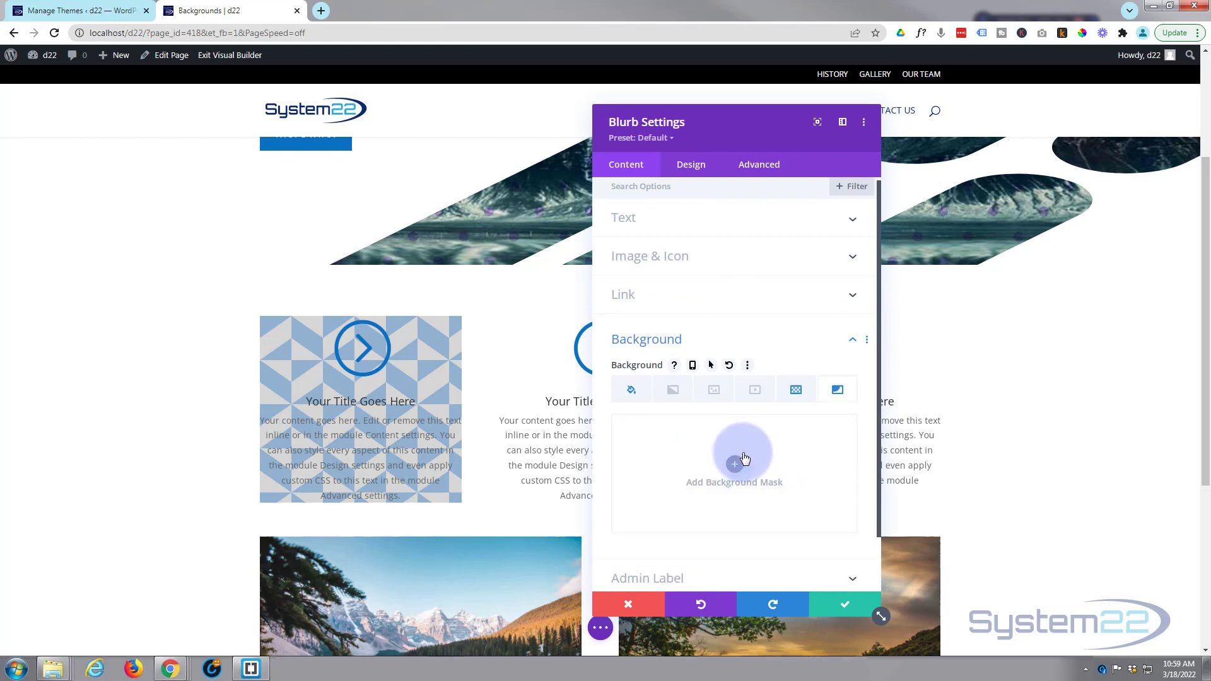
left_click(734, 460)
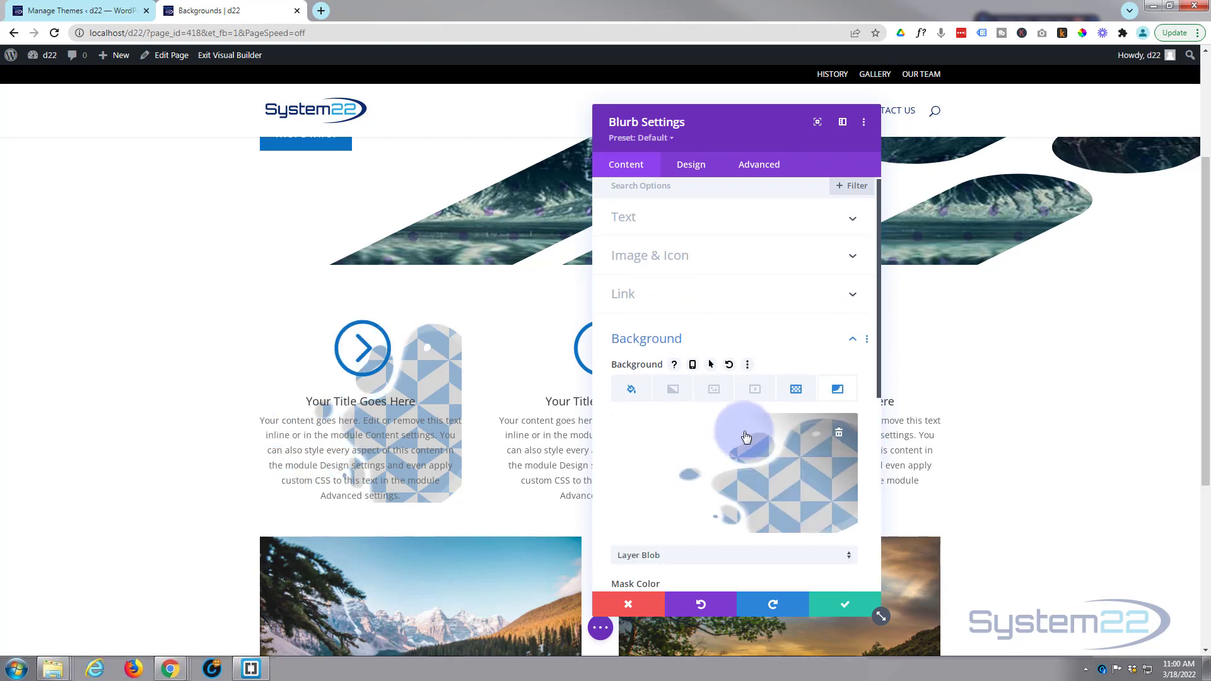
left_click(732, 555)
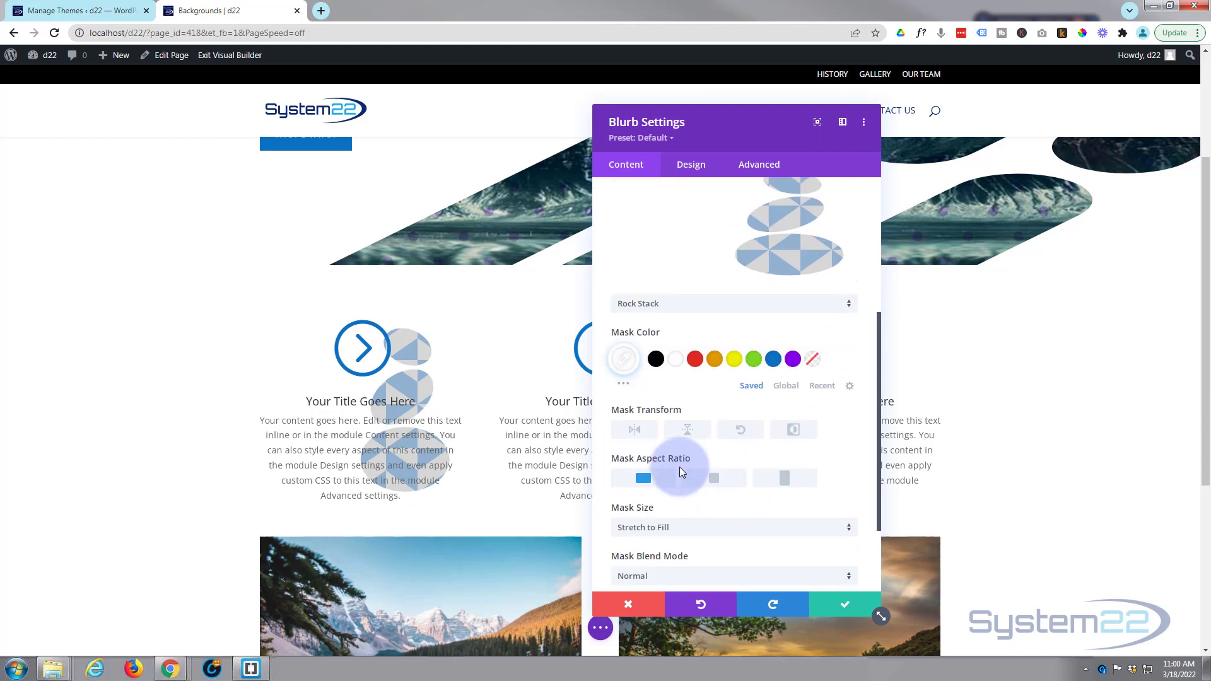
left_click(713, 478)
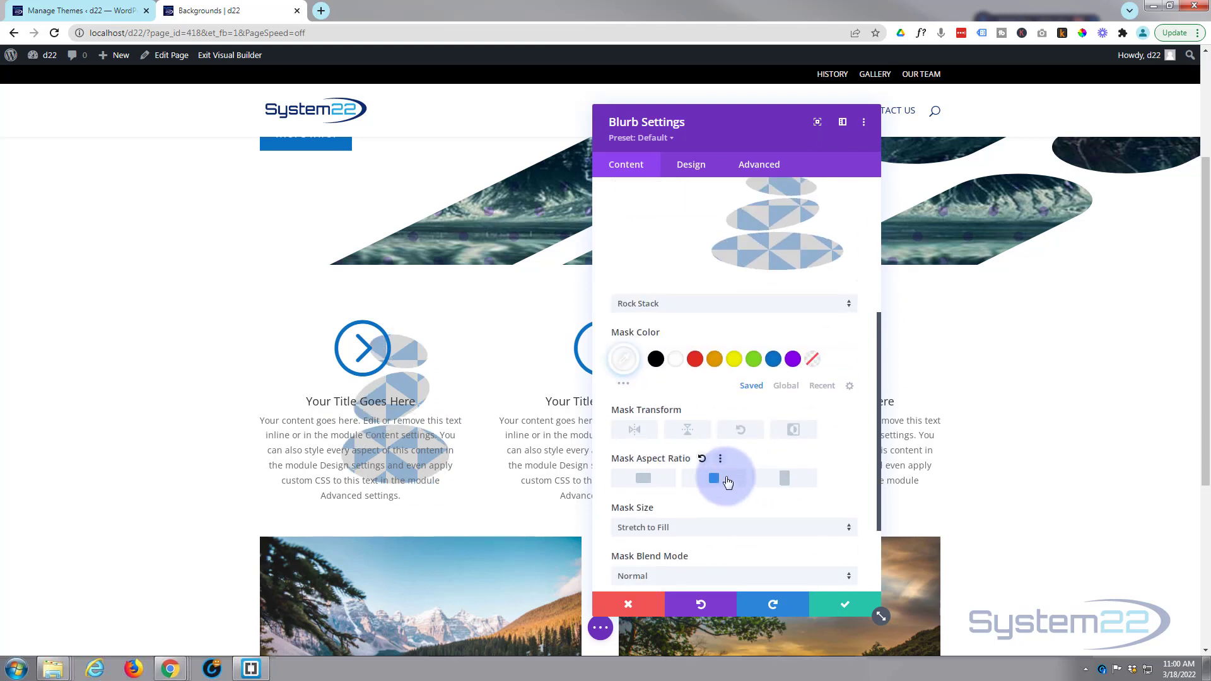
left_click_drag(713, 478, 785, 478)
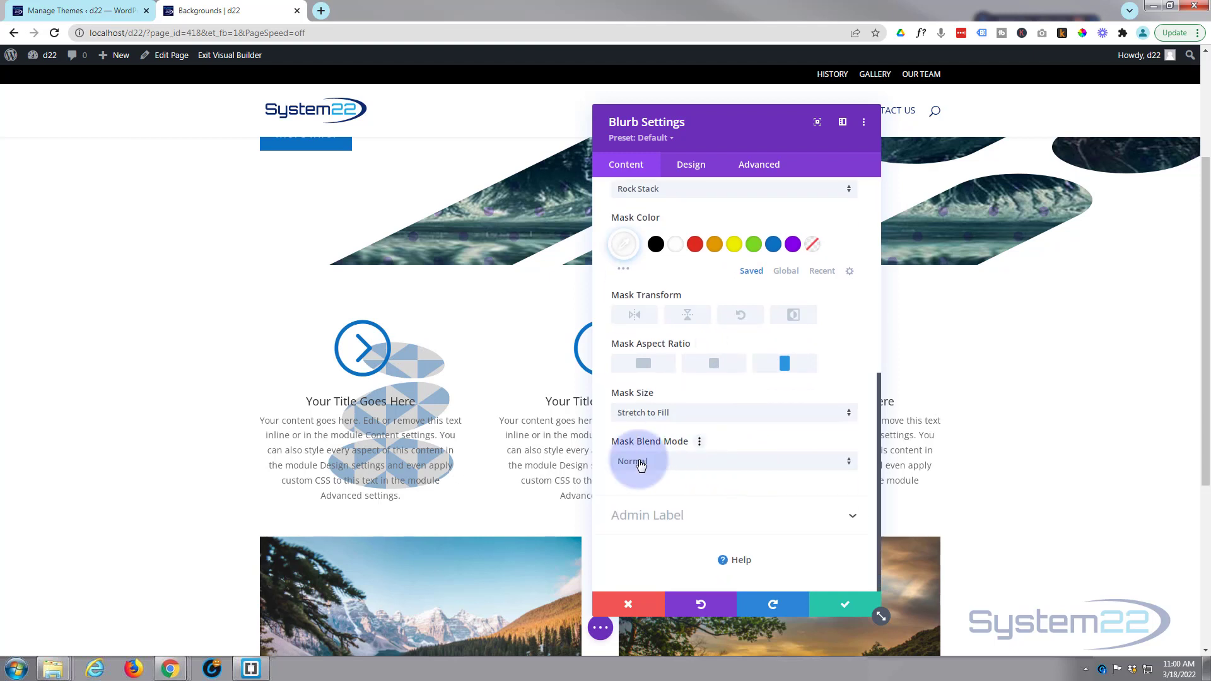
mouse_move(699, 420)
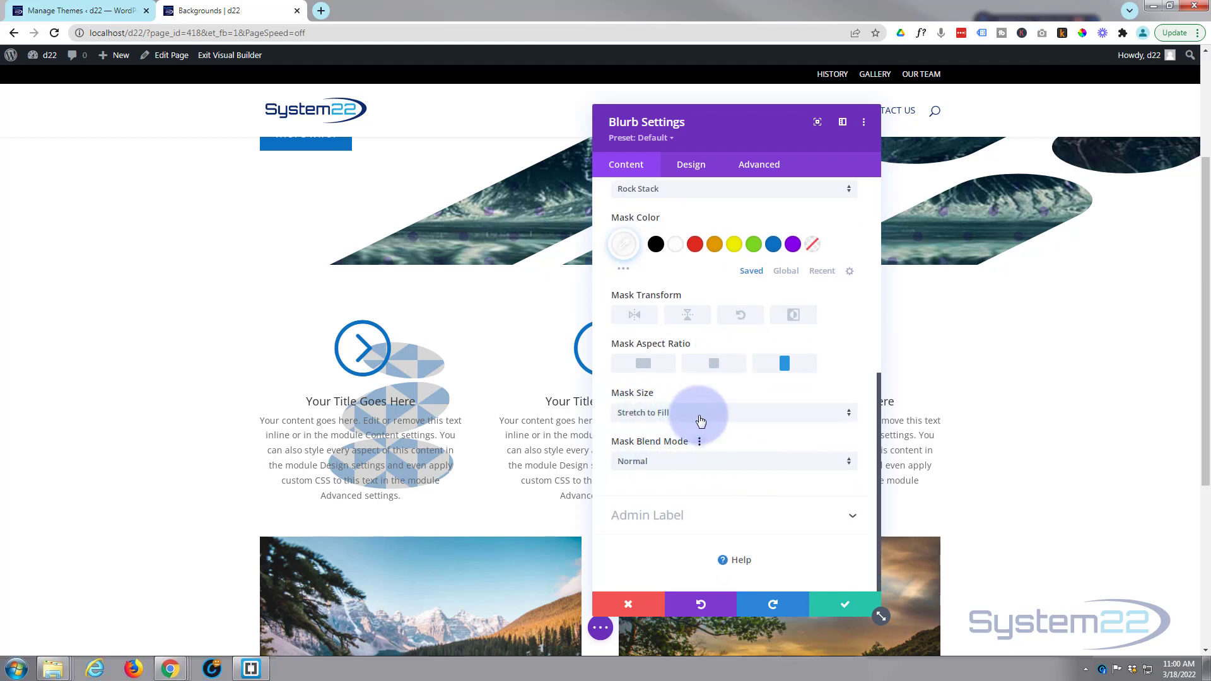
left_click(732, 412)
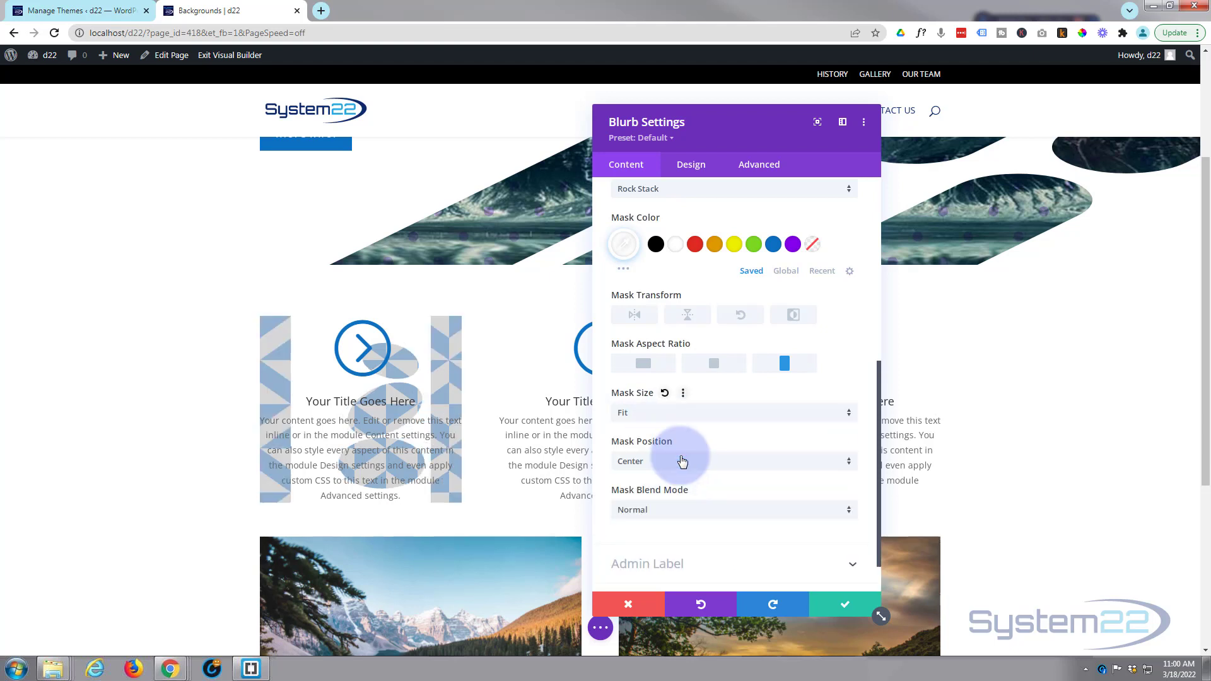
left_click(732, 412)
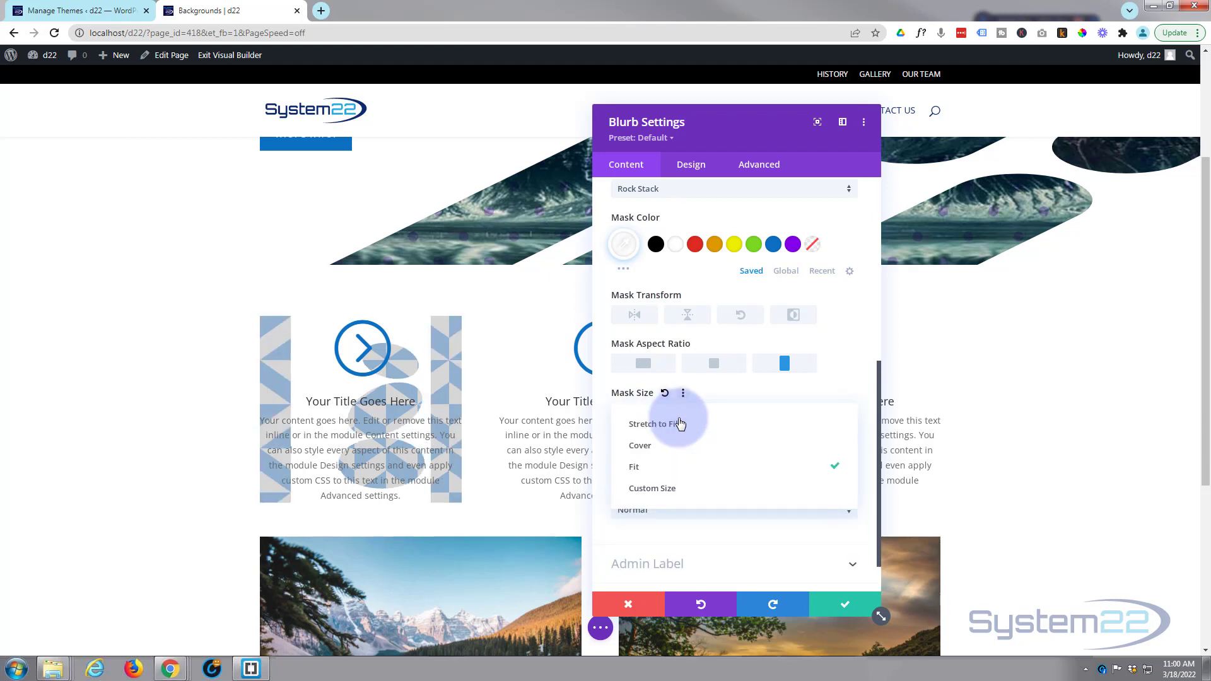
left_click(639, 445)
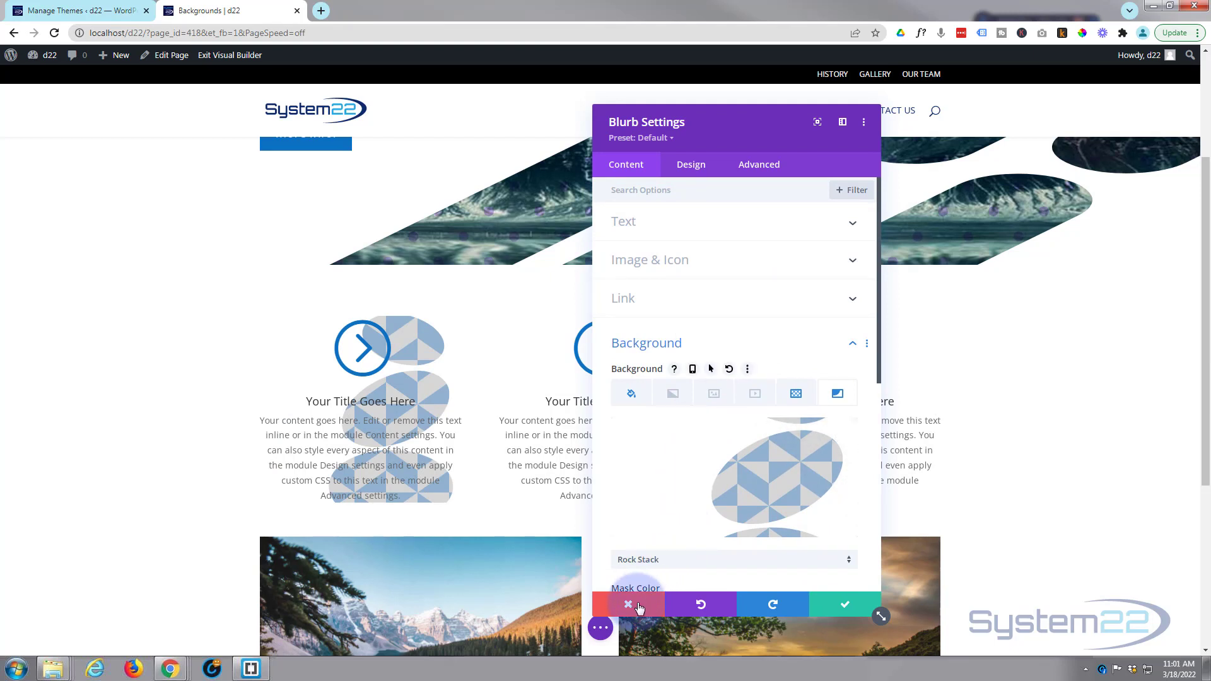
Discard the blurb changes, exit the Visual Builder and publish the page.
left_click(629, 604)
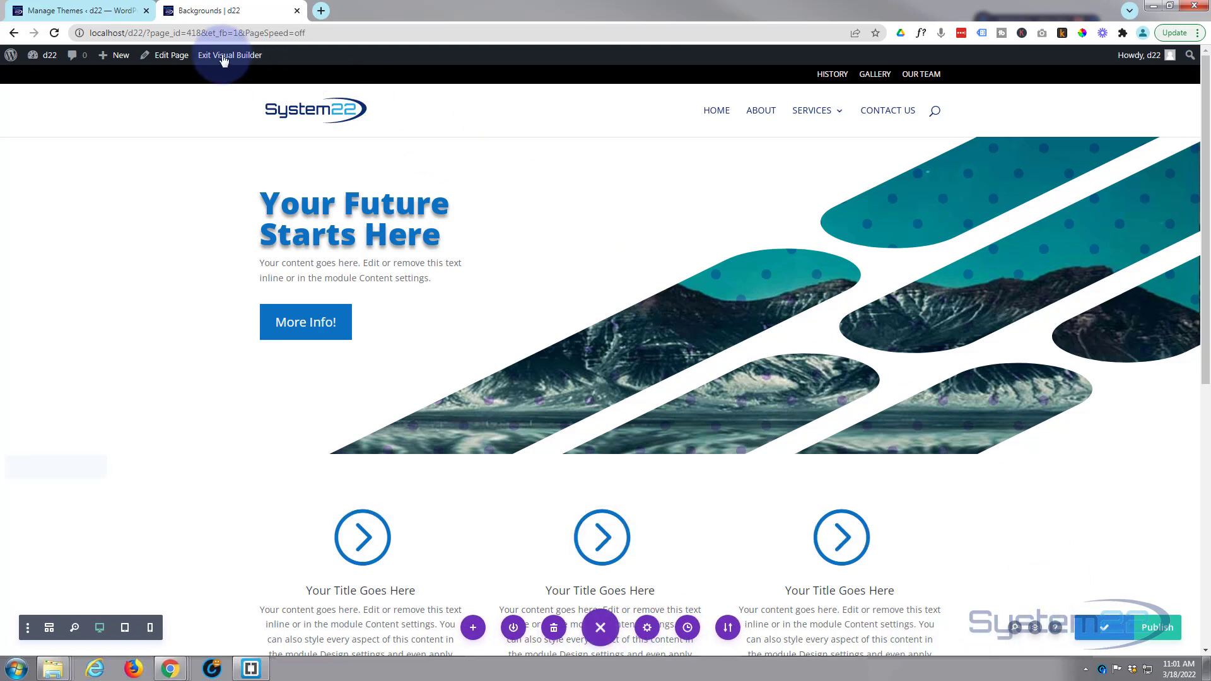
left_click(230, 55)
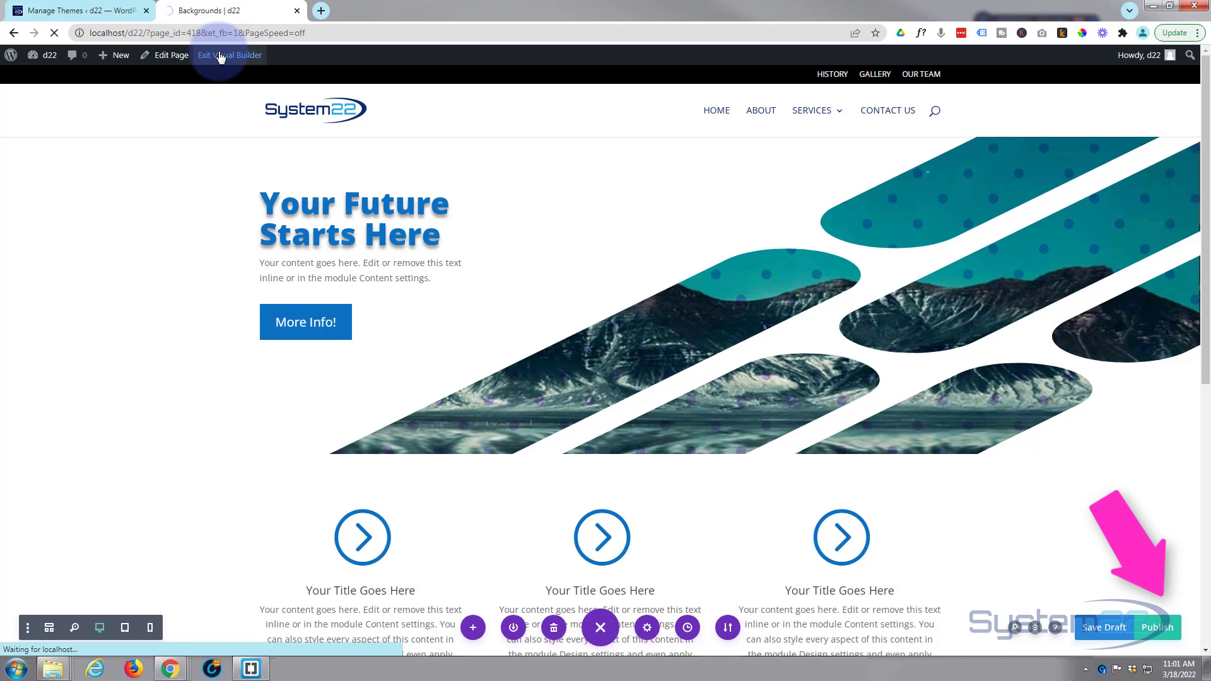
left_click(229, 54)
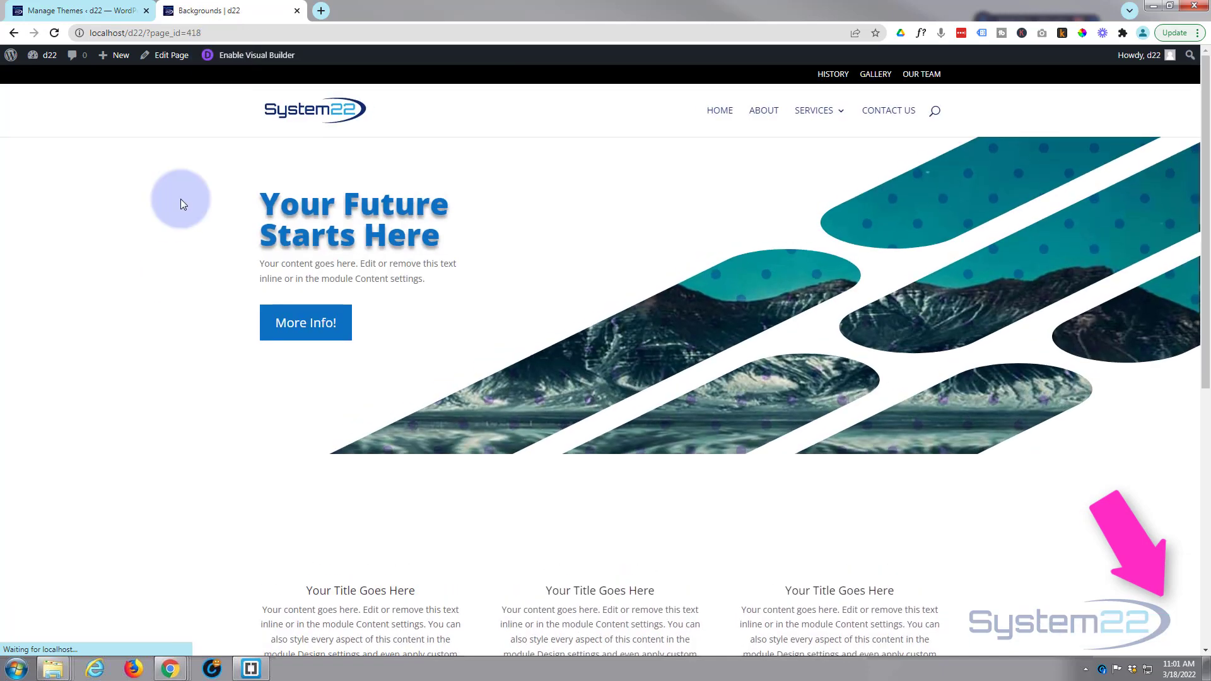